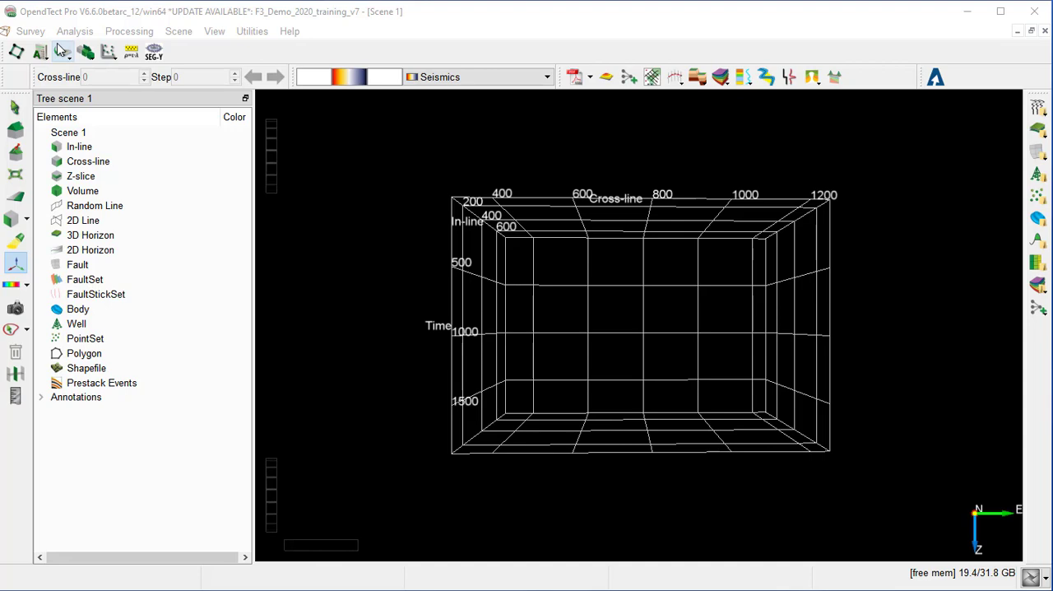
Step: Bring up Survey Setup and Selection from the toolbar icon
{"action": "left_click", "coordinate": [29, 30]}
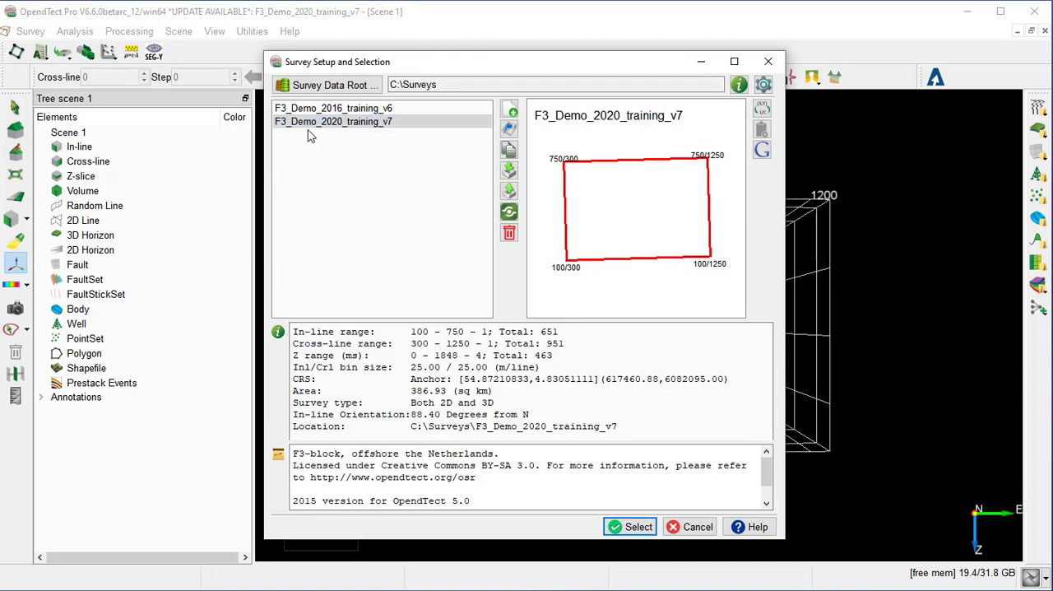
{"action": "mouse_move", "coordinate": [319, 158]}
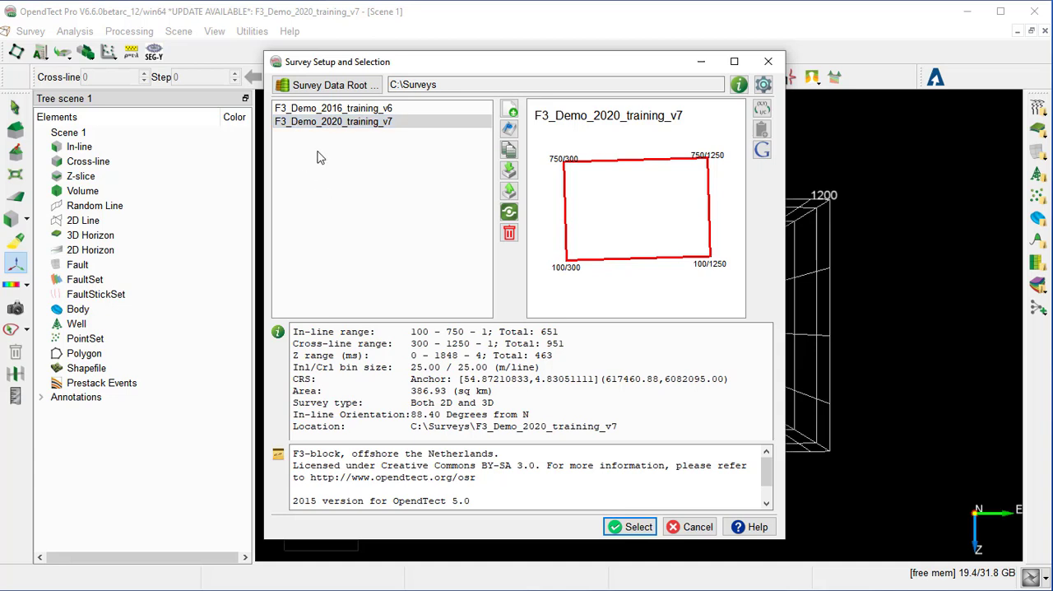
{"action": "mouse_move", "coordinate": [301, 194]}
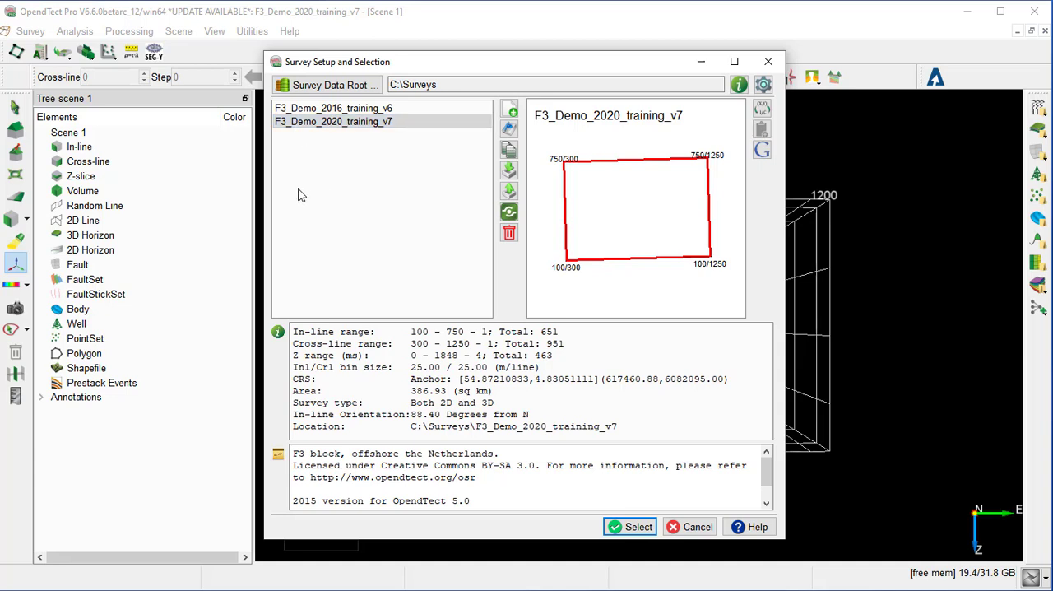
{"action": "mouse_move", "coordinate": [296, 190]}
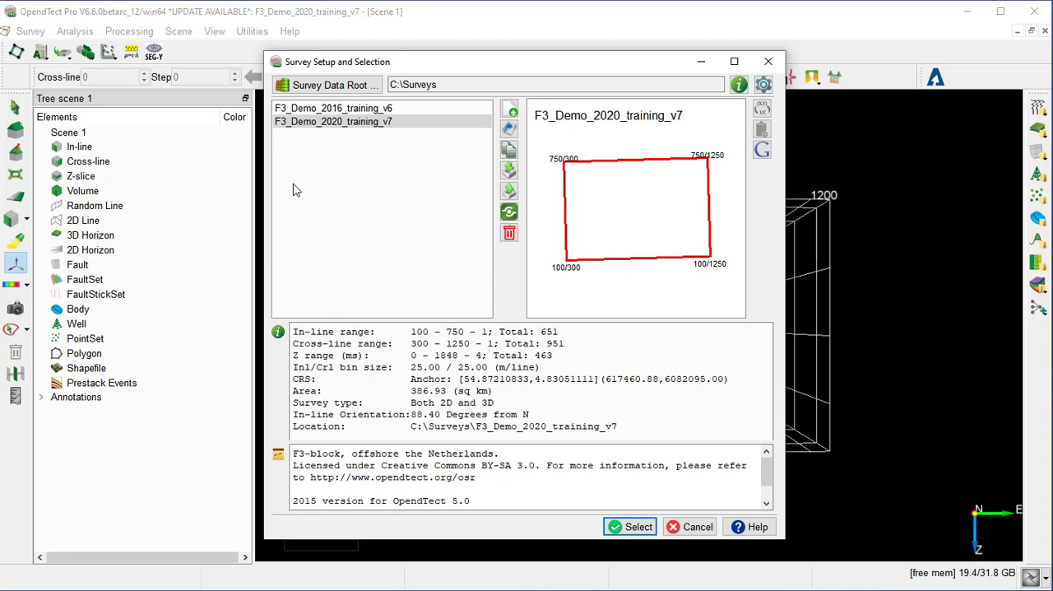
{"action": "mouse_move", "coordinate": [358, 227]}
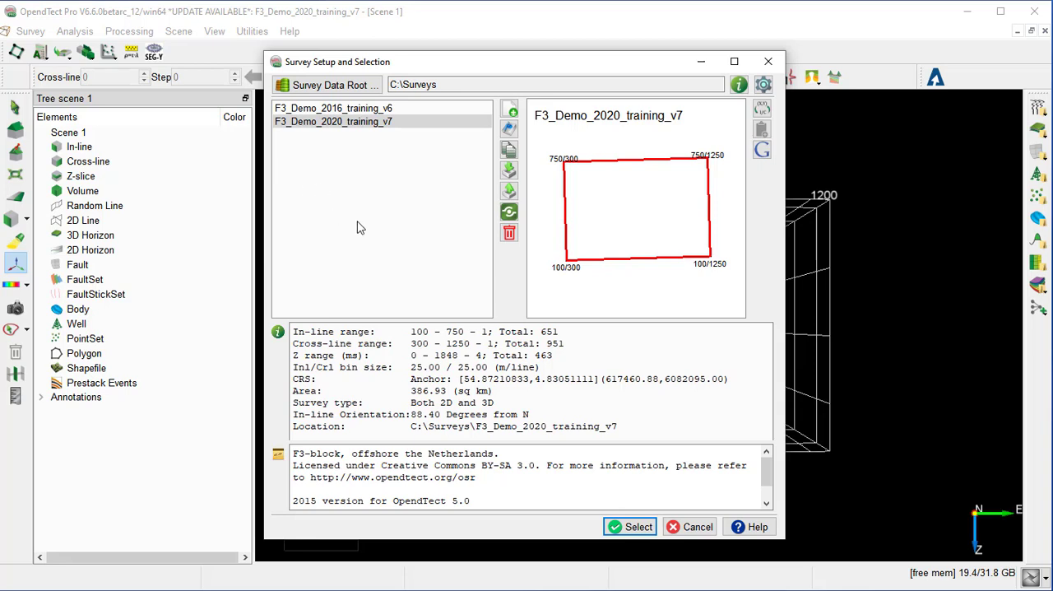
{"action": "mouse_move", "coordinate": [370, 204]}
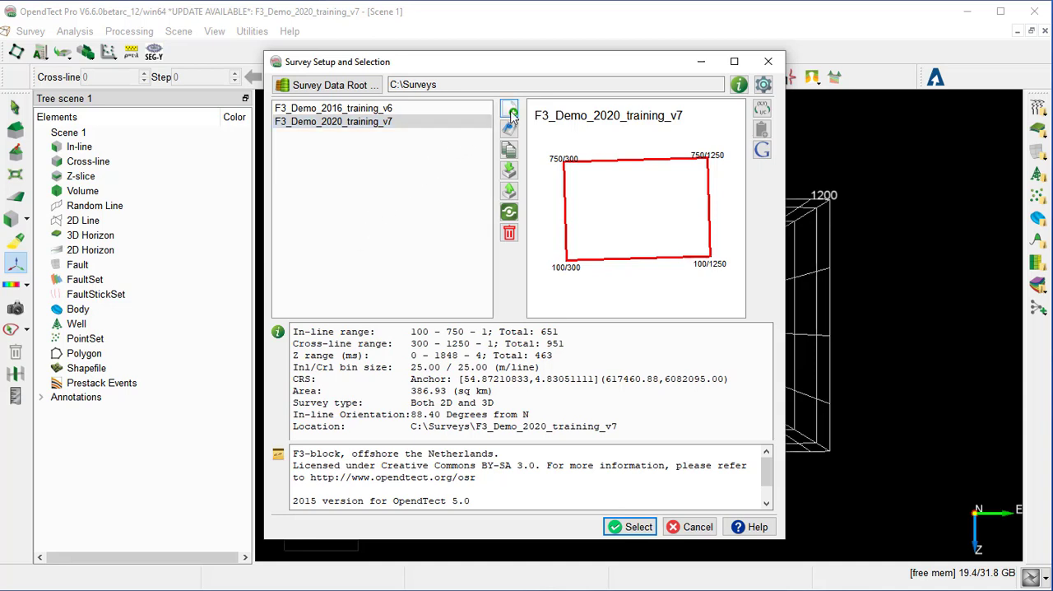
{"action": "mouse_move", "coordinate": [510, 111]}
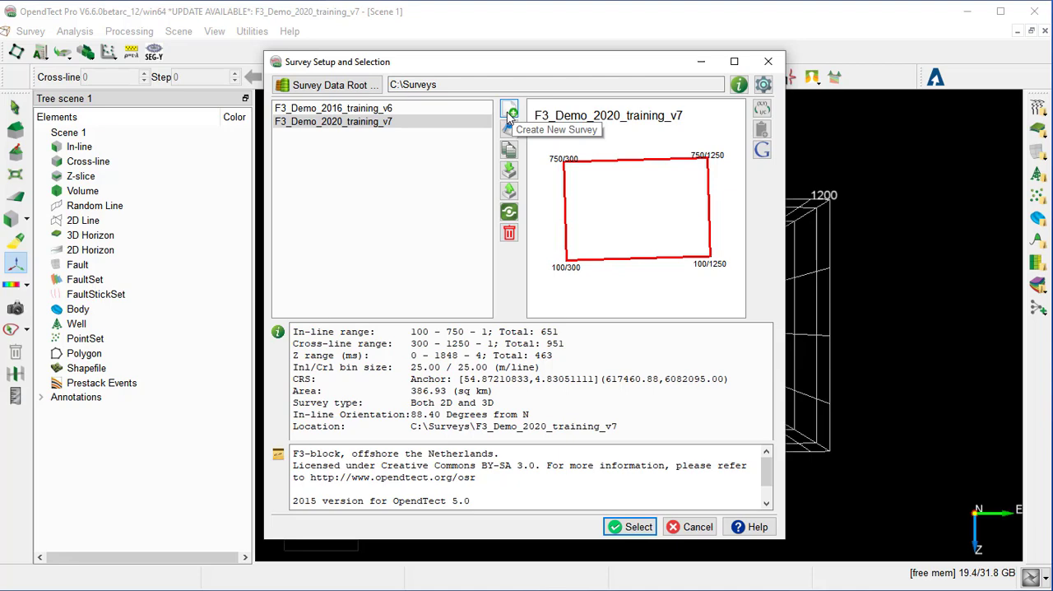
Step: Create a new survey and name it 'My New Survey'
{"action": "left_click", "coordinate": [510, 108]}
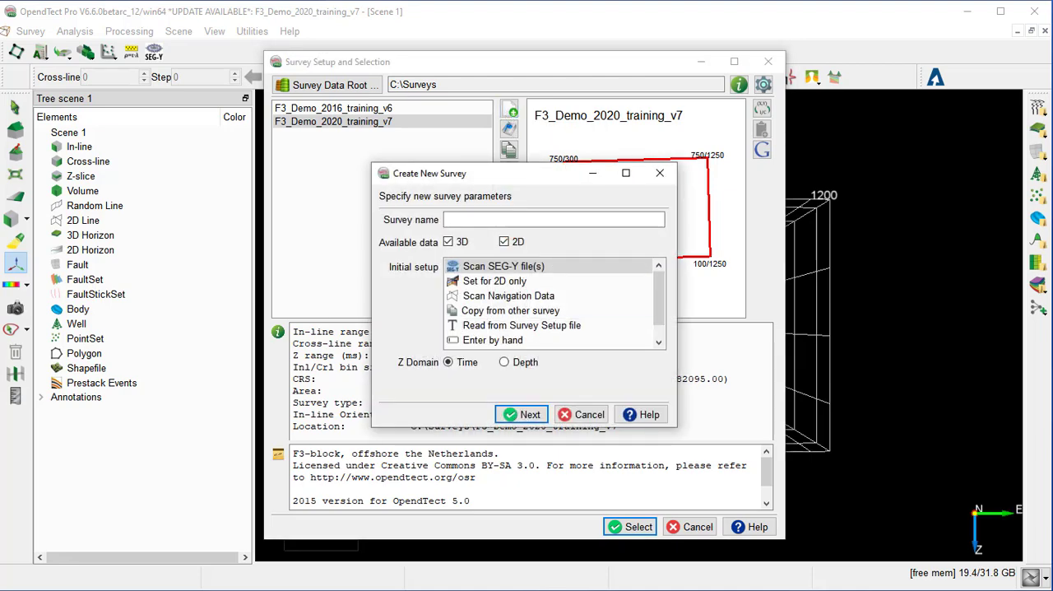
{"action": "left_click", "coordinate": [553, 219]}
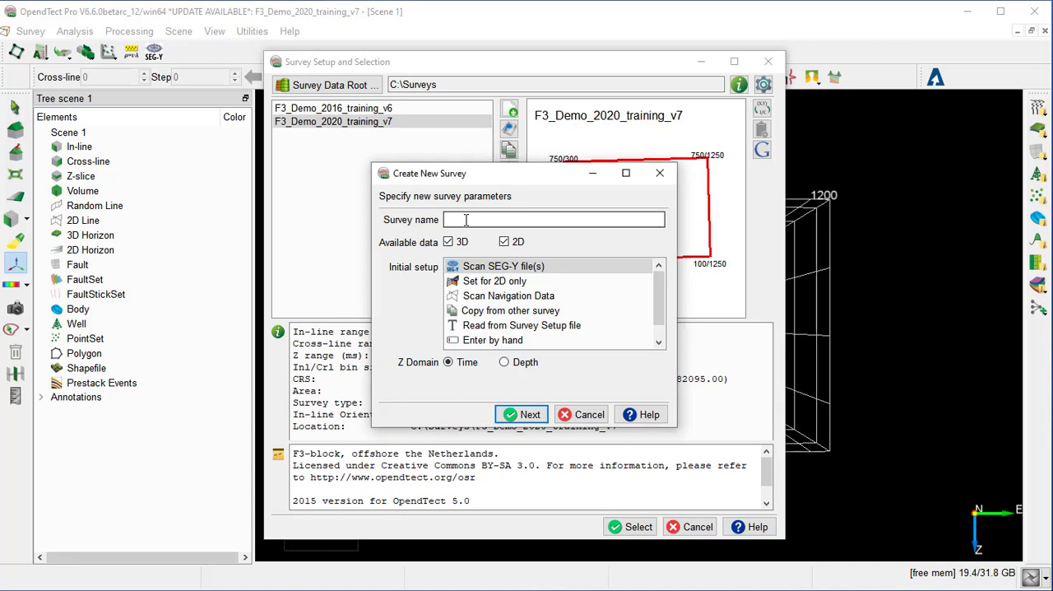
{"action": "type", "text": "My"}
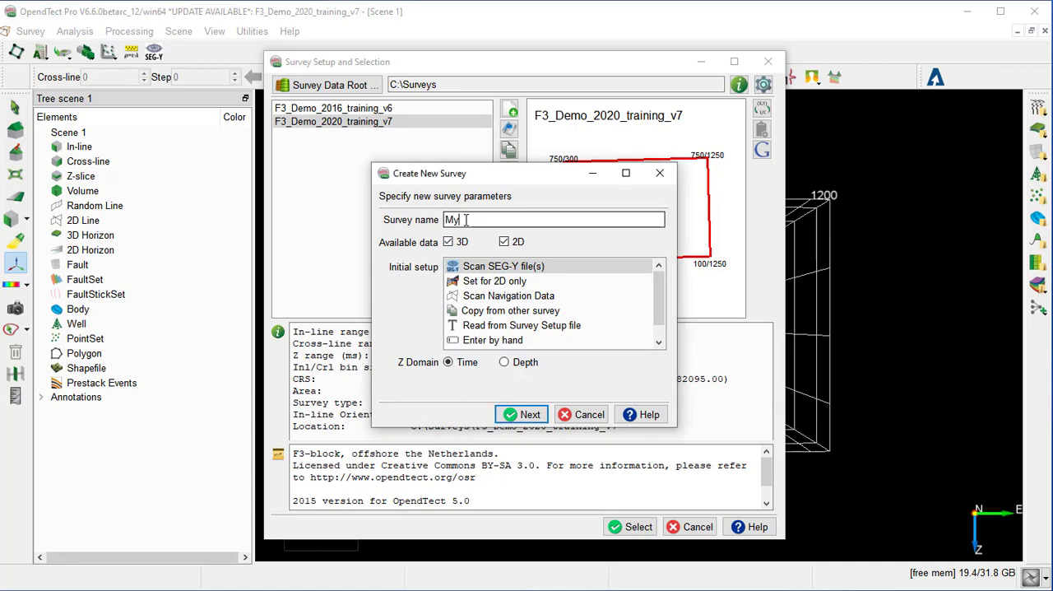
{"action": "type", "text": "New"}
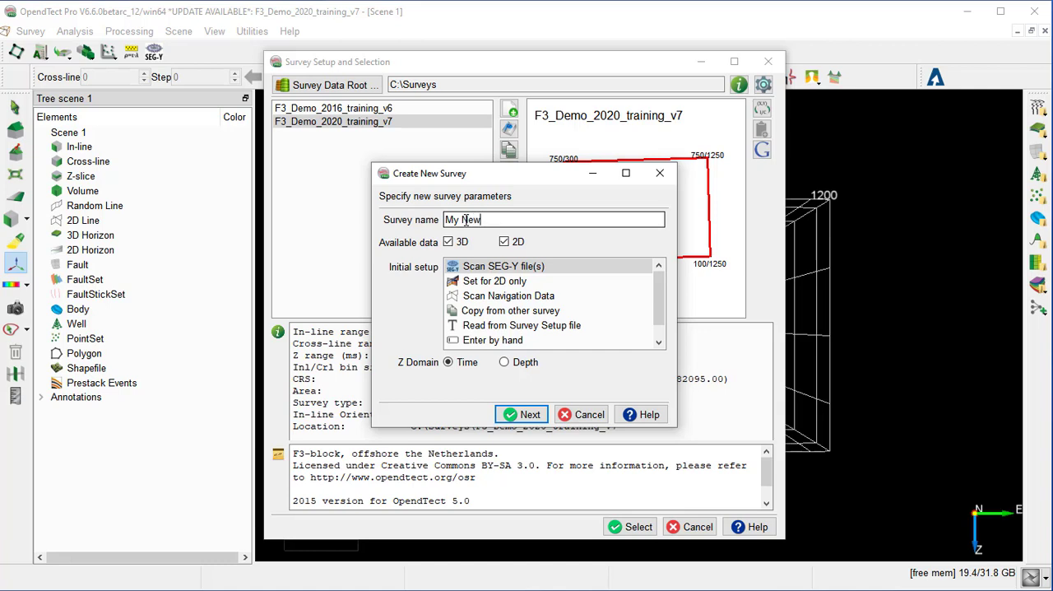
{"action": "type", "text": "Sur"}
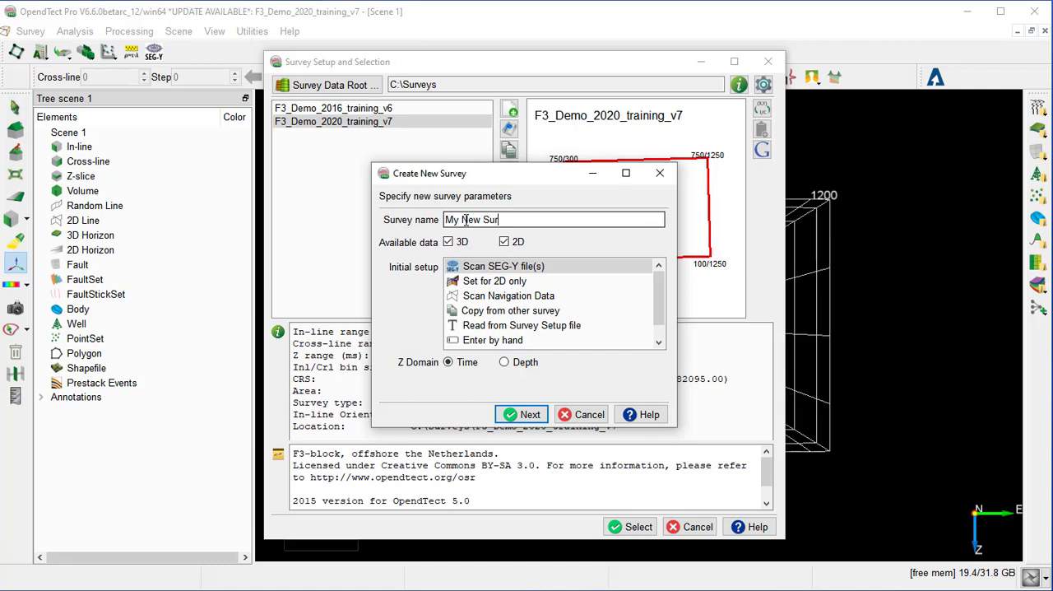
{"action": "type", "text": "vey"}
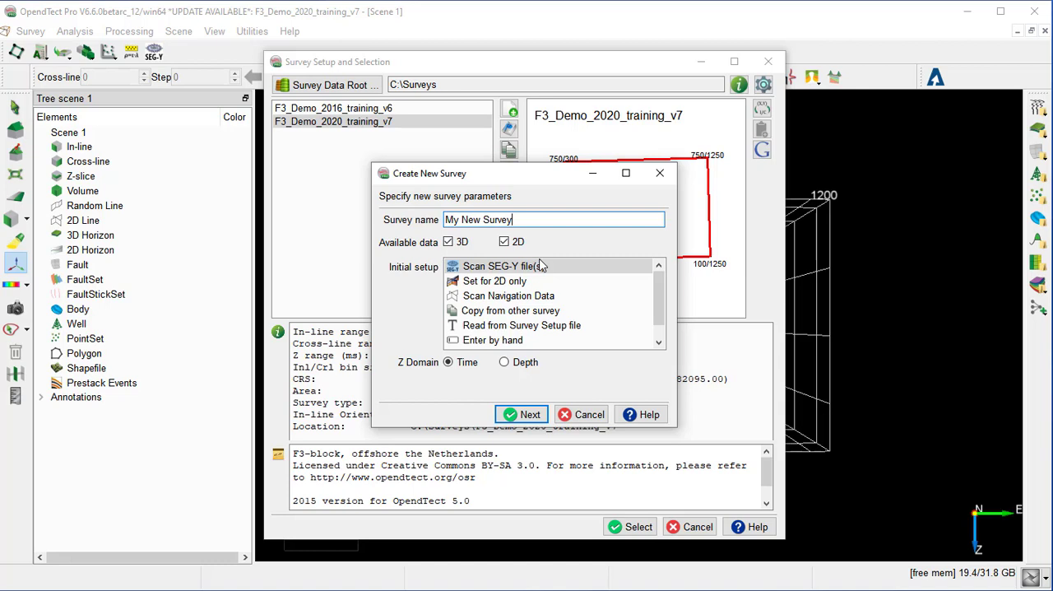
{"action": "mouse_move", "coordinate": [546, 331]}
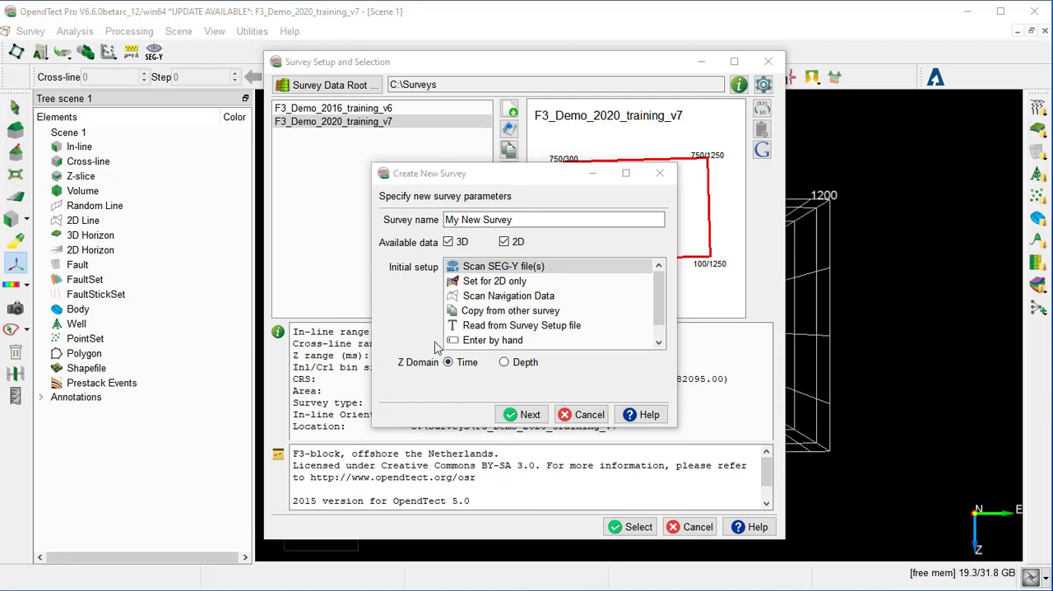
{"action": "mouse_move", "coordinate": [388, 306]}
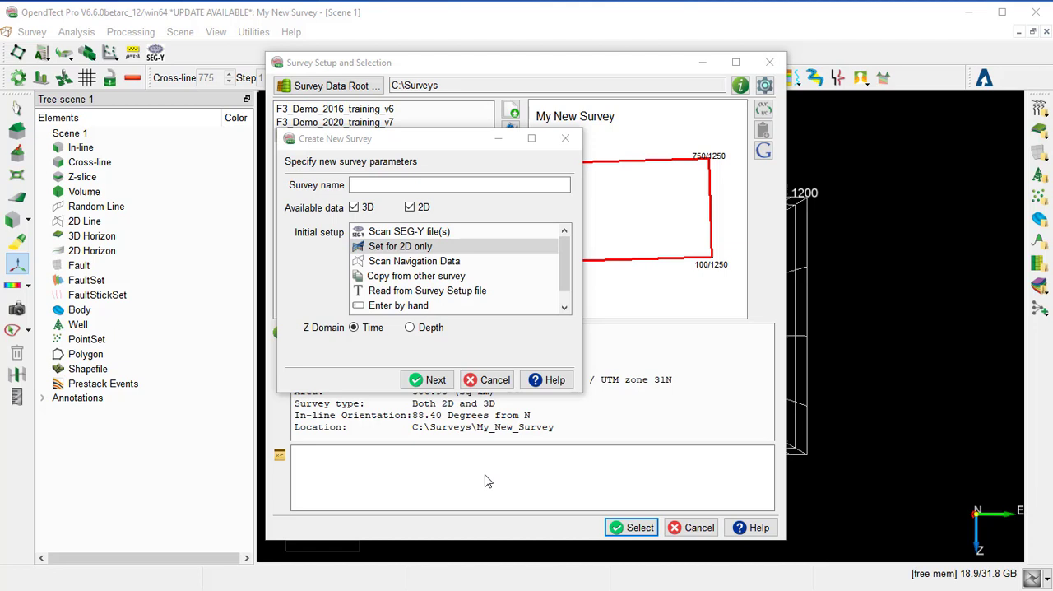
{"action": "mouse_move", "coordinate": [540, 556]}
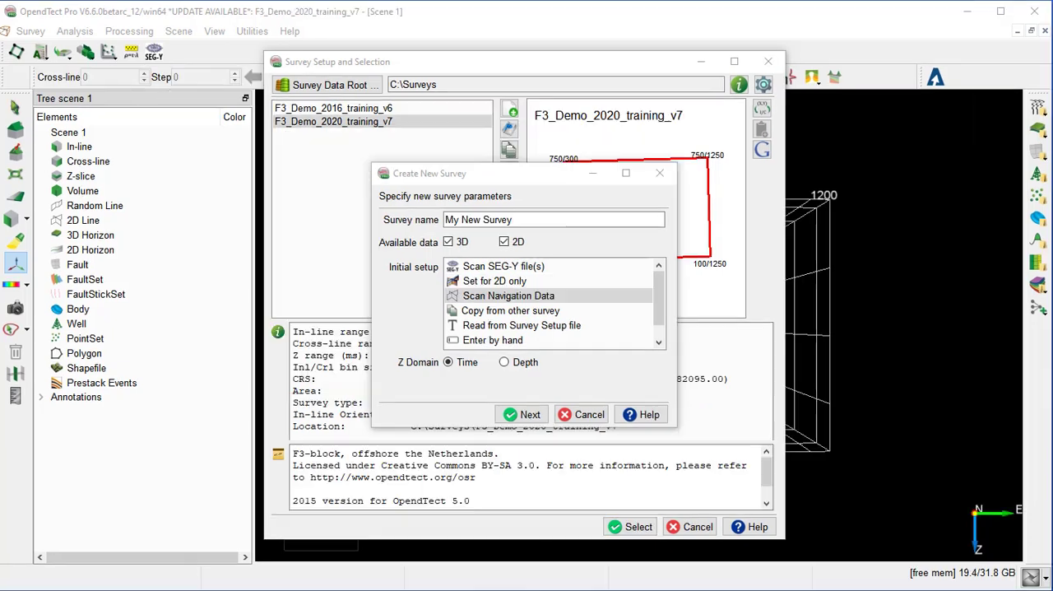
{"action": "mouse_move", "coordinate": [559, 474]}
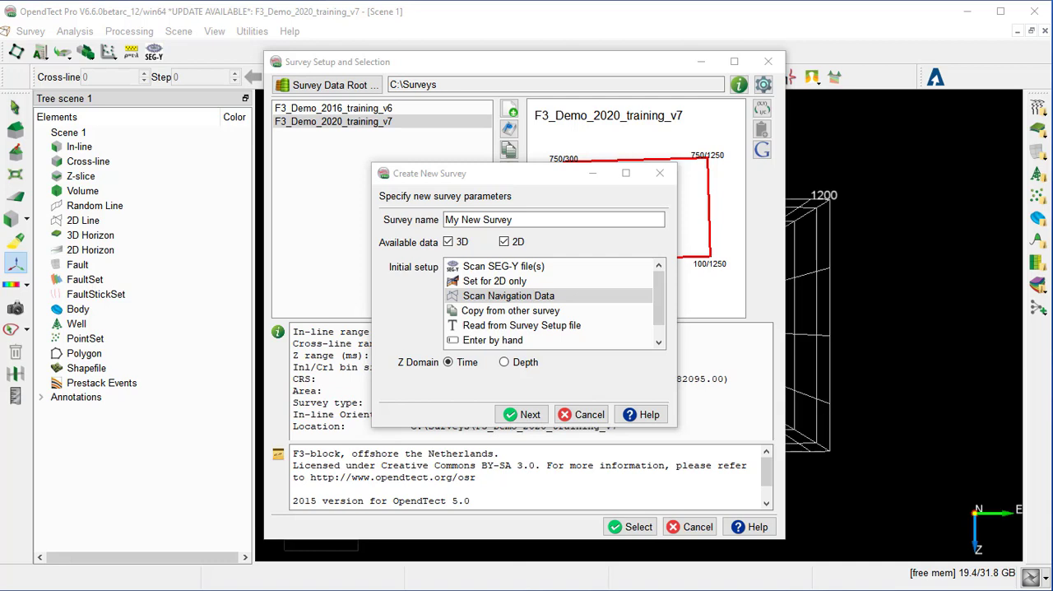
{"action": "mouse_move", "coordinate": [510, 310]}
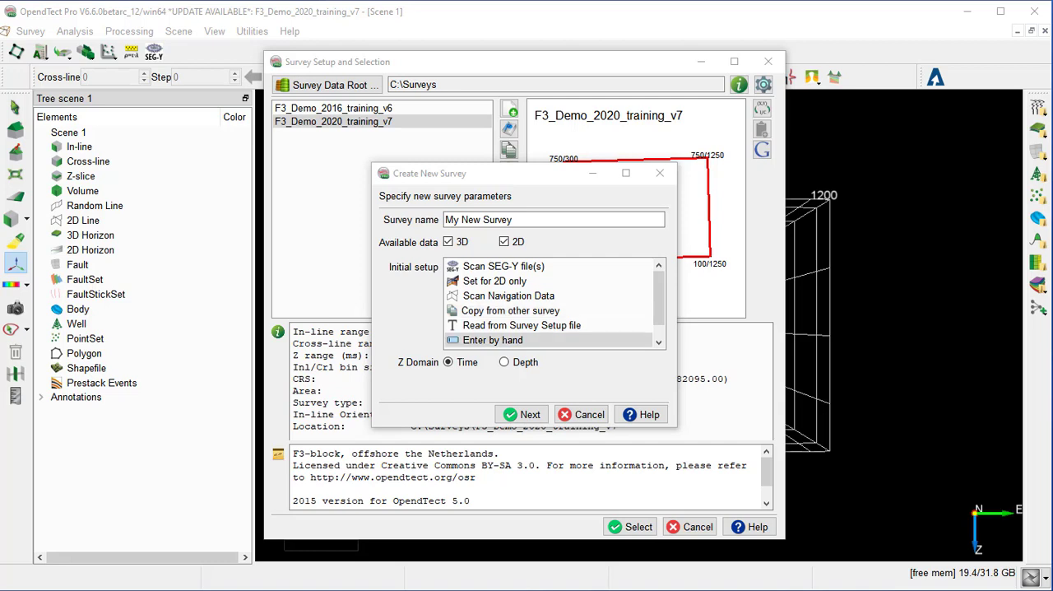
{"action": "mouse_move", "coordinate": [557, 497]}
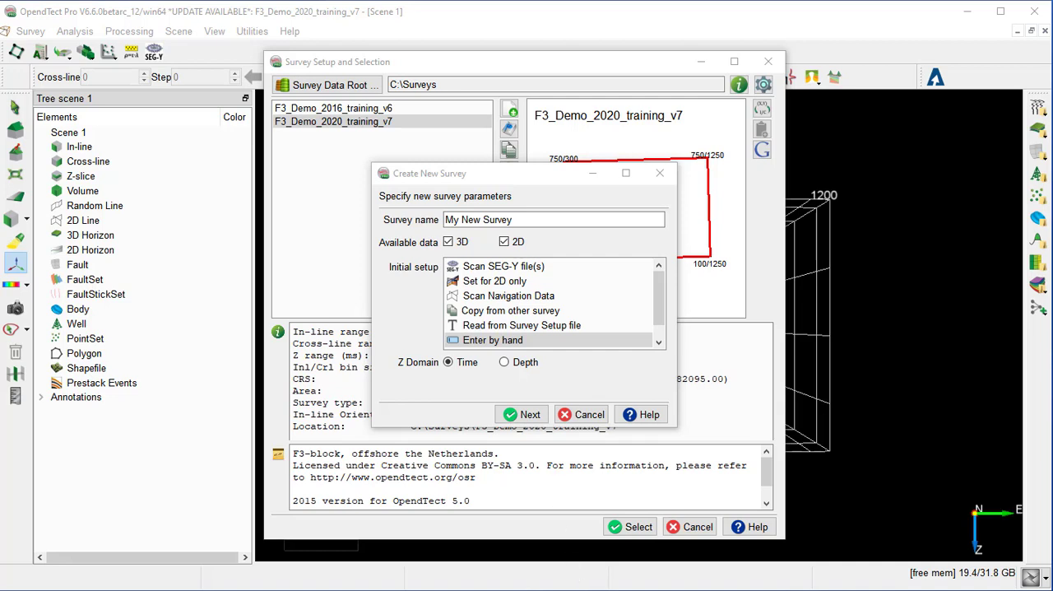
{"action": "mouse_move", "coordinate": [573, 567]}
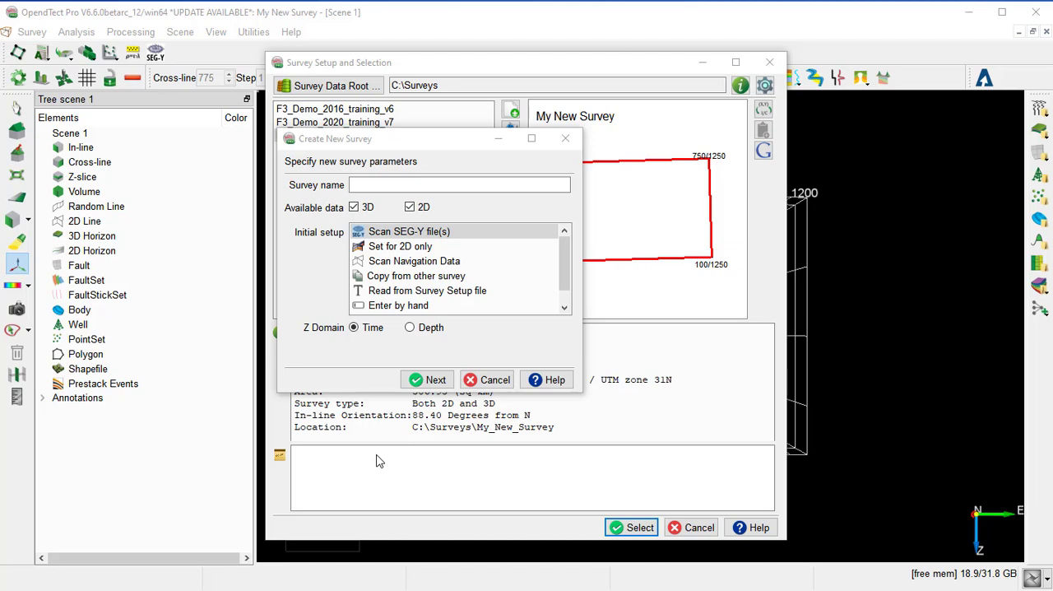
{"action": "mouse_move", "coordinate": [386, 388]}
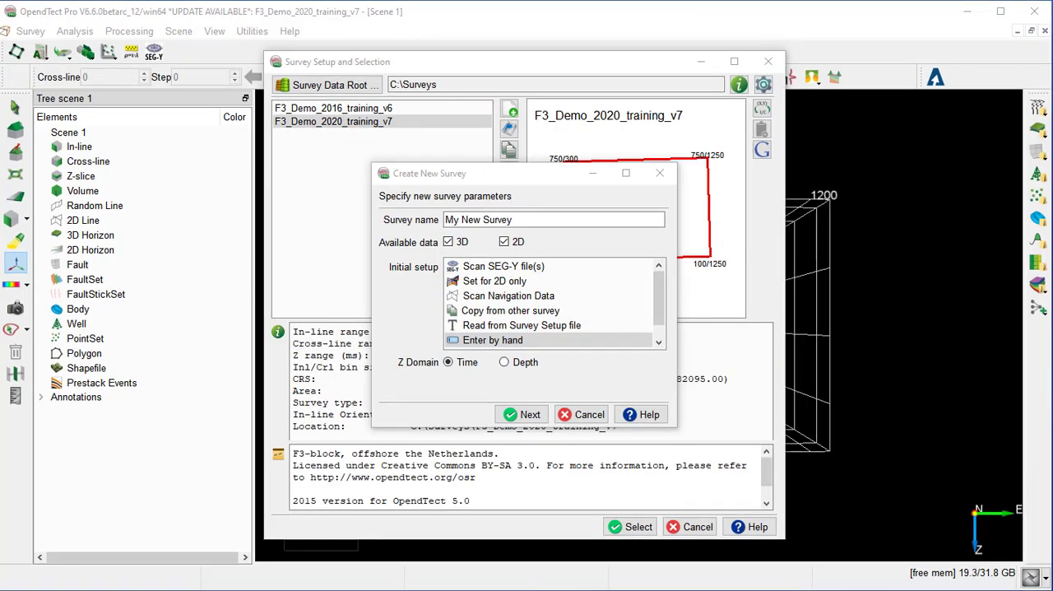
{"action": "mouse_move", "coordinate": [576, 576]}
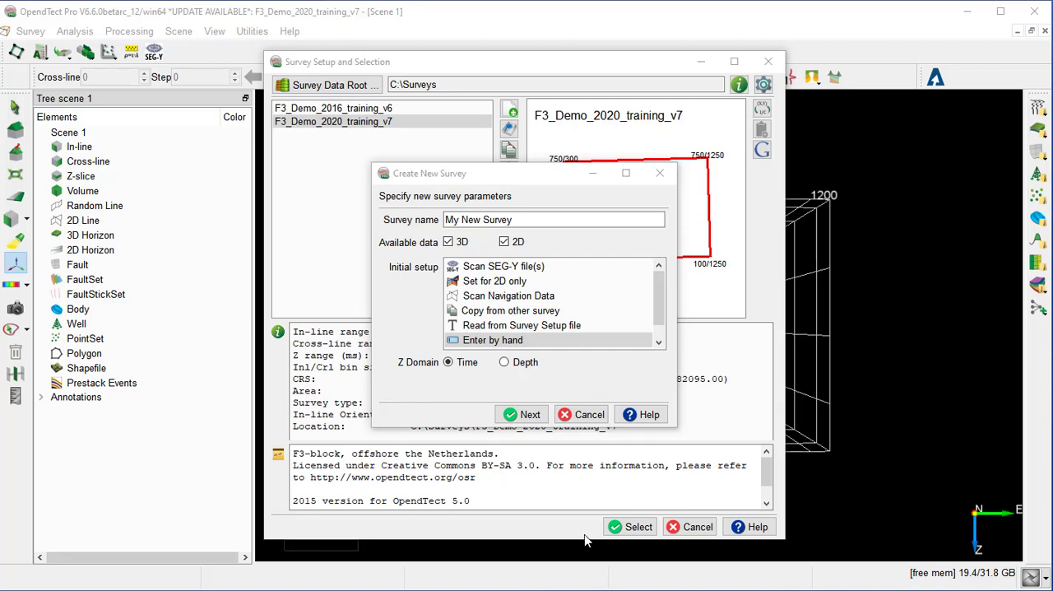
{"action": "mouse_move", "coordinate": [587, 540]}
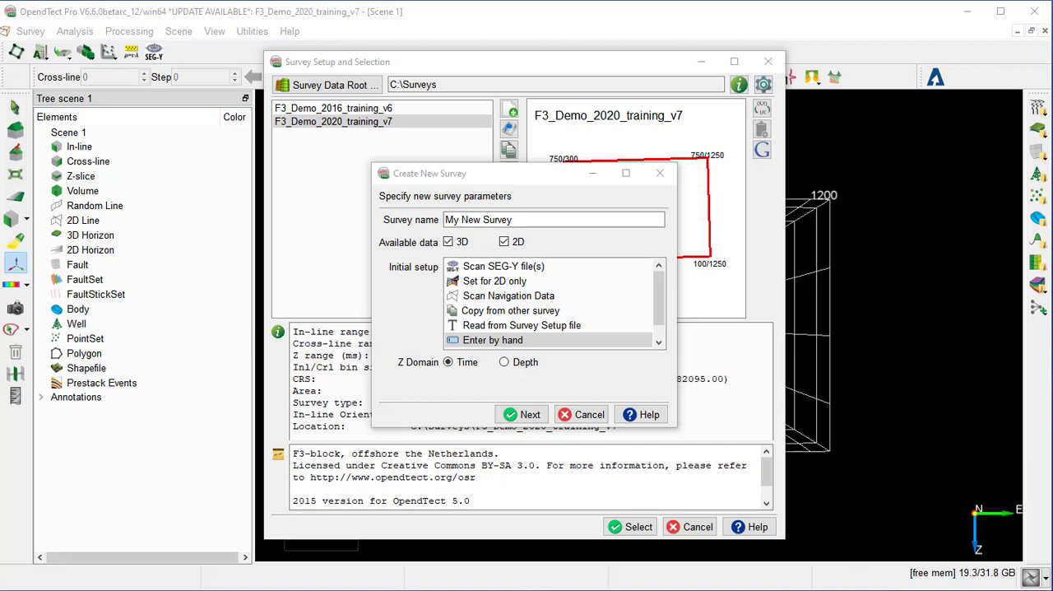
{"action": "mouse_move", "coordinate": [508, 297]}
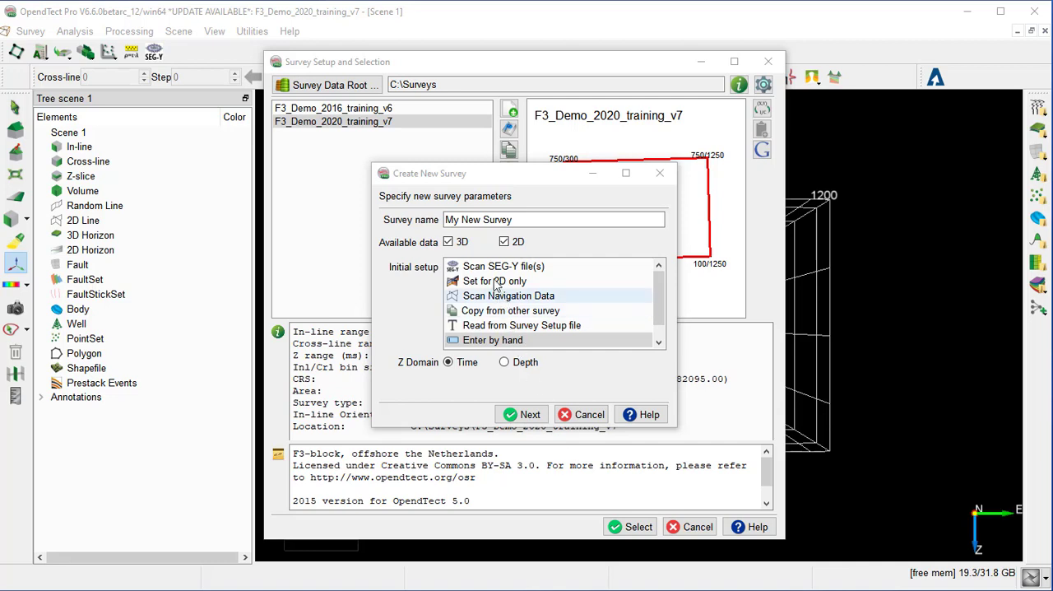
Step: Choose Scan SEG-Y file(s) as the initial setup and continue to the file chooser
{"action": "left_click", "coordinate": [503, 266]}
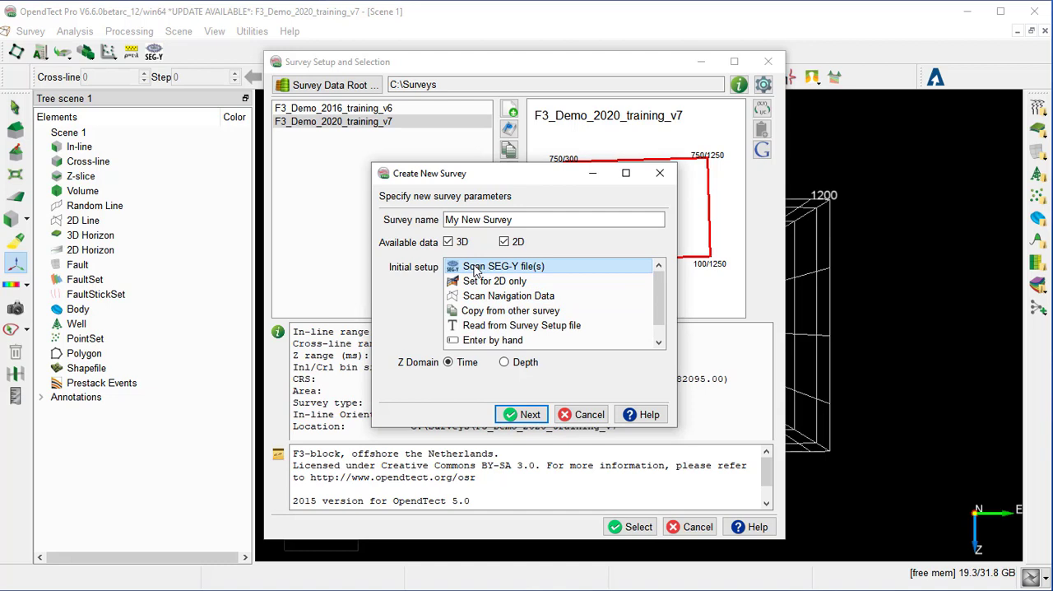
{"action": "mouse_move", "coordinate": [500, 296]}
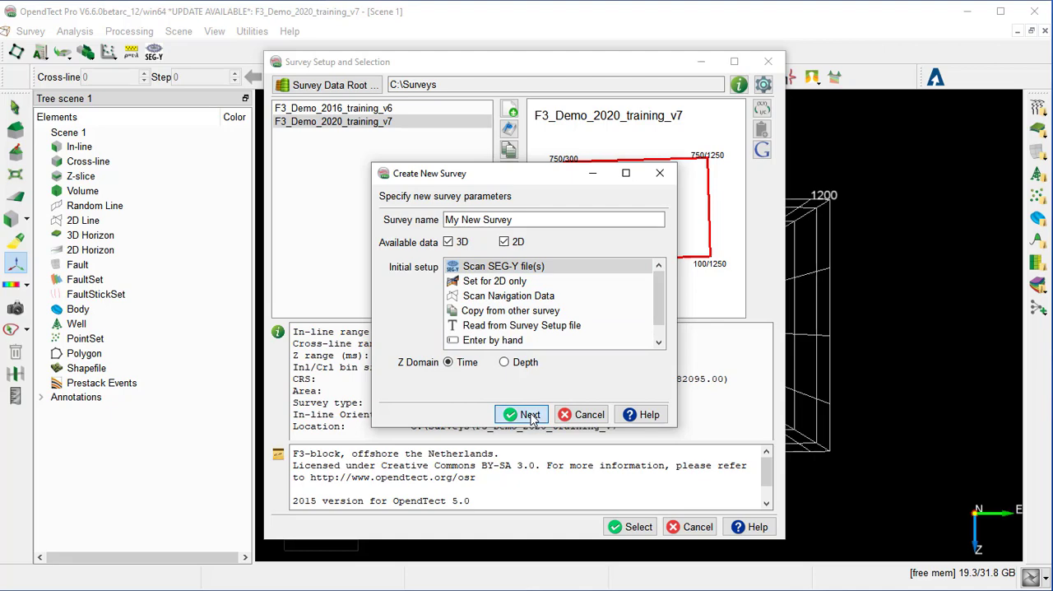
{"action": "left_click", "coordinate": [522, 415]}
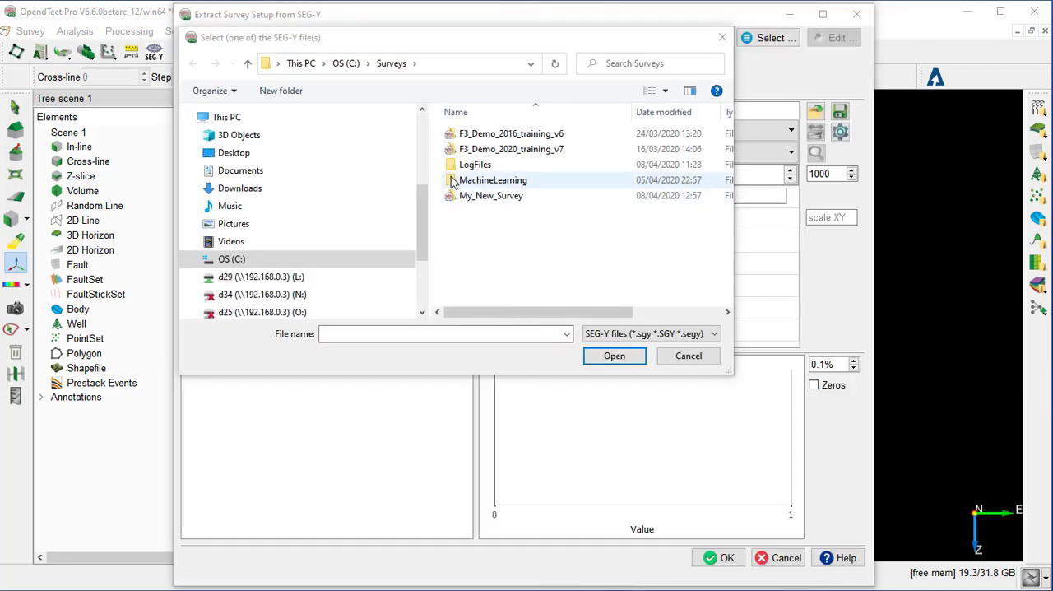
Step: Select Seismic_data.sgy from the F3_Demo_2020_training_v7 Rawdata folder as the input file
{"action": "double_click", "coordinate": [510, 149]}
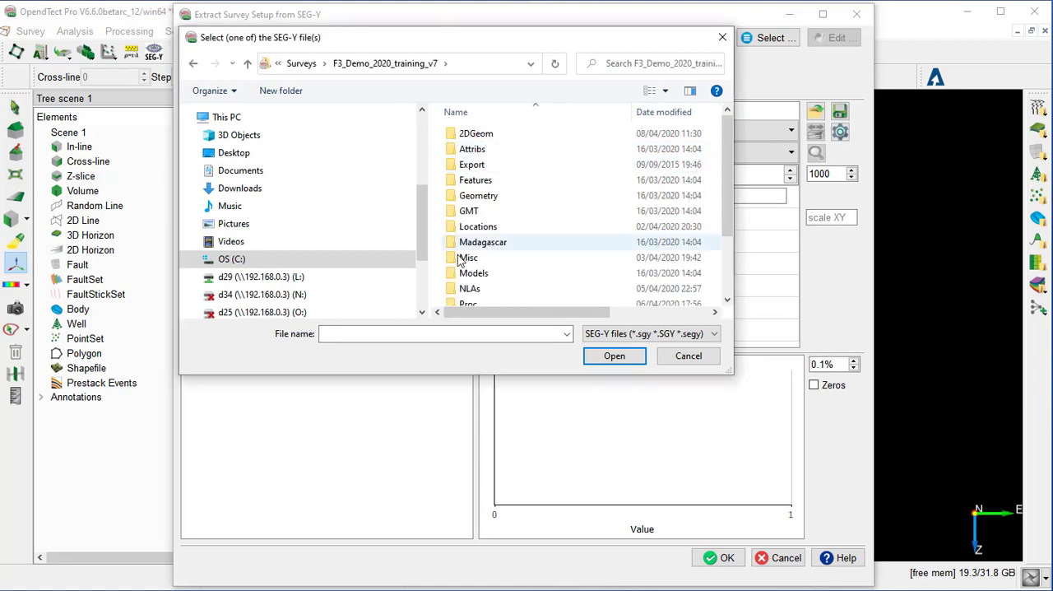
{"action": "mouse_move", "coordinate": [485, 384]}
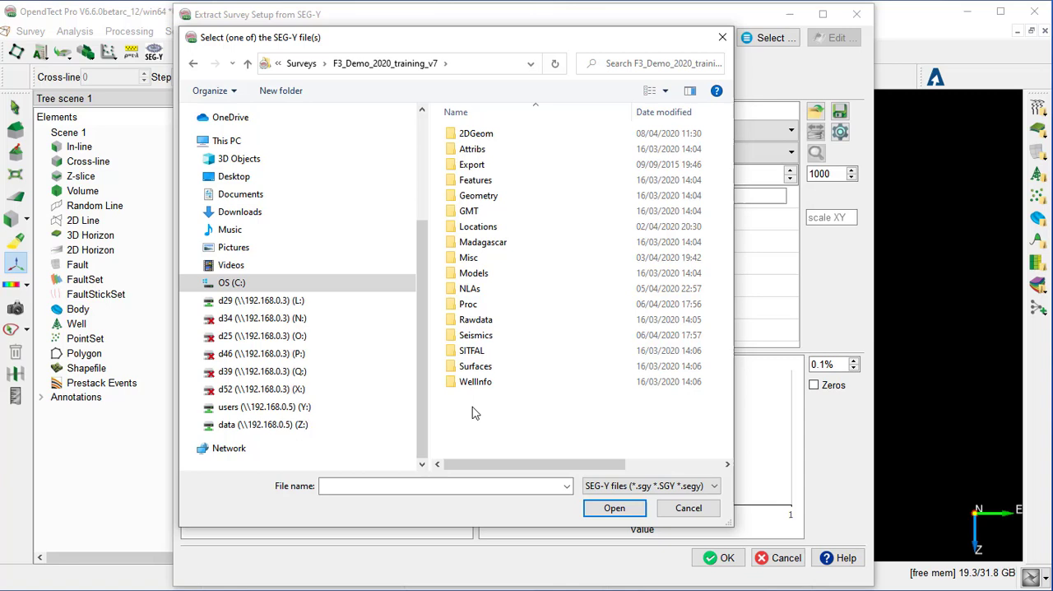
{"action": "double_click", "coordinate": [475, 319]}
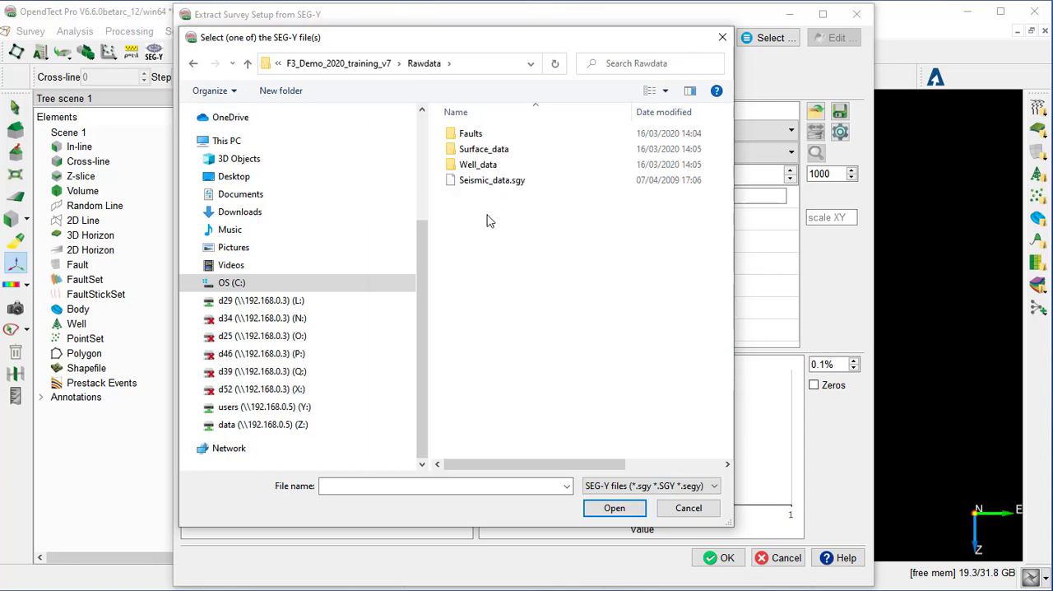
{"action": "left_click", "coordinate": [492, 179]}
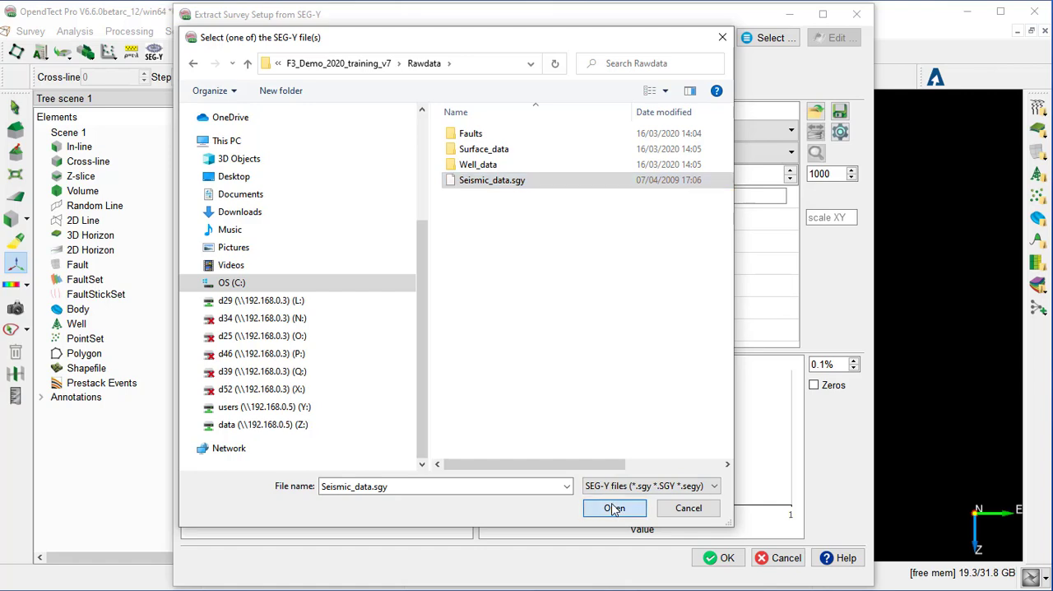
{"action": "left_click", "coordinate": [613, 507]}
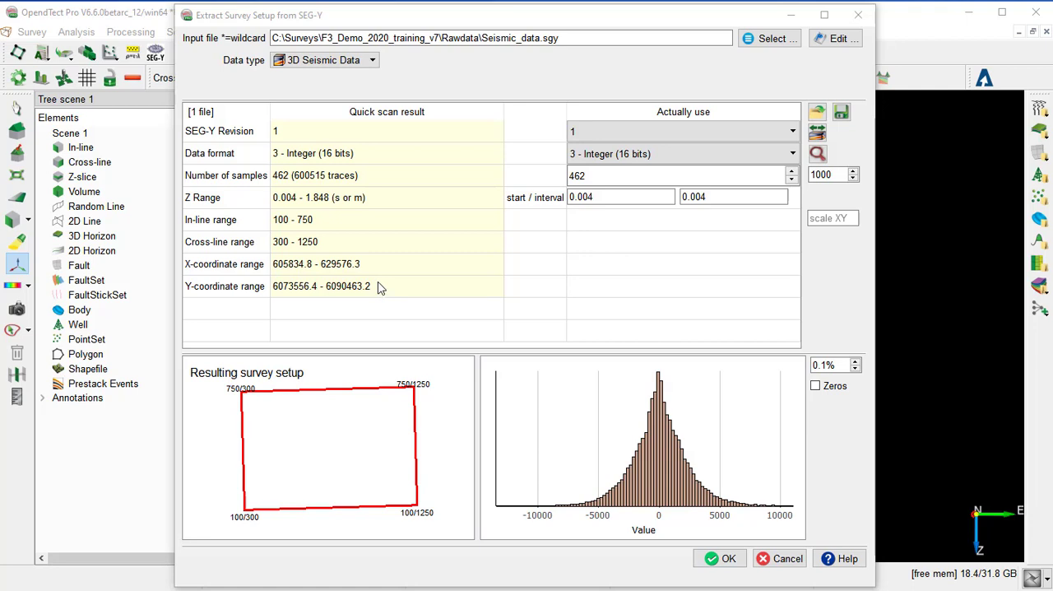
{"action": "mouse_move", "coordinate": [719, 260]}
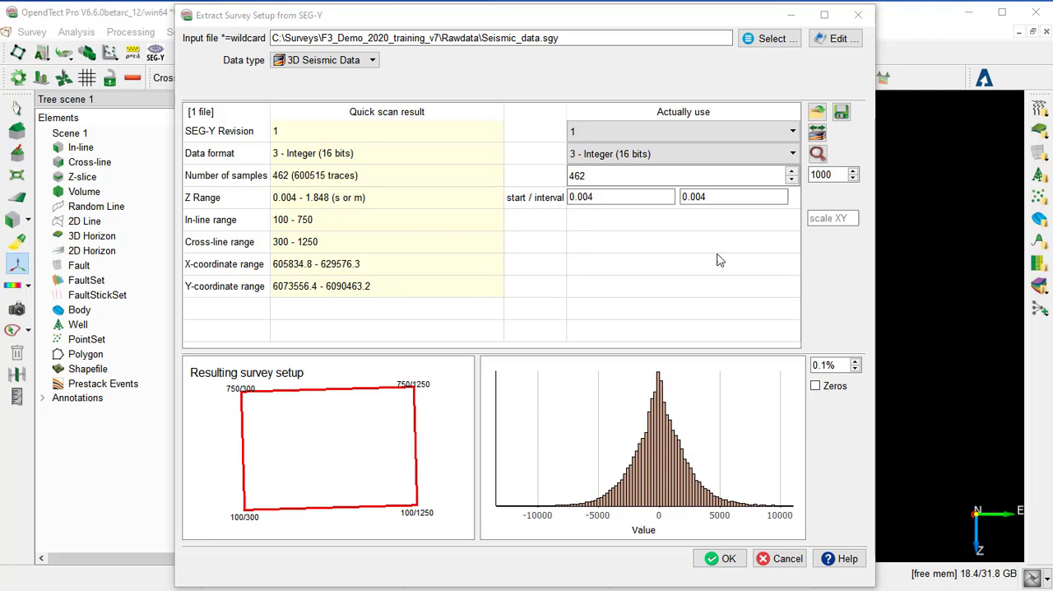
{"action": "mouse_move", "coordinate": [607, 246]}
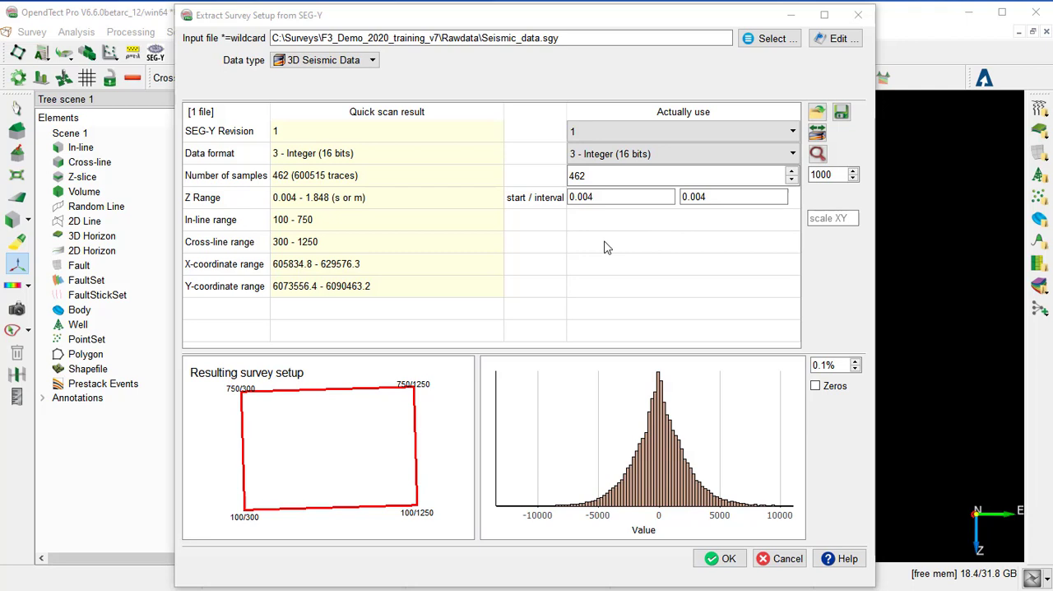
{"action": "mouse_move", "coordinate": [427, 242]}
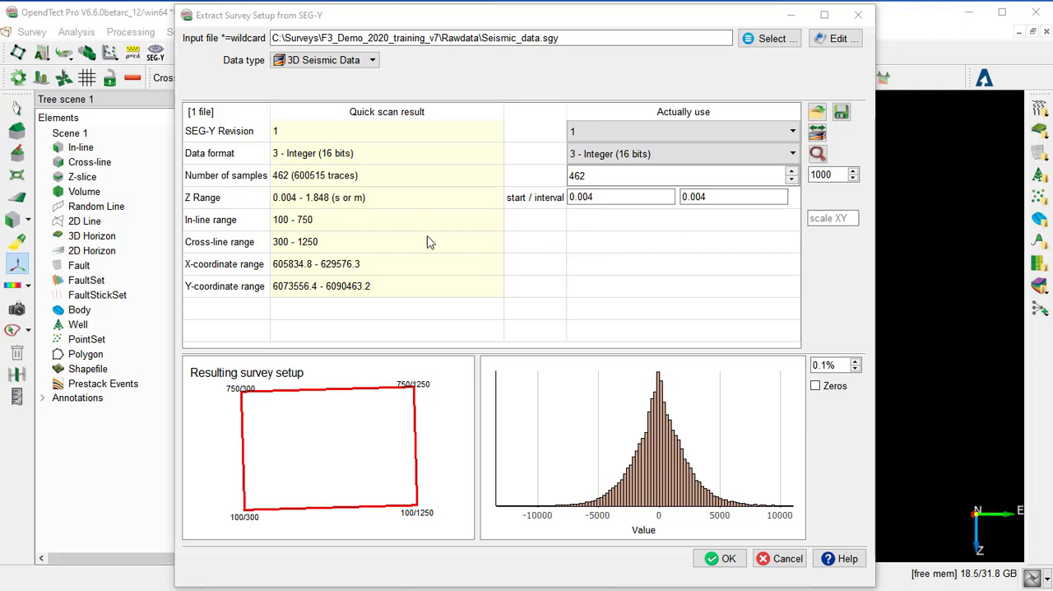
{"action": "mouse_move", "coordinate": [449, 331]}
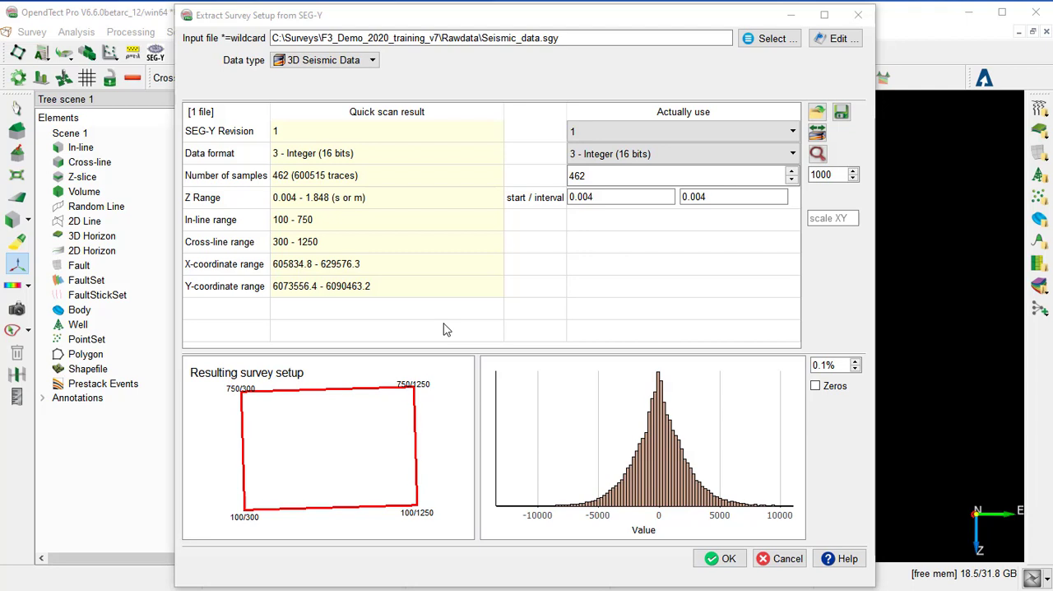
{"action": "mouse_move", "coordinate": [463, 342]}
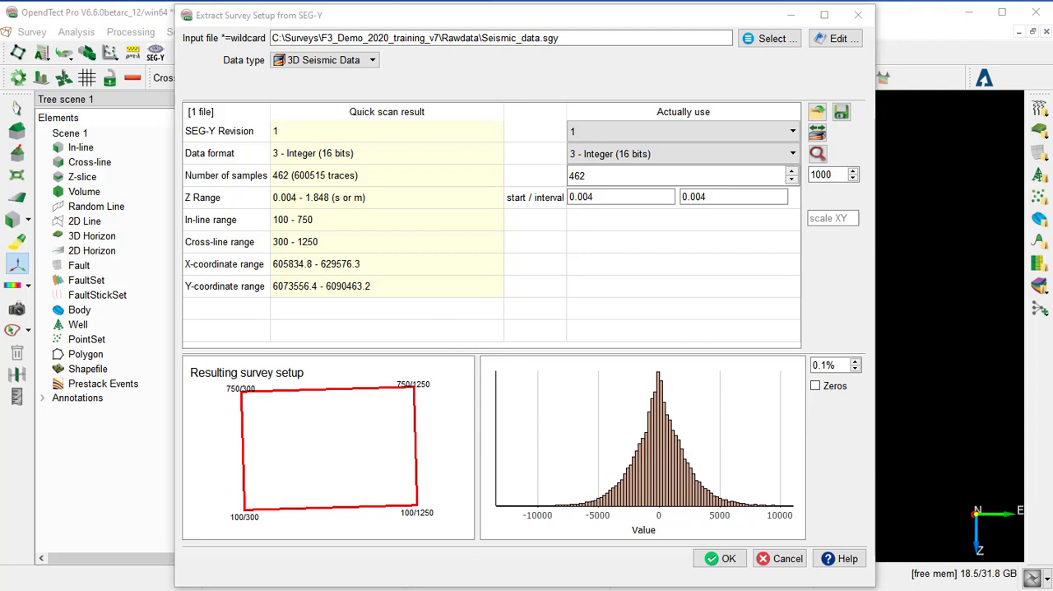
{"action": "mouse_move", "coordinate": [438, 332]}
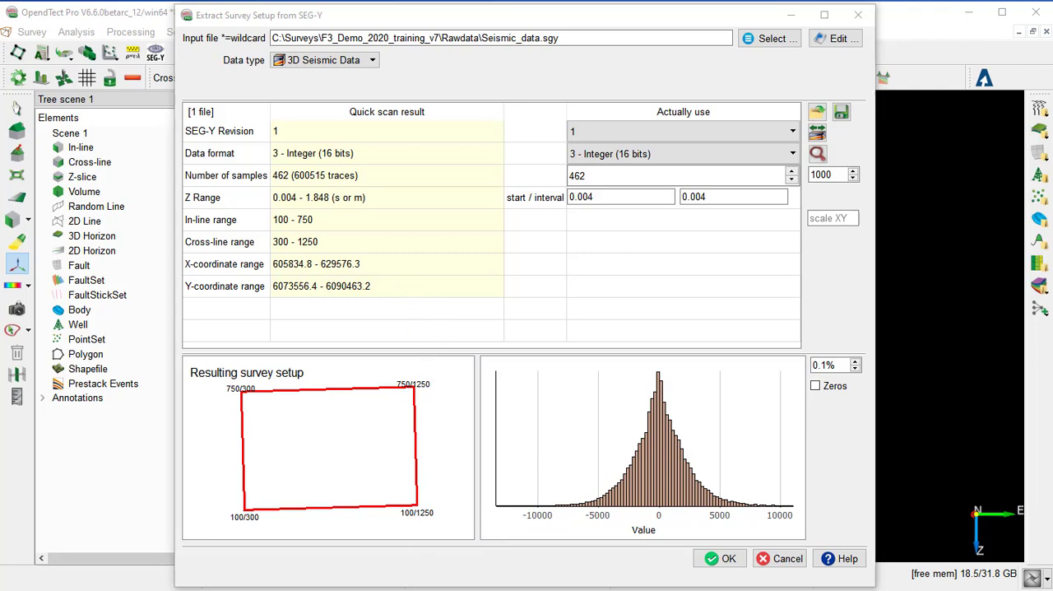
{"action": "mouse_move", "coordinate": [382, 243]}
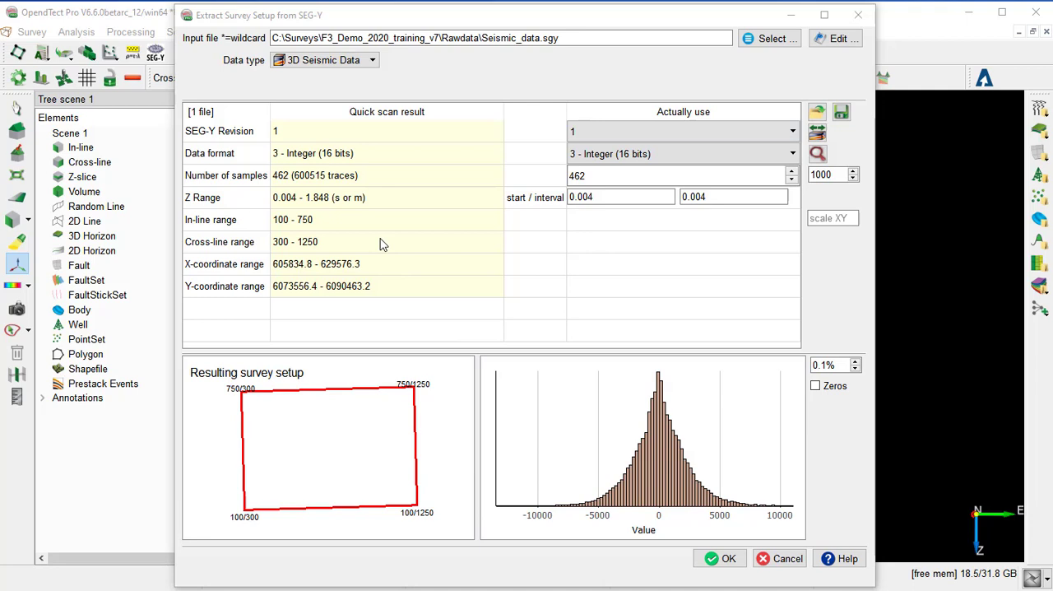
{"action": "mouse_move", "coordinate": [339, 143]}
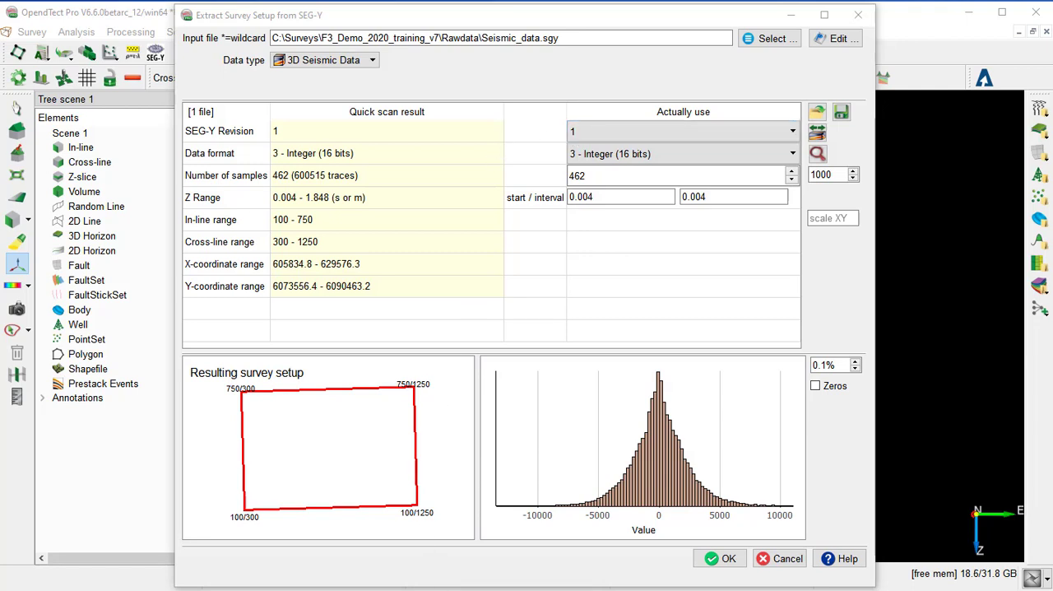
{"action": "mouse_move", "coordinate": [329, 449]}
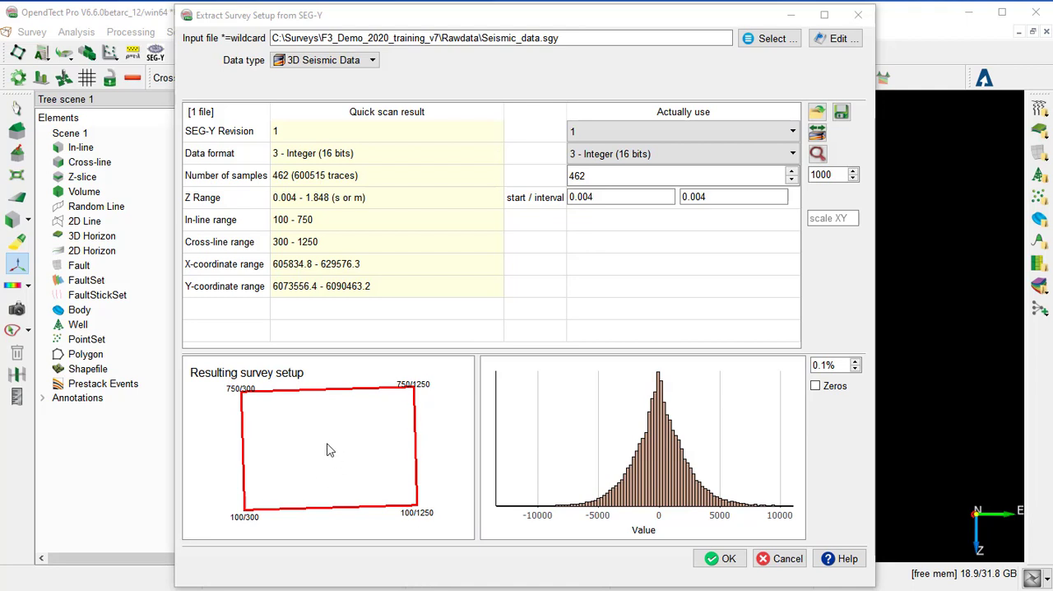
{"action": "mouse_move", "coordinate": [326, 457]}
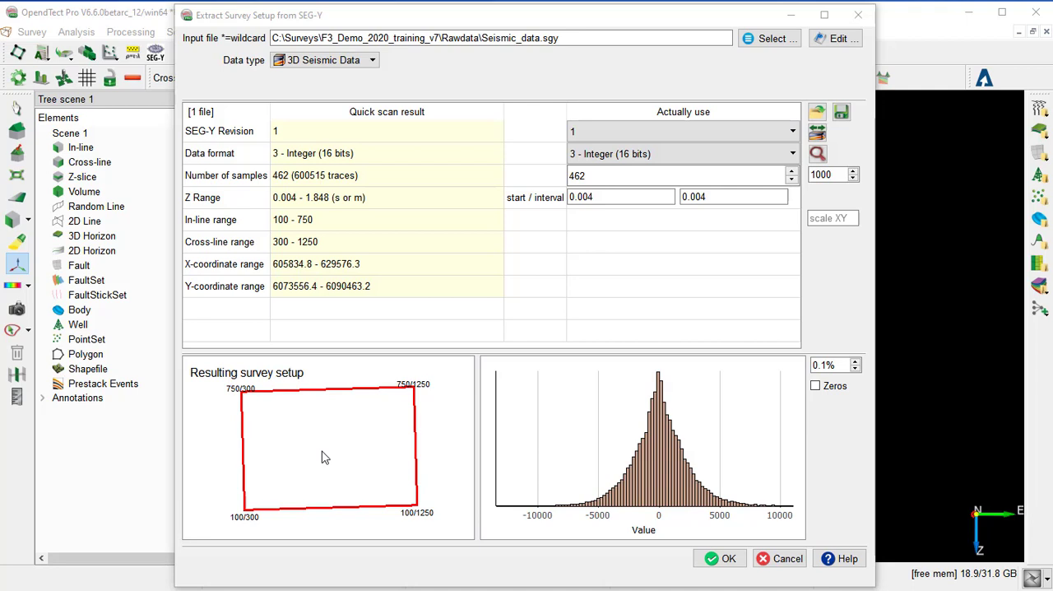
{"action": "mouse_move", "coordinate": [645, 457]}
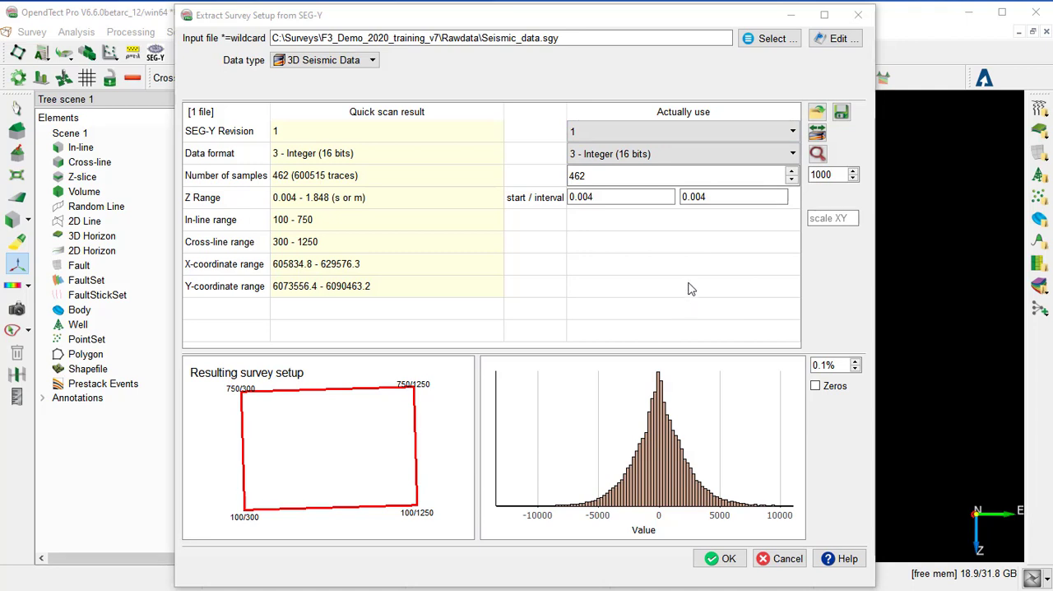
{"action": "mouse_move", "coordinate": [836, 73]}
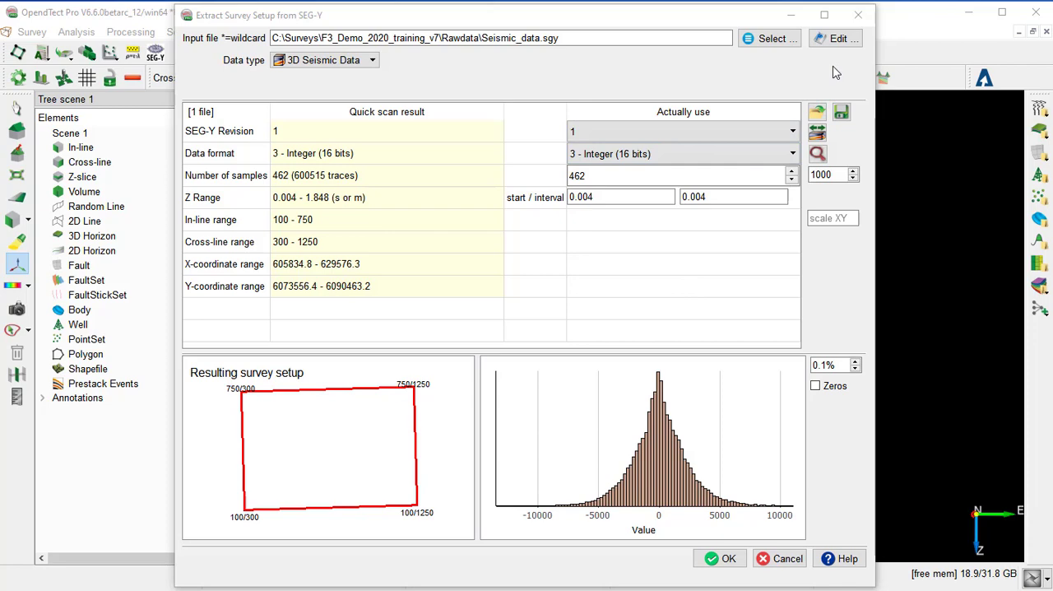
Step: Adjust the quick scan to examine 2000 traces instead of 1000
{"action": "left_click", "coordinate": [835, 38]}
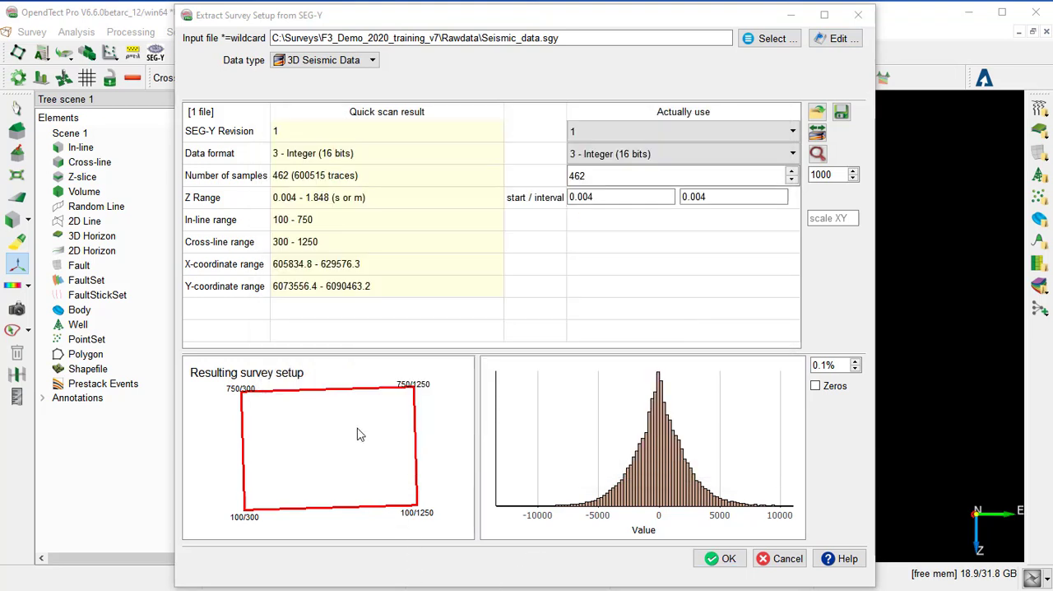
{"action": "mouse_move", "coordinate": [410, 473]}
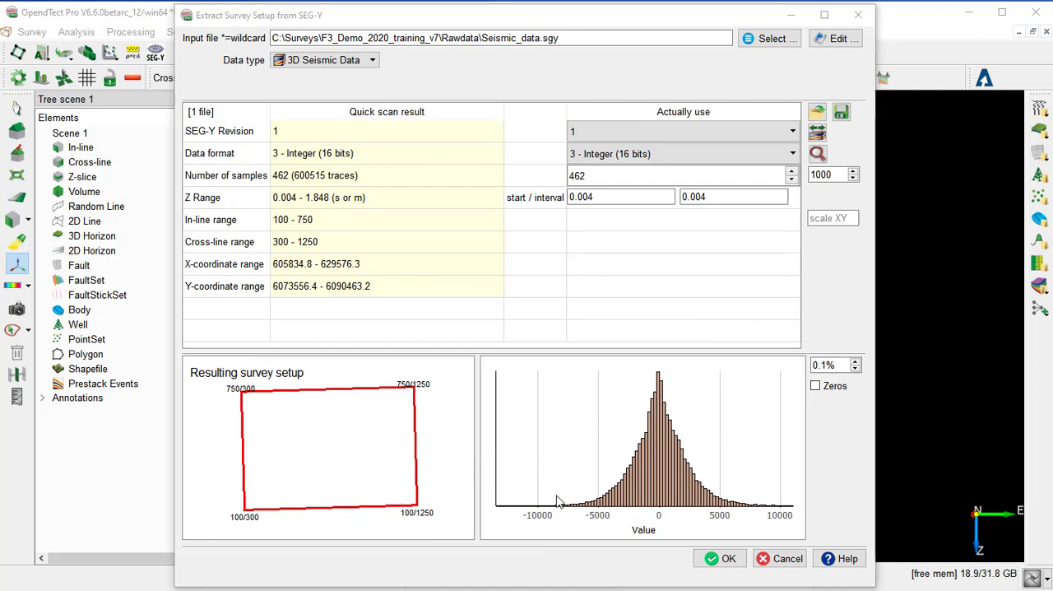
{"action": "mouse_move", "coordinate": [633, 494]}
{"action": "type", "text": "2000"}
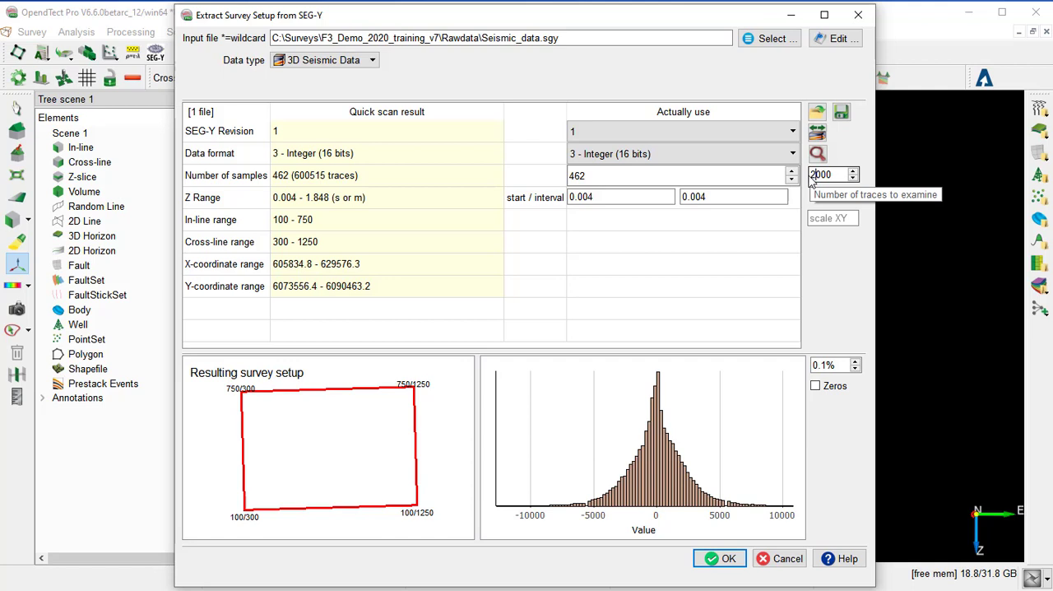
{"action": "mouse_move", "coordinate": [818, 155]}
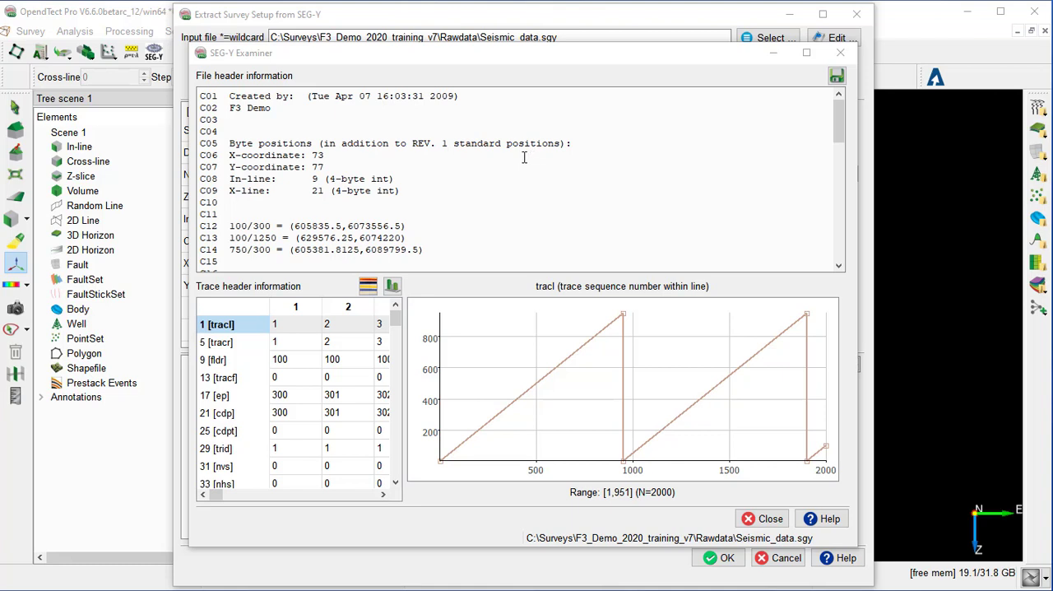
{"action": "mouse_move", "coordinate": [523, 158]}
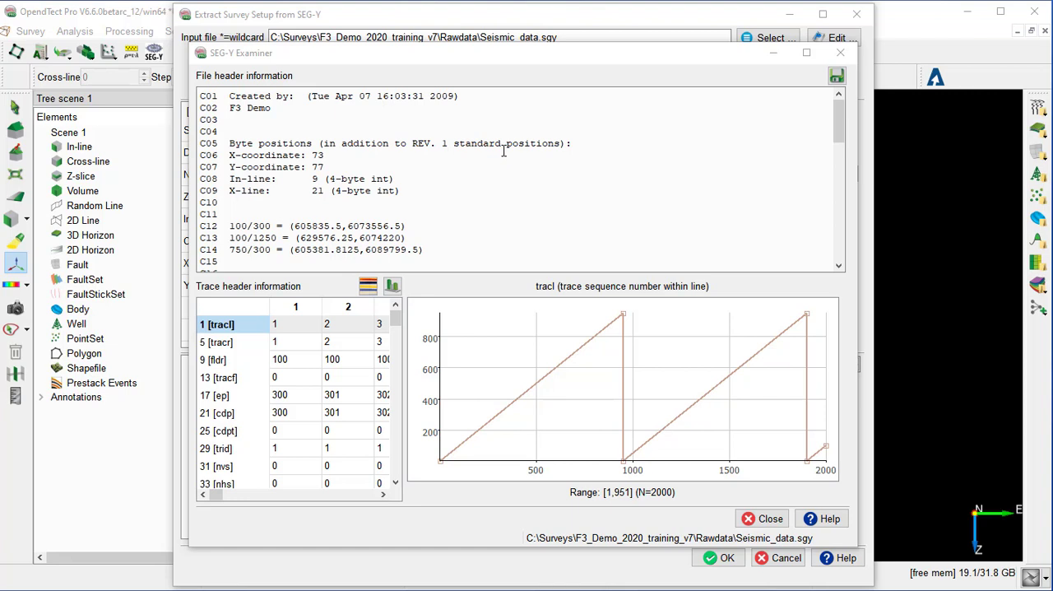
Step: Review the textual and binary headers in the SEG-Y Examiner and display the first 2000 traces
{"action": "scroll", "scroll_direction": "down", "scroll_amount": 3}
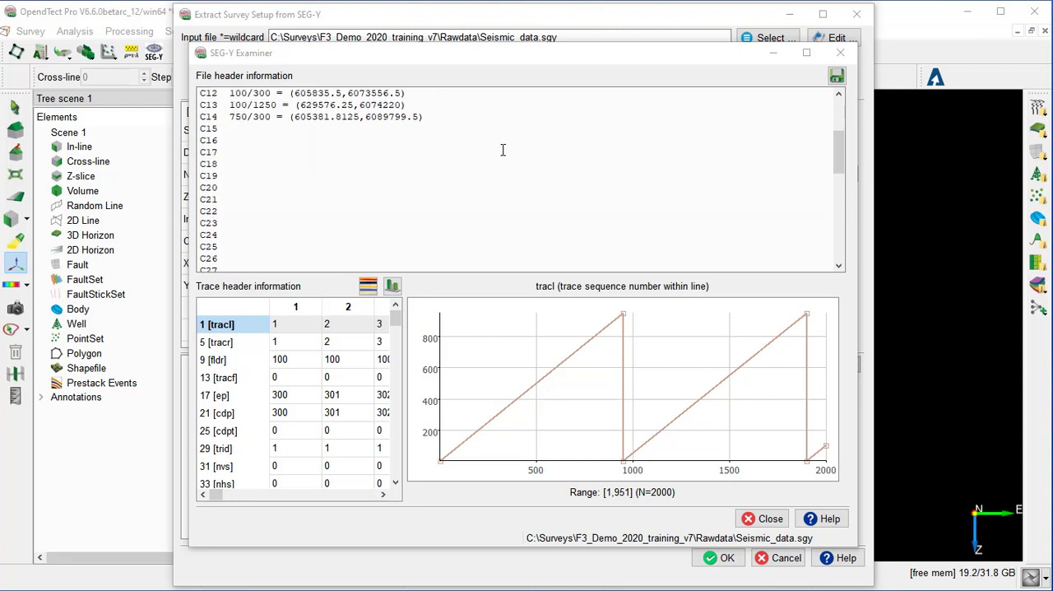
{"action": "scroll", "scroll_direction": "down", "scroll_amount": 3}
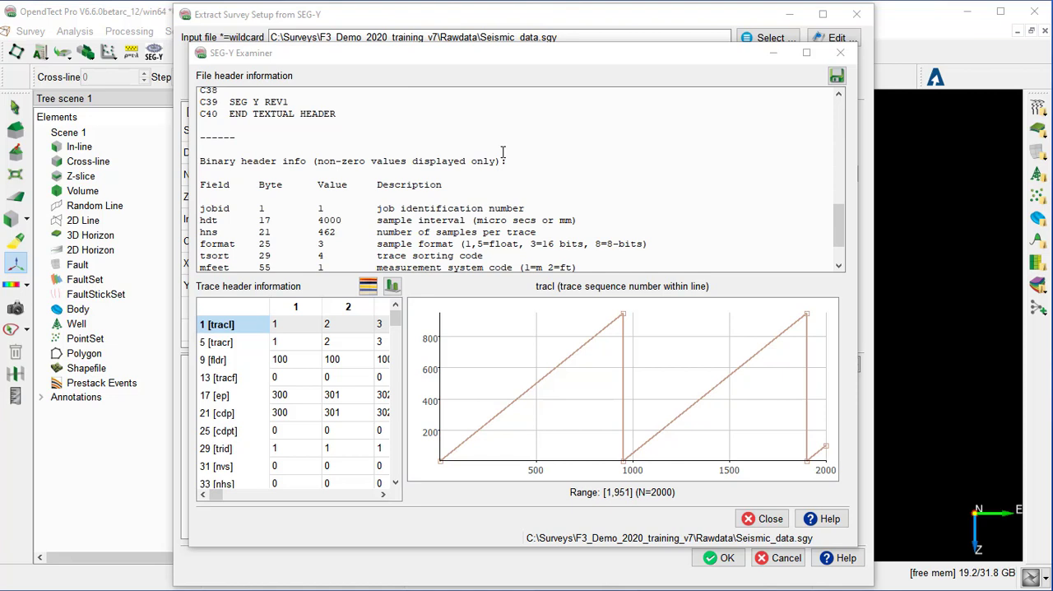
{"action": "scroll", "scroll_direction": "down", "scroll_amount": 3}
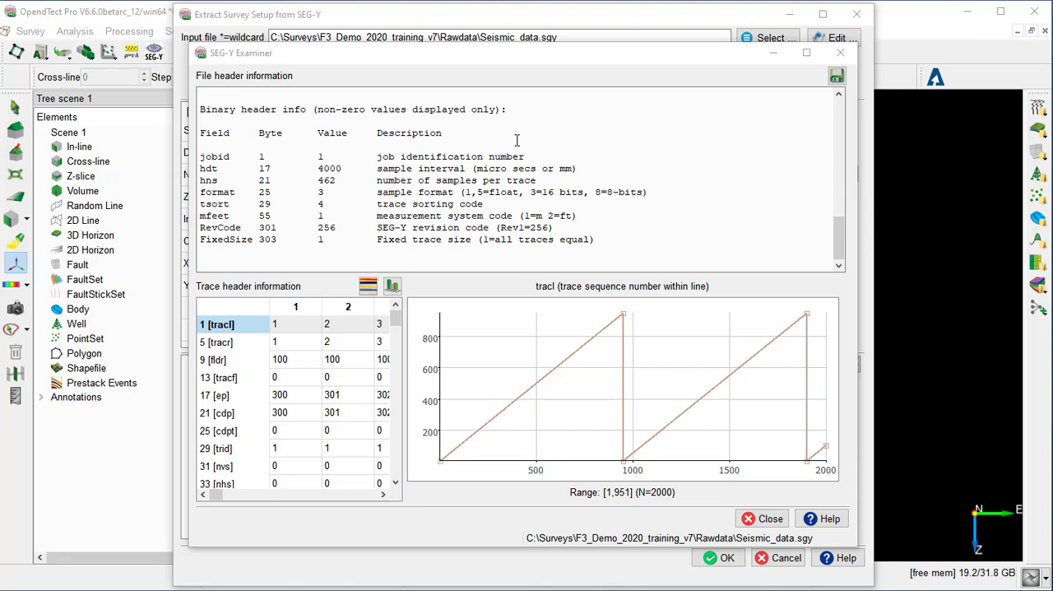
{"action": "mouse_move", "coordinate": [567, 286]}
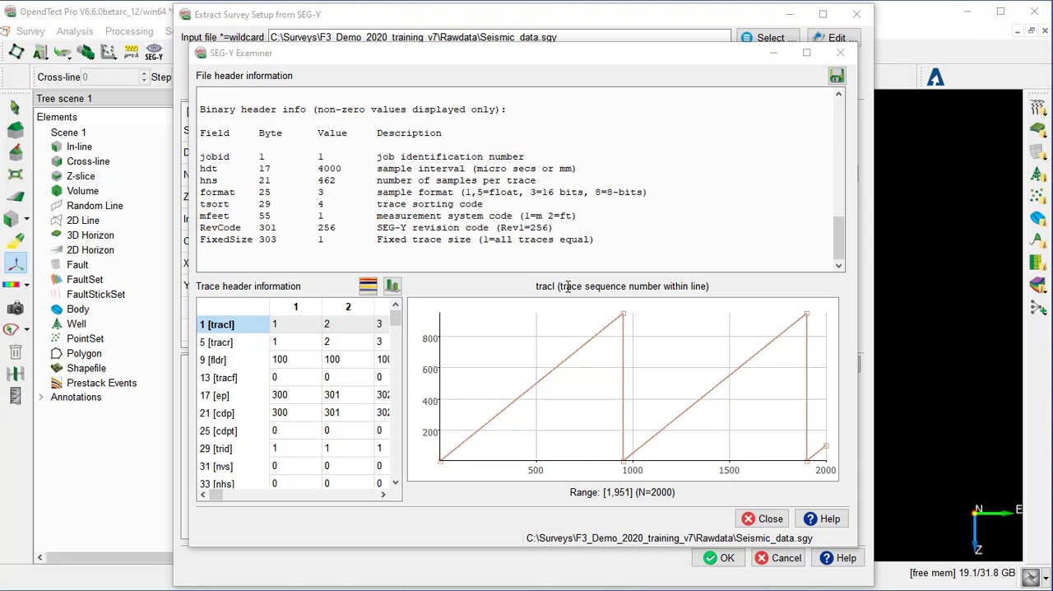
{"action": "mouse_move", "coordinate": [316, 421]}
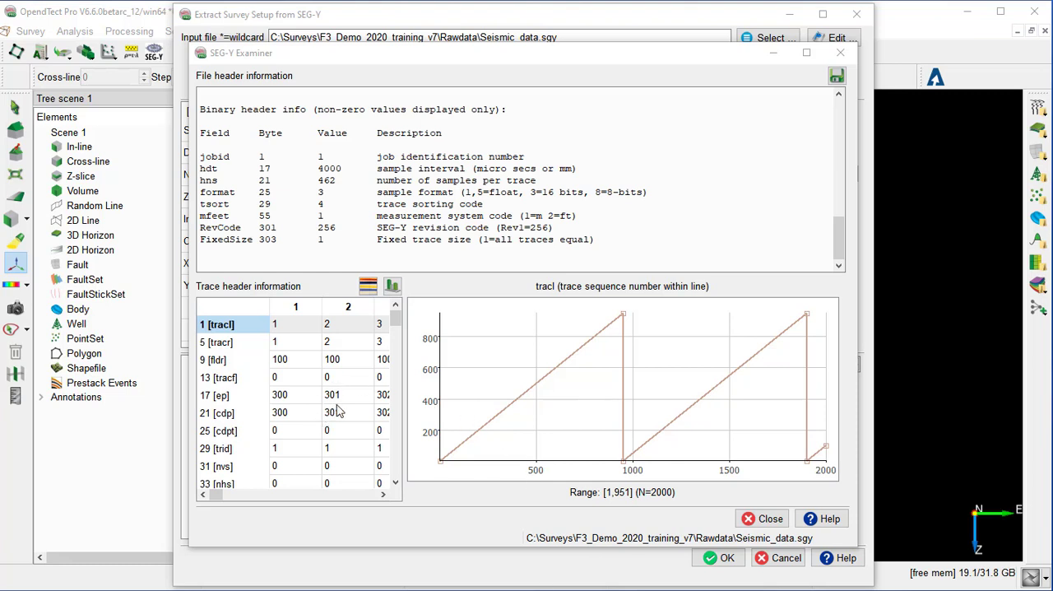
{"action": "left_click", "coordinate": [230, 342]}
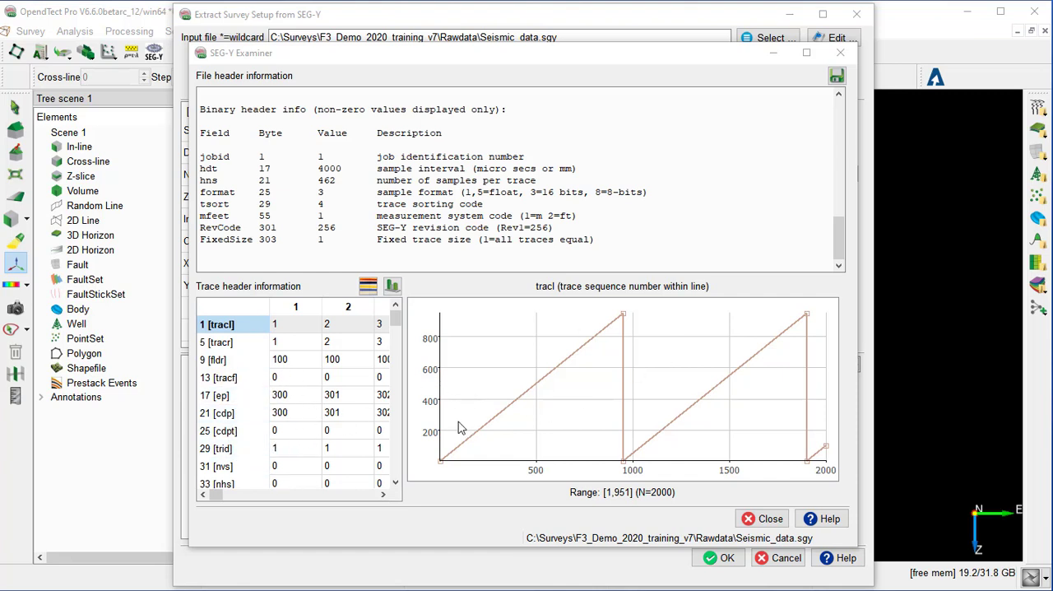
{"action": "mouse_move", "coordinate": [504, 483]}
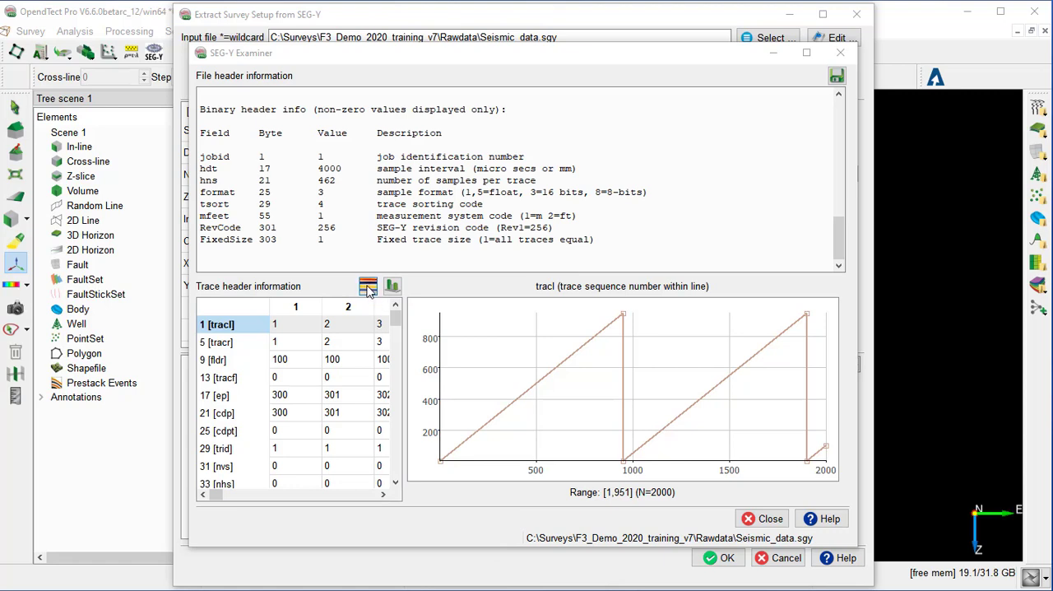
{"action": "mouse_move", "coordinate": [368, 293]}
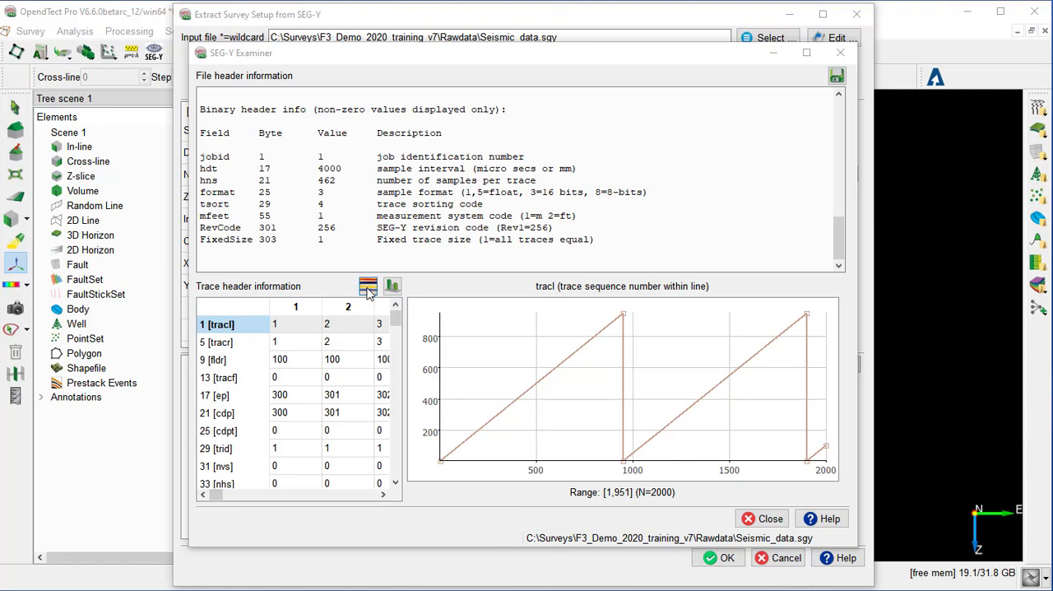
{"action": "left_click", "coordinate": [391, 286]}
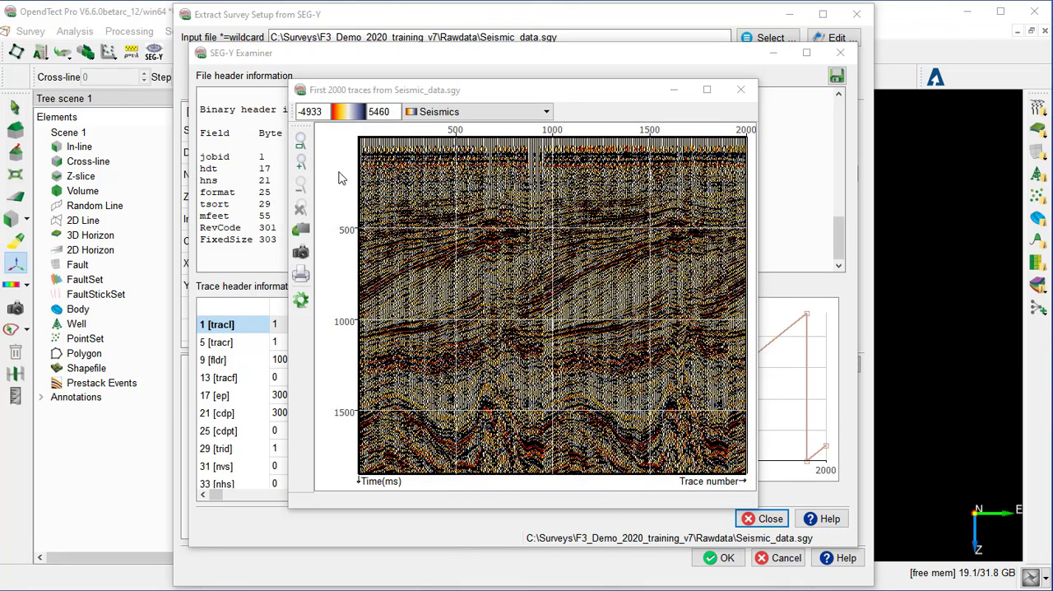
Step: Zoom twice into the seismic trace display, then close the trace viewer
{"action": "left_click", "coordinate": [300, 163]}
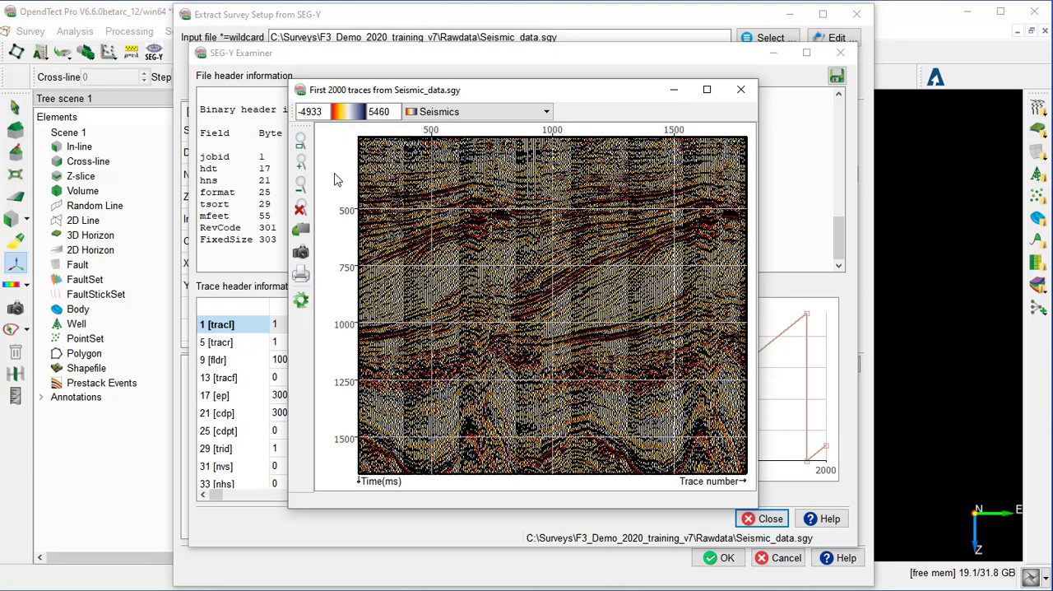
{"action": "left_click", "coordinate": [299, 163]}
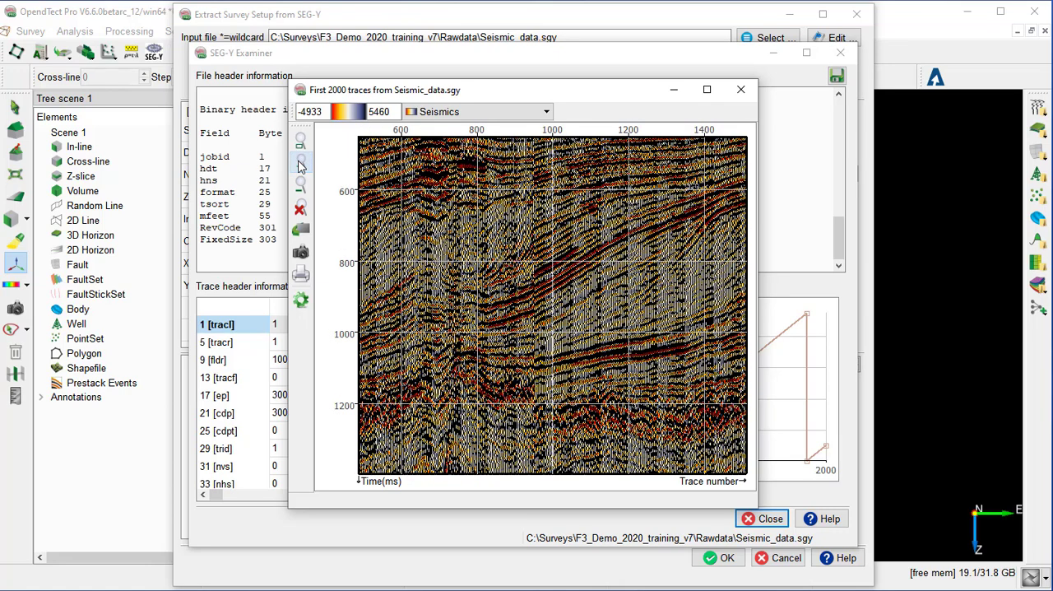
{"action": "mouse_move", "coordinate": [518, 303]}
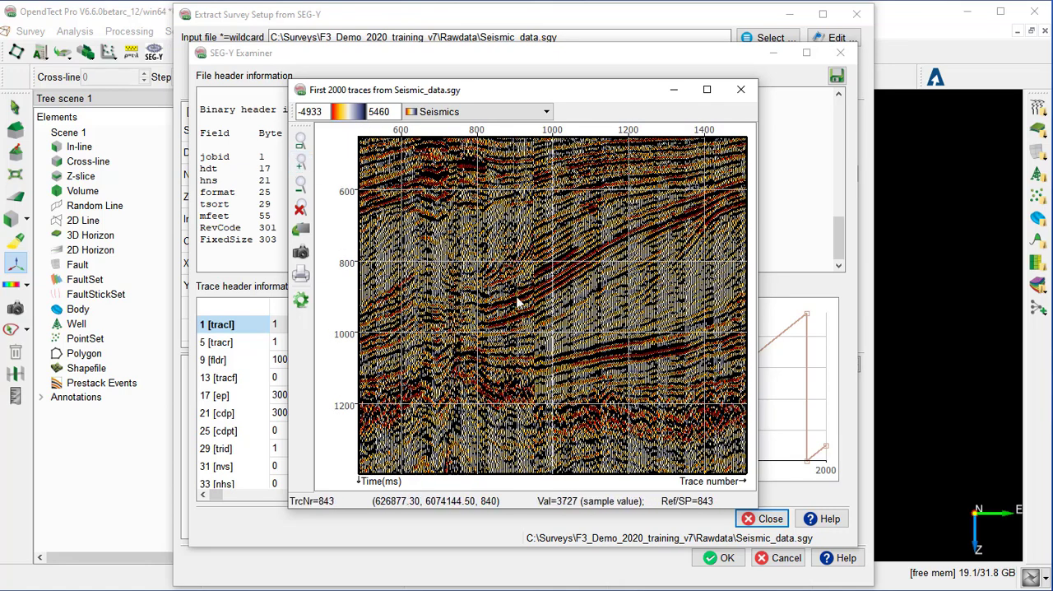
{"action": "left_click", "coordinate": [739, 89]}
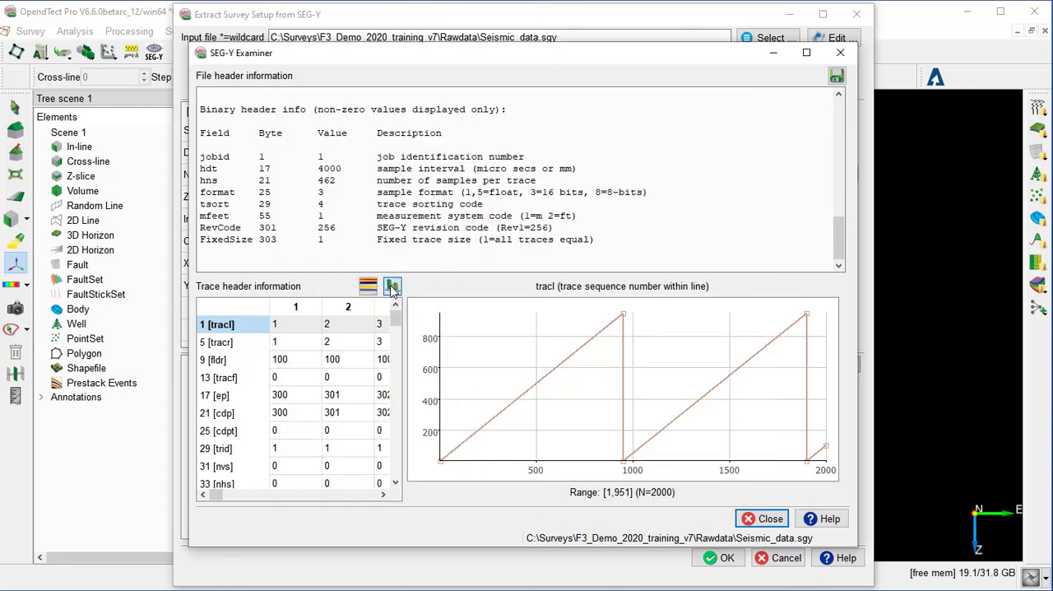
Step: Plot the cdp and sx trace headers, then close the SEG-Y Examiner
{"action": "left_click", "coordinate": [391, 287]}
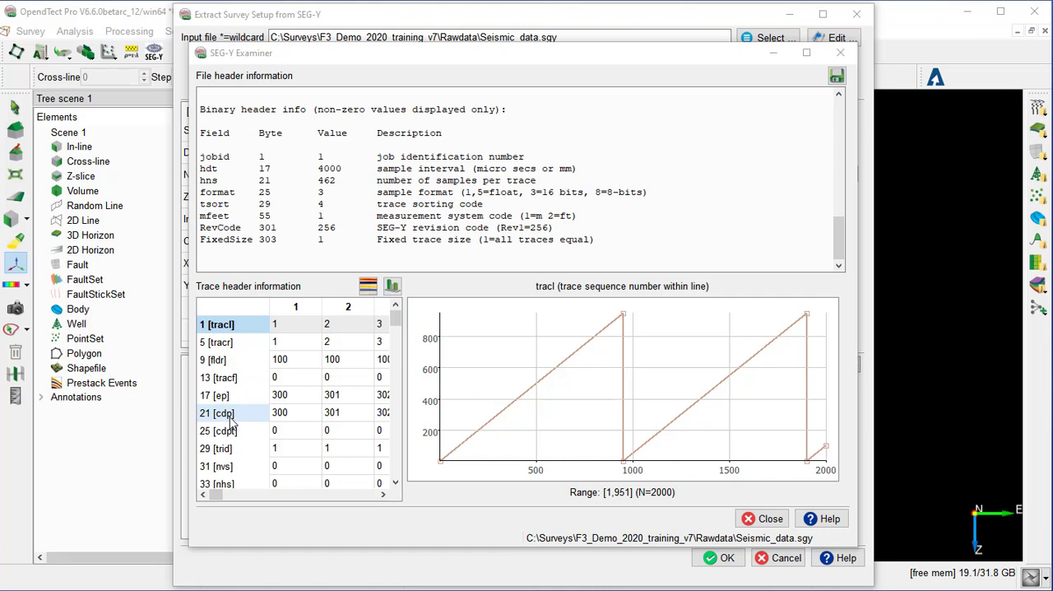
{"action": "left_click", "coordinate": [218, 411]}
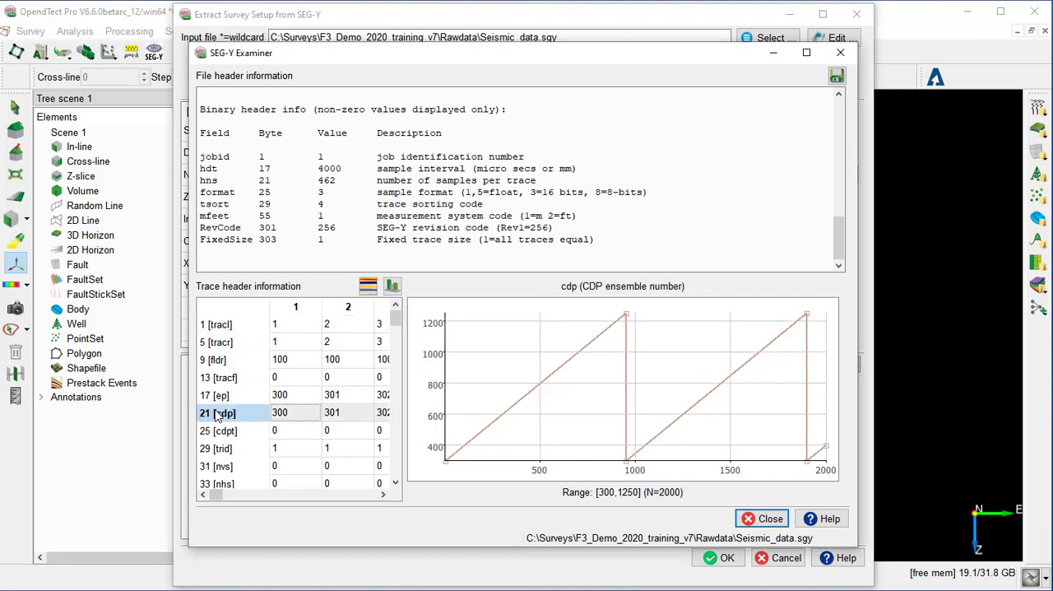
{"action": "mouse_move", "coordinate": [526, 388]}
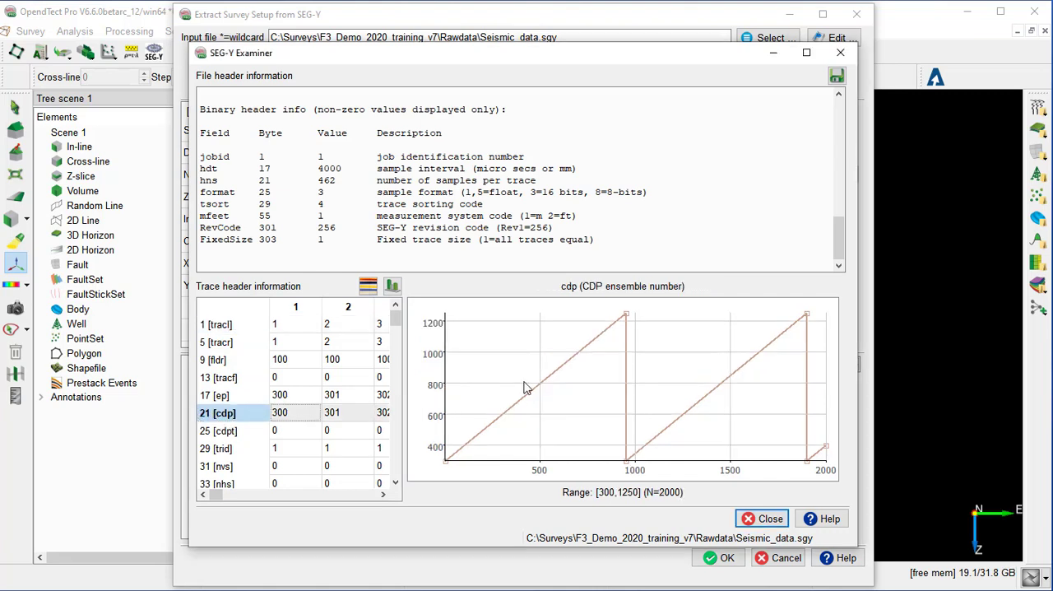
{"action": "mouse_move", "coordinate": [437, 470]}
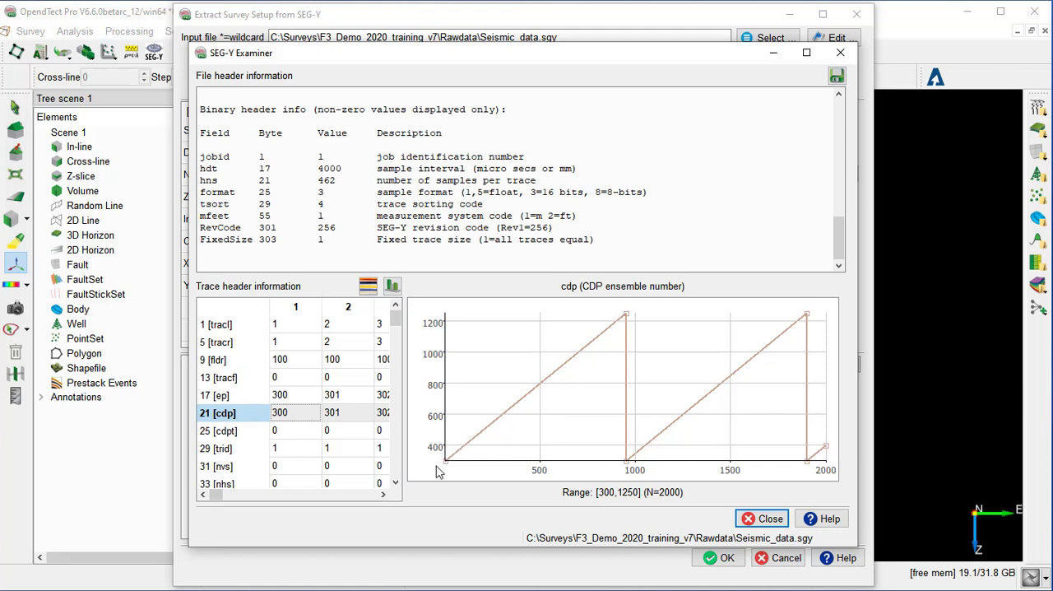
{"action": "mouse_move", "coordinate": [474, 444]}
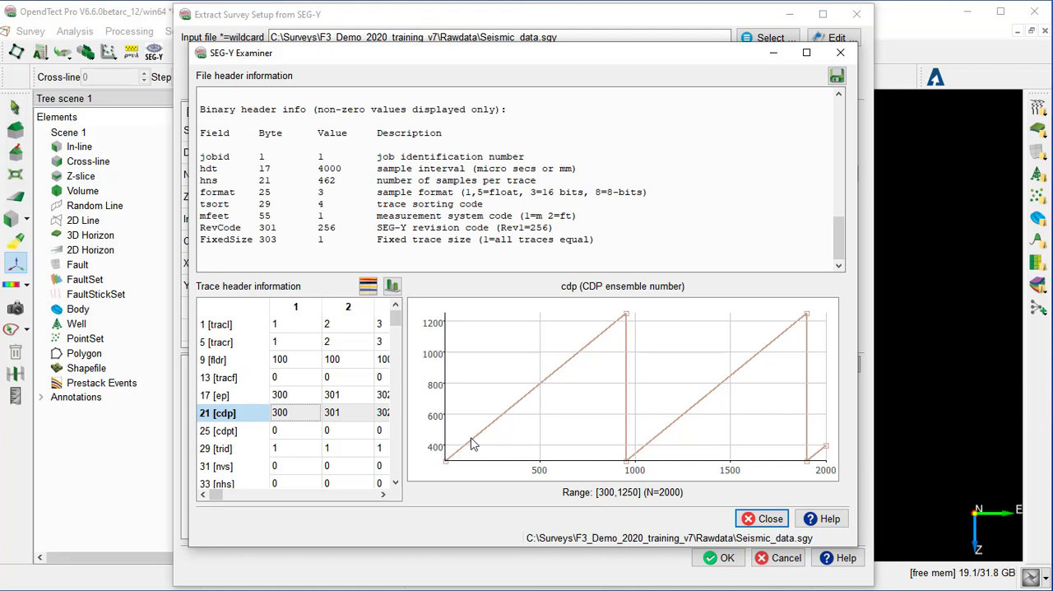
{"action": "mouse_move", "coordinate": [622, 319]}
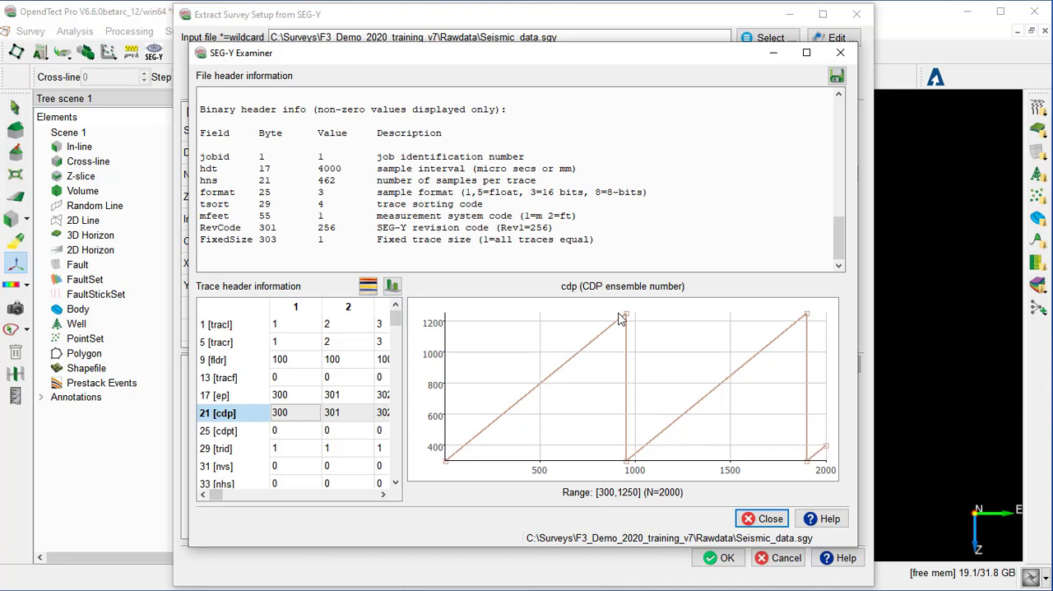
{"action": "mouse_move", "coordinate": [711, 392]}
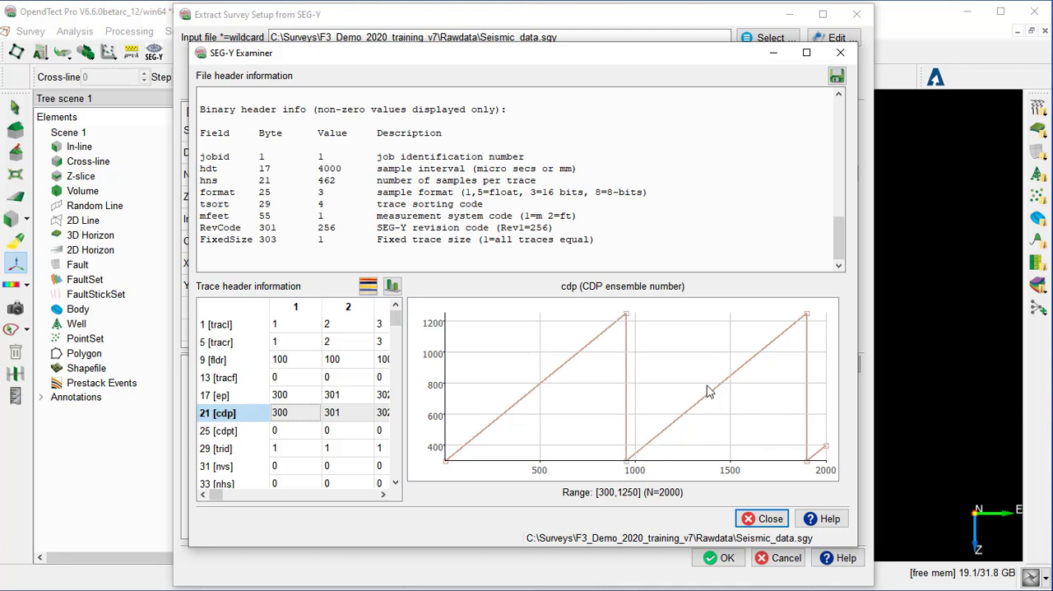
{"action": "mouse_move", "coordinate": [411, 471]}
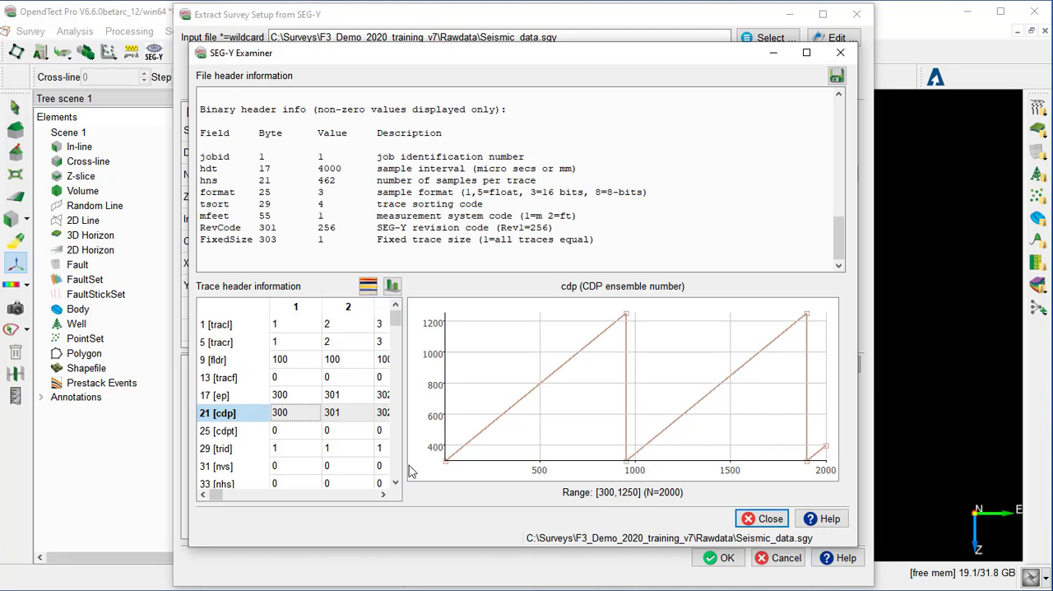
{"action": "scroll", "scroll_direction": "down", "scroll_amount": 3}
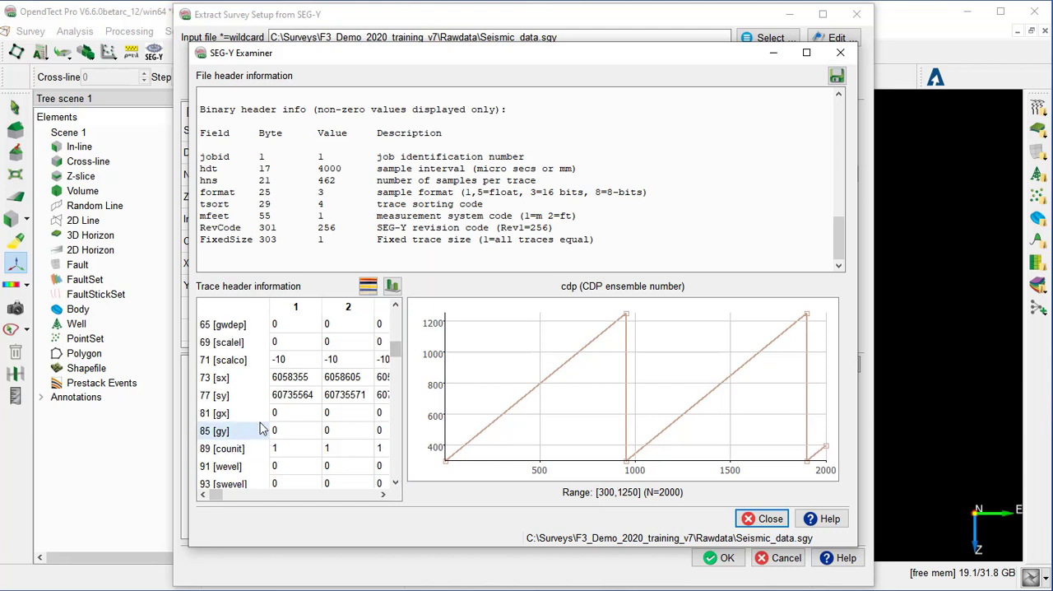
{"action": "left_click", "coordinate": [223, 376]}
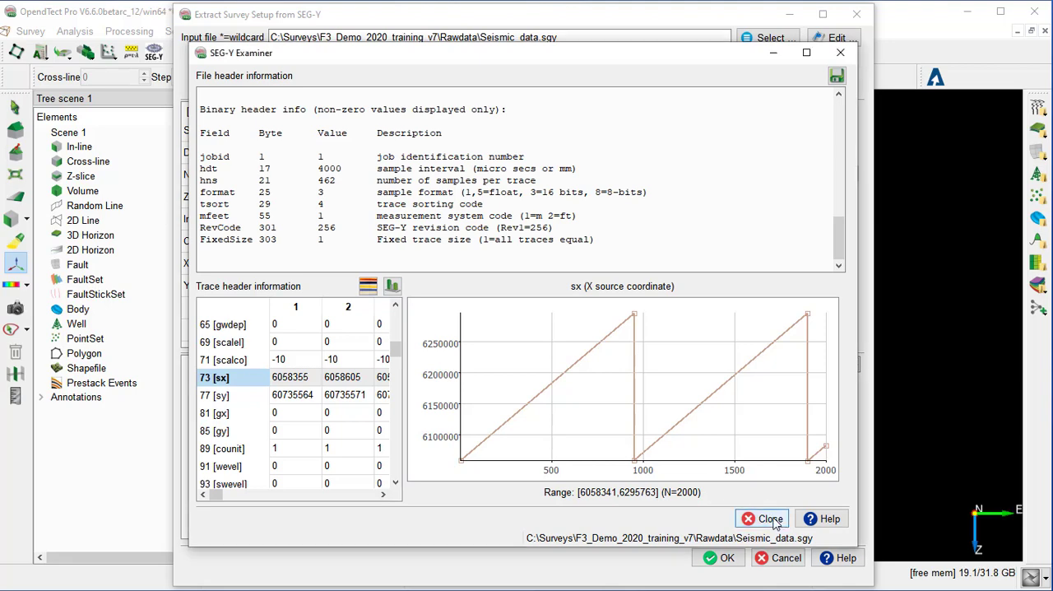
{"action": "left_click", "coordinate": [760, 518]}
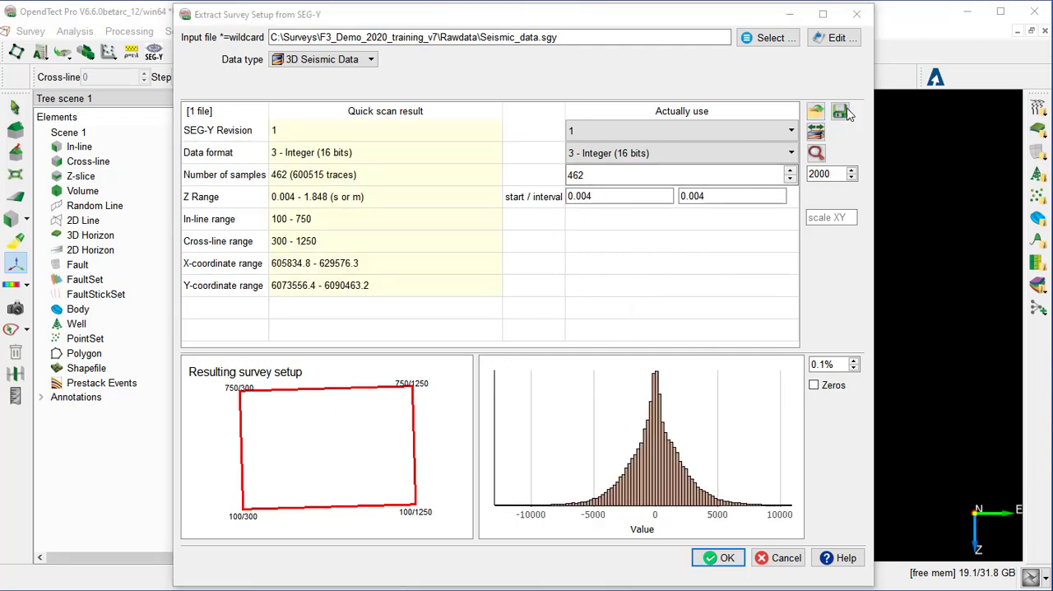
{"action": "left_click", "coordinate": [838, 112]}
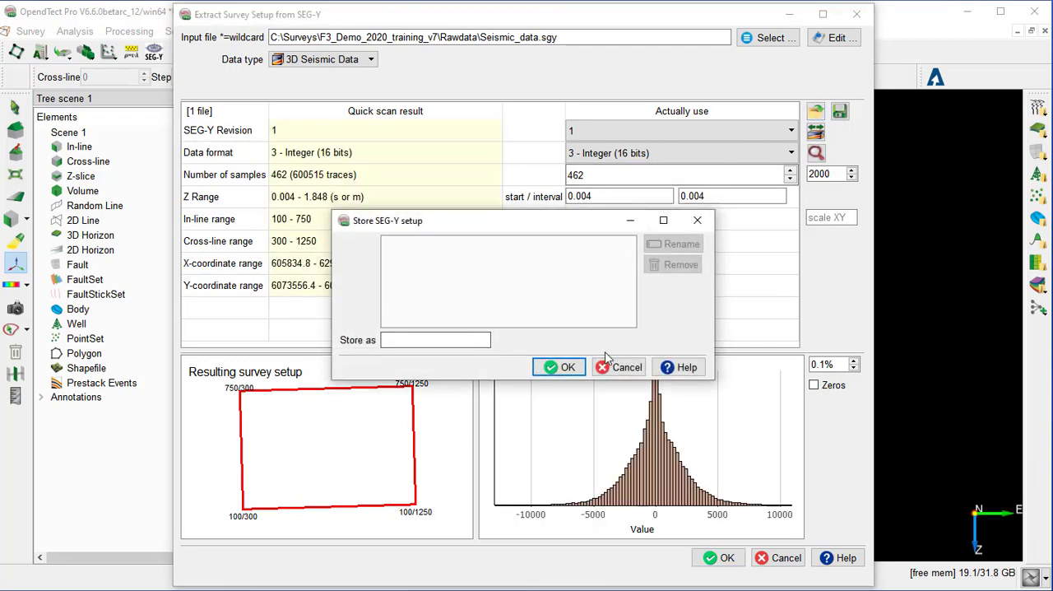
{"action": "mouse_move", "coordinate": [451, 309]}
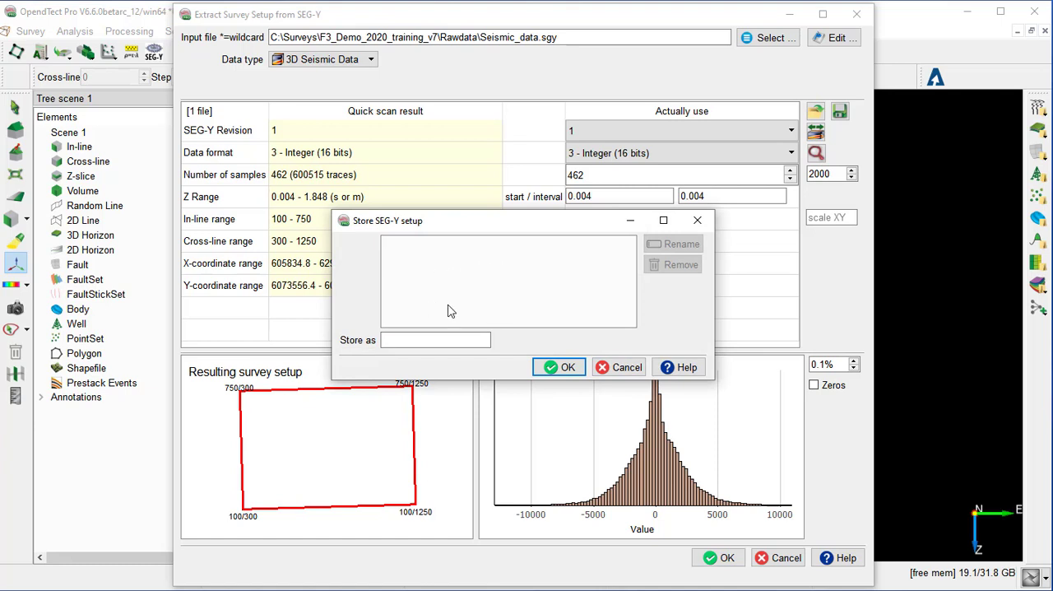
{"action": "mouse_move", "coordinate": [595, 343]}
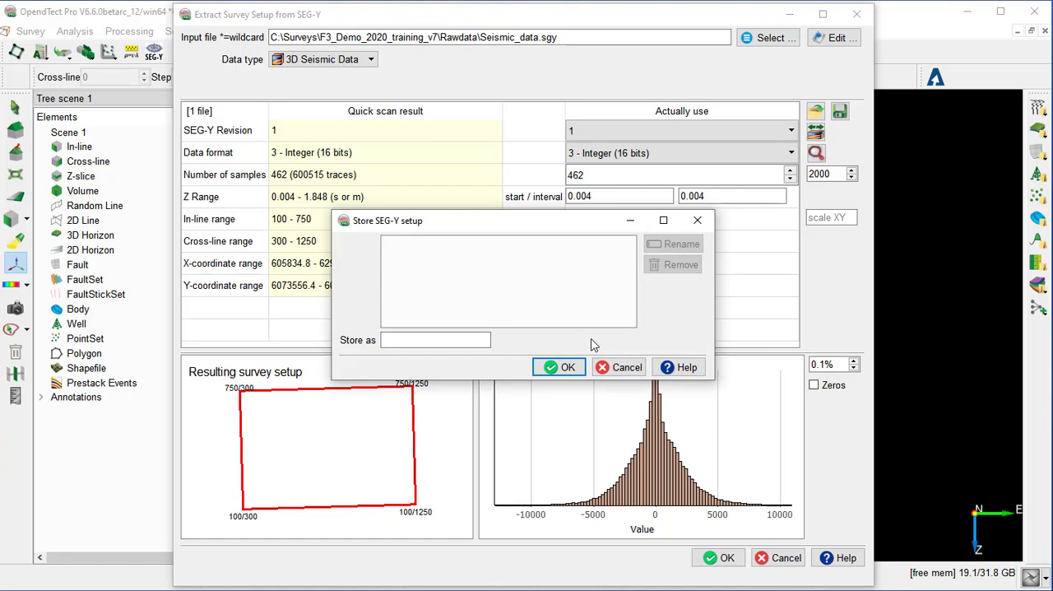
{"action": "left_click", "coordinate": [618, 367]}
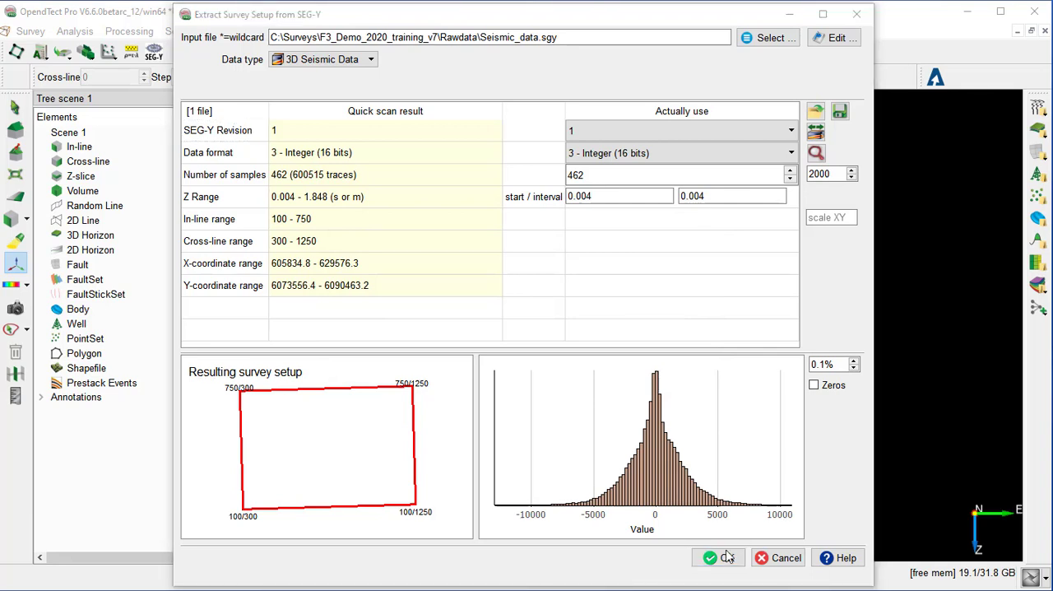
{"action": "left_click", "coordinate": [717, 556]}
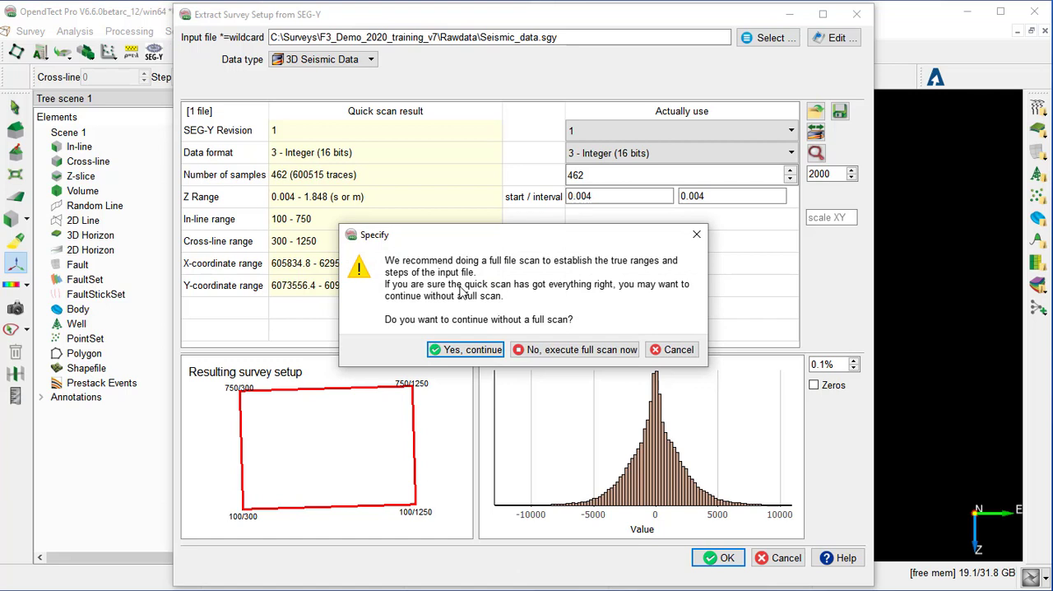
{"action": "mouse_move", "coordinate": [457, 309]}
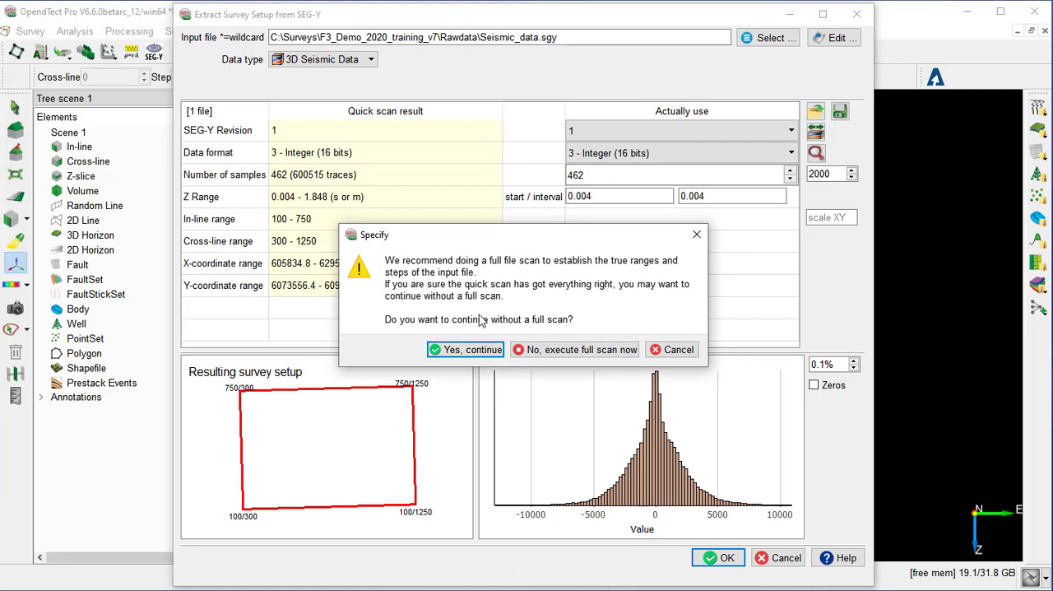
{"action": "mouse_move", "coordinate": [589, 293]}
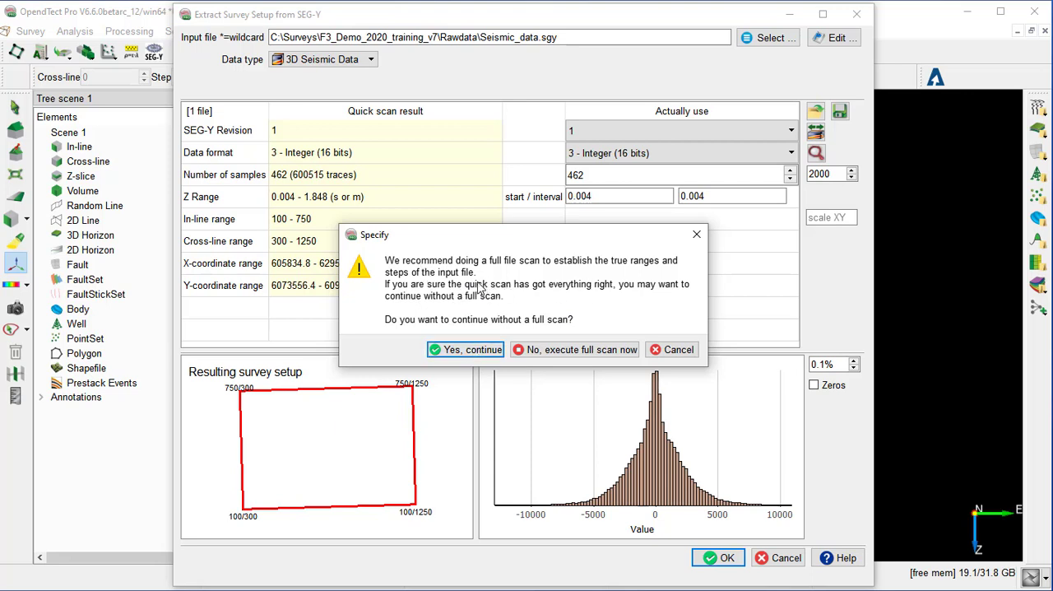
{"action": "mouse_move", "coordinate": [507, 303]}
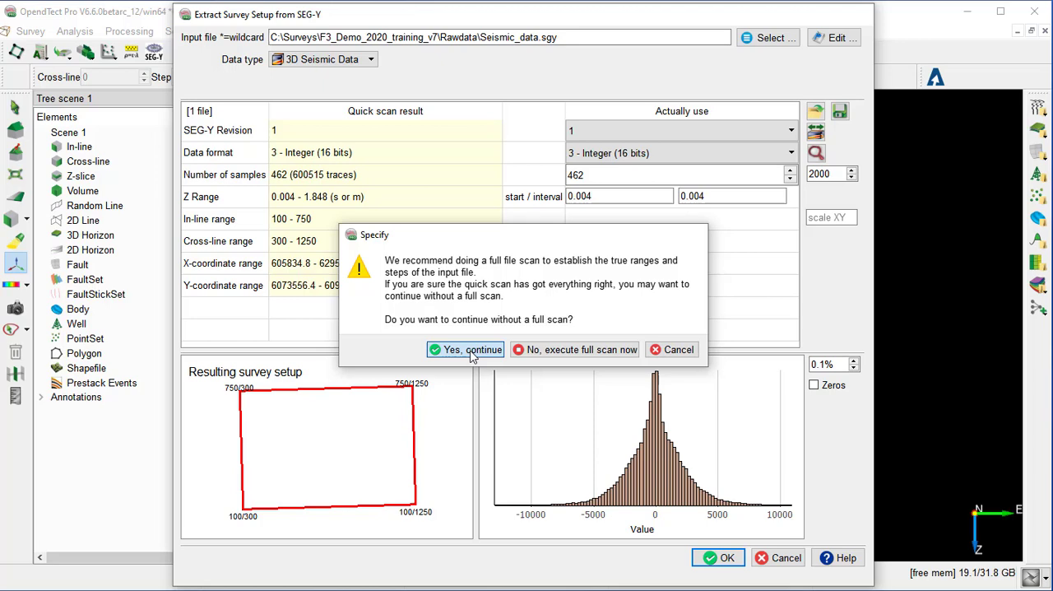
Step: Continue with the quick scan results without running a full file scan
{"action": "left_click", "coordinate": [464, 349]}
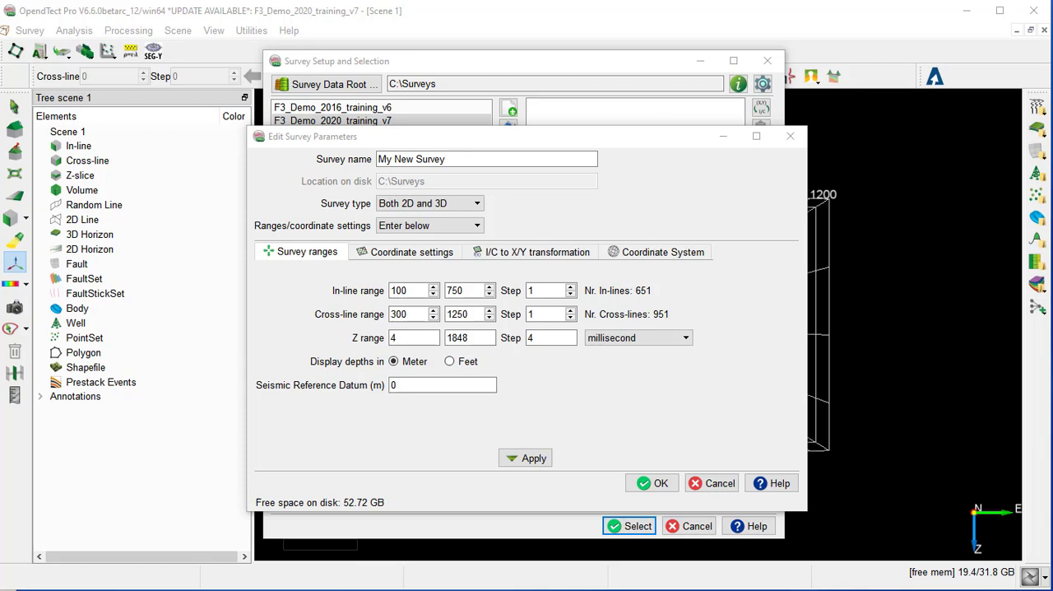
{"action": "mouse_move", "coordinate": [300, 293]}
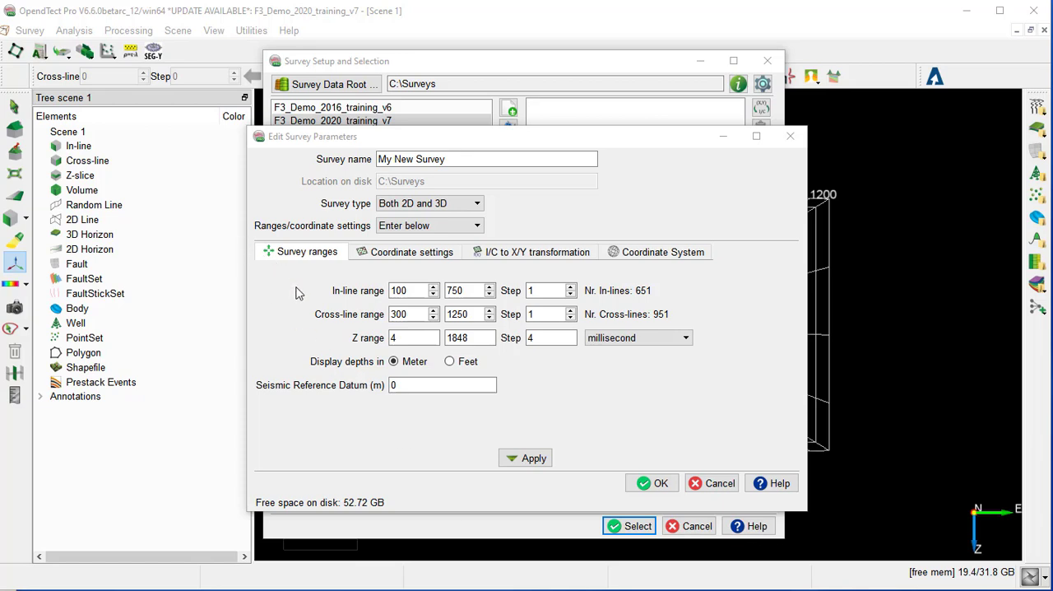
{"action": "mouse_move", "coordinate": [290, 263]}
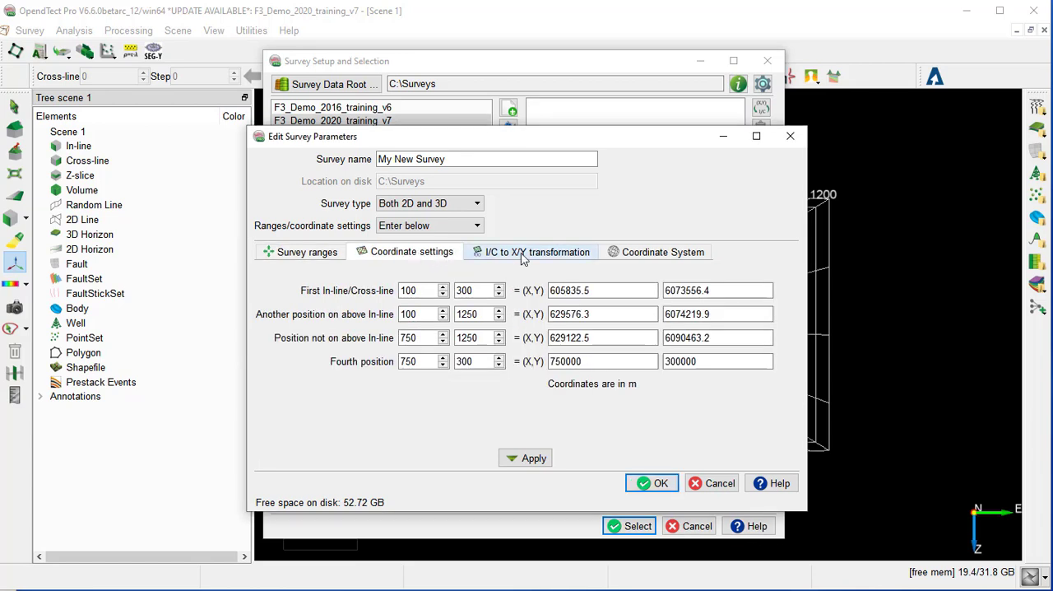
Step: Review the Coordinate settings and I/C to X/Y transformation tabs of Edit Survey Parameters
{"action": "left_click", "coordinate": [536, 251]}
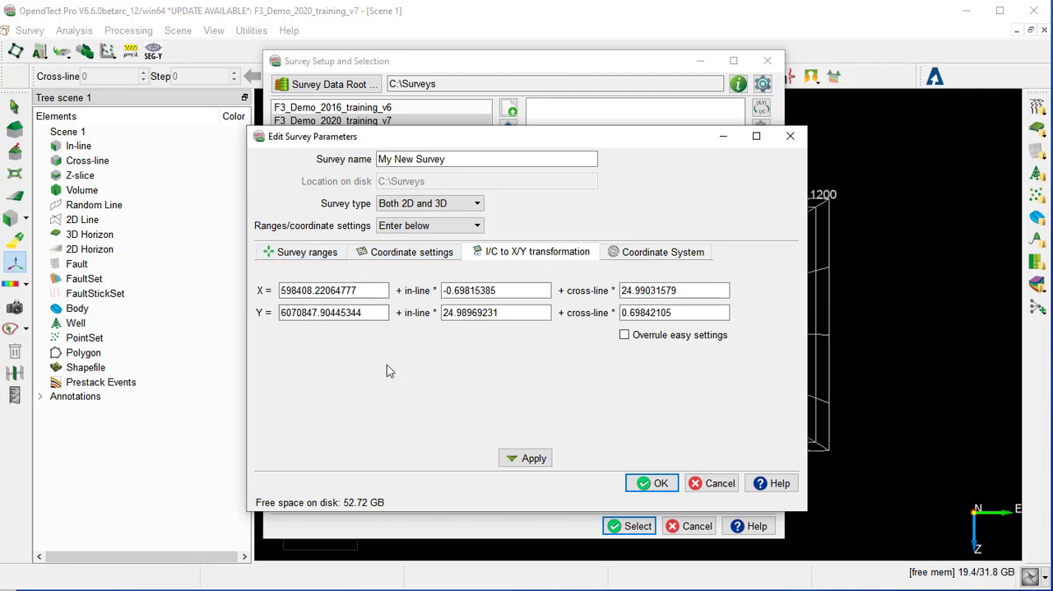
{"action": "mouse_move", "coordinate": [352, 354]}
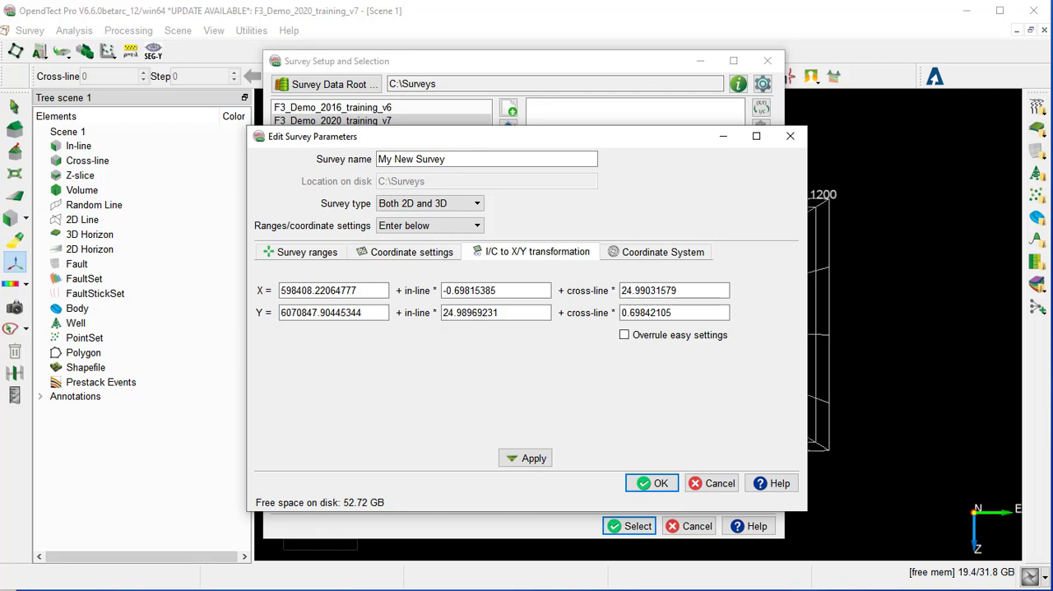
{"action": "left_click", "coordinate": [306, 250]}
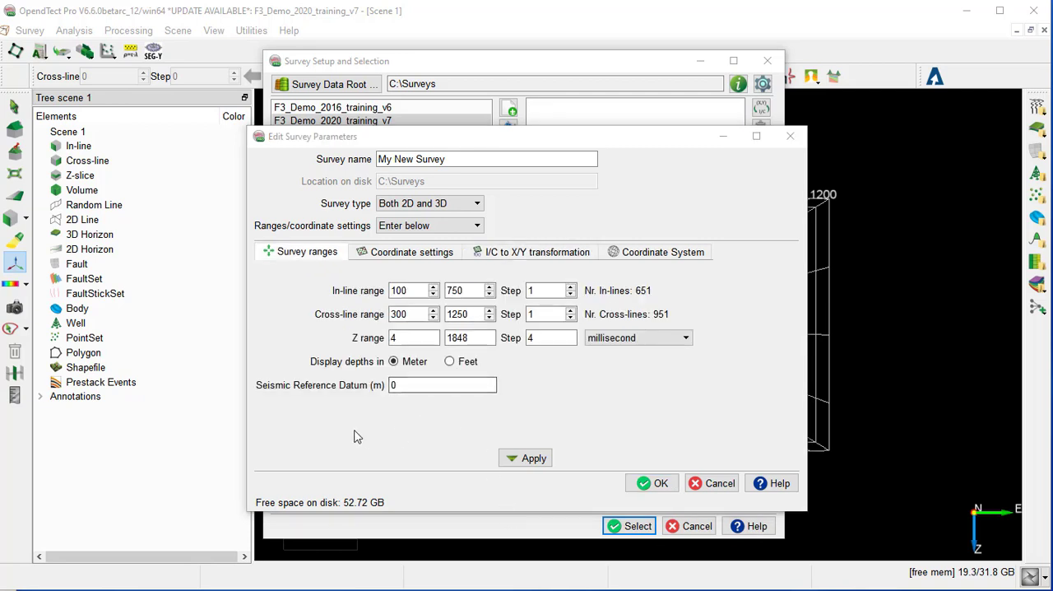
{"action": "mouse_move", "coordinate": [329, 390]}
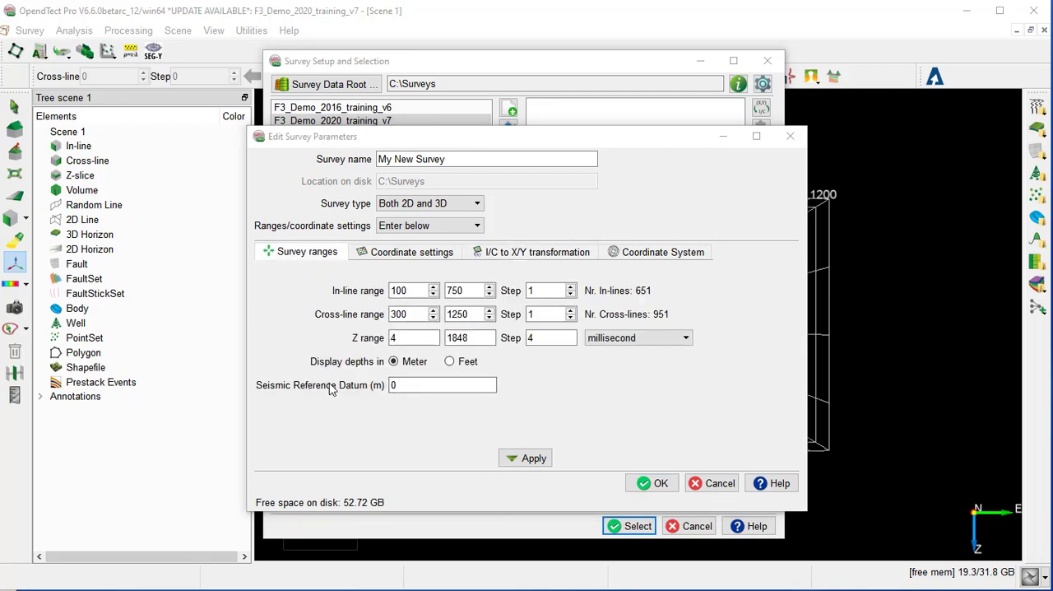
{"action": "mouse_move", "coordinate": [309, 329]}
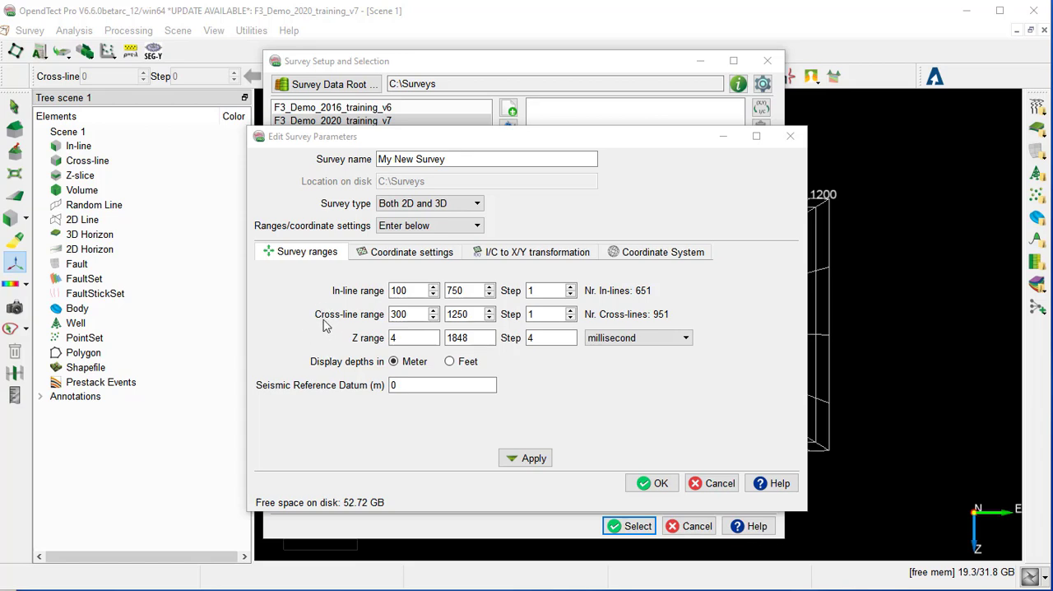
{"action": "mouse_move", "coordinate": [319, 329]}
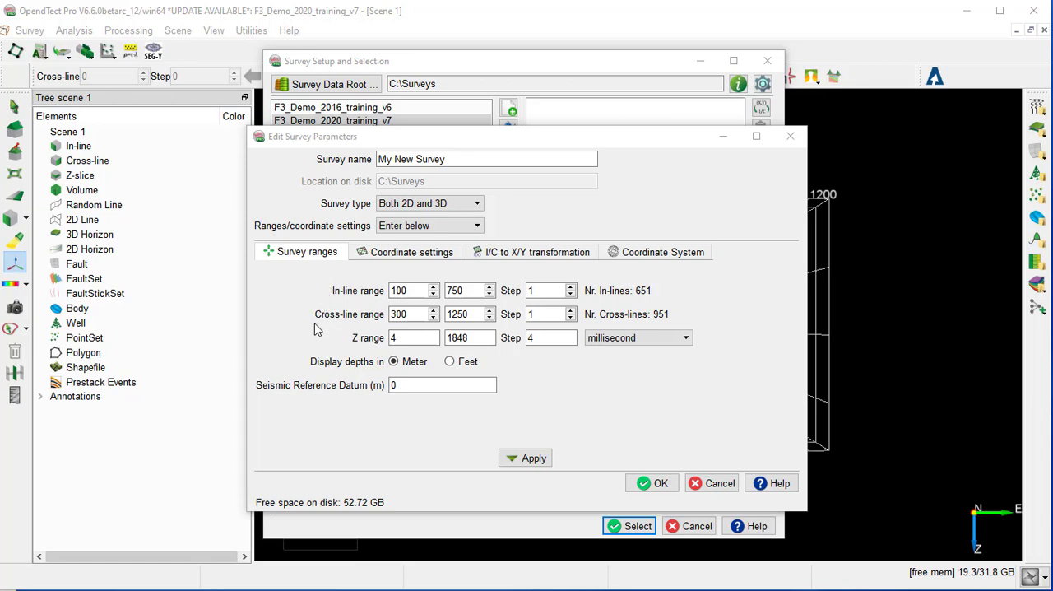
{"action": "mouse_move", "coordinate": [533, 382]}
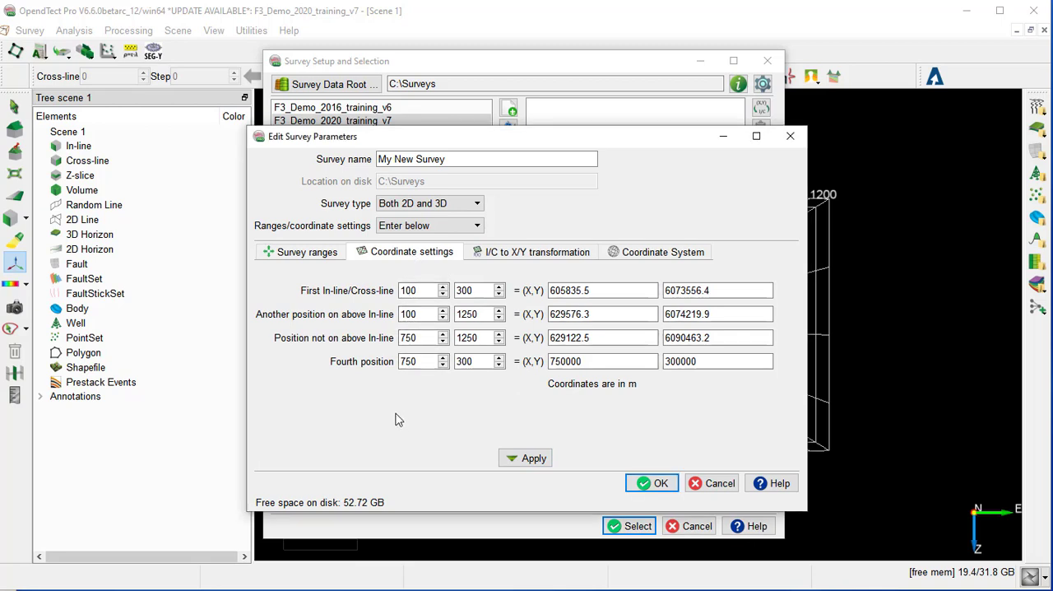
{"action": "mouse_move", "coordinate": [394, 418]}
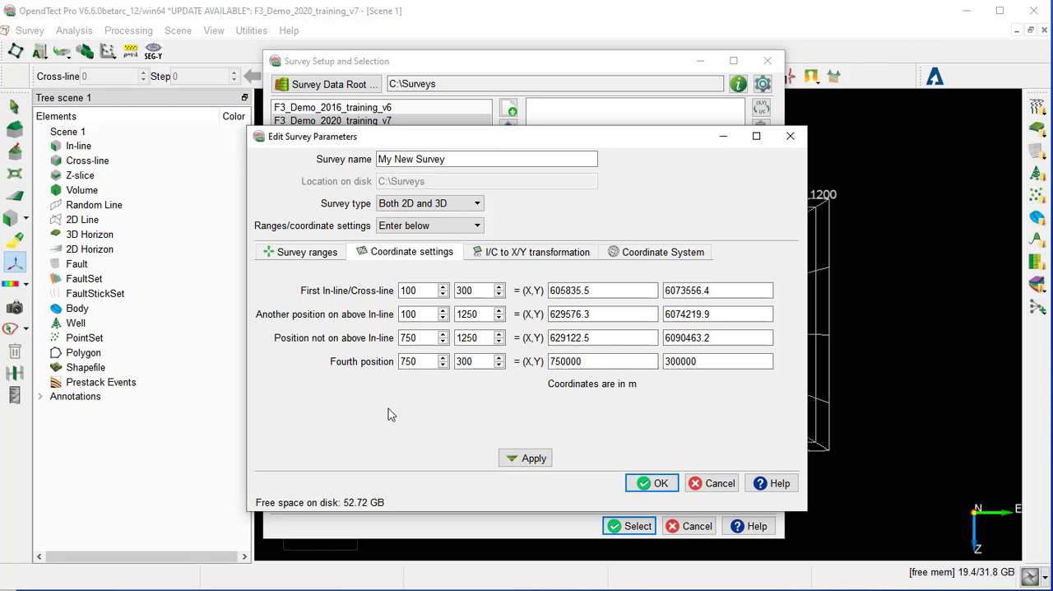
{"action": "mouse_move", "coordinate": [533, 240]}
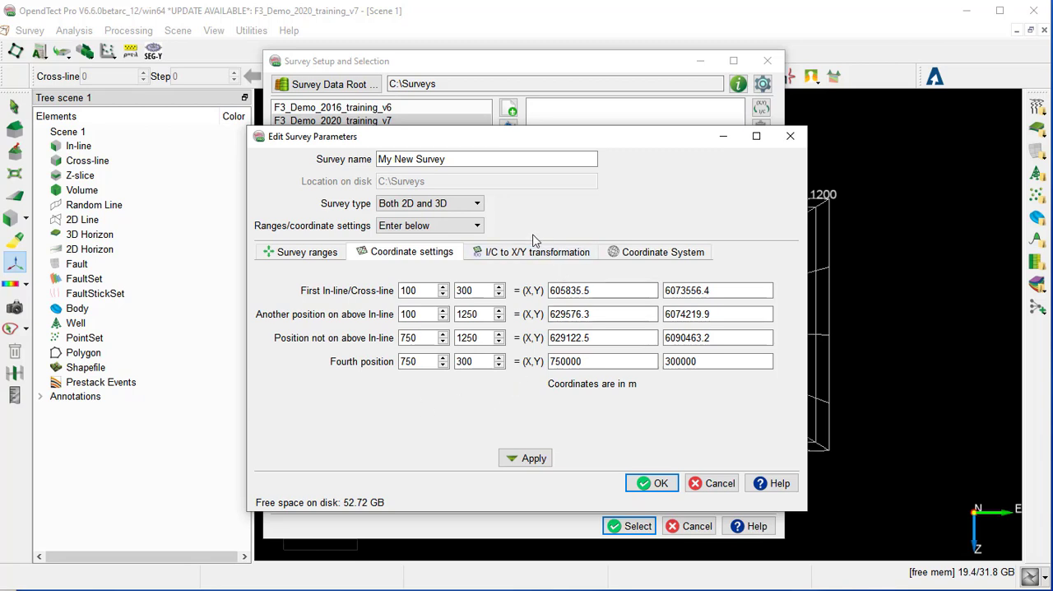
{"action": "left_click", "coordinate": [537, 252]}
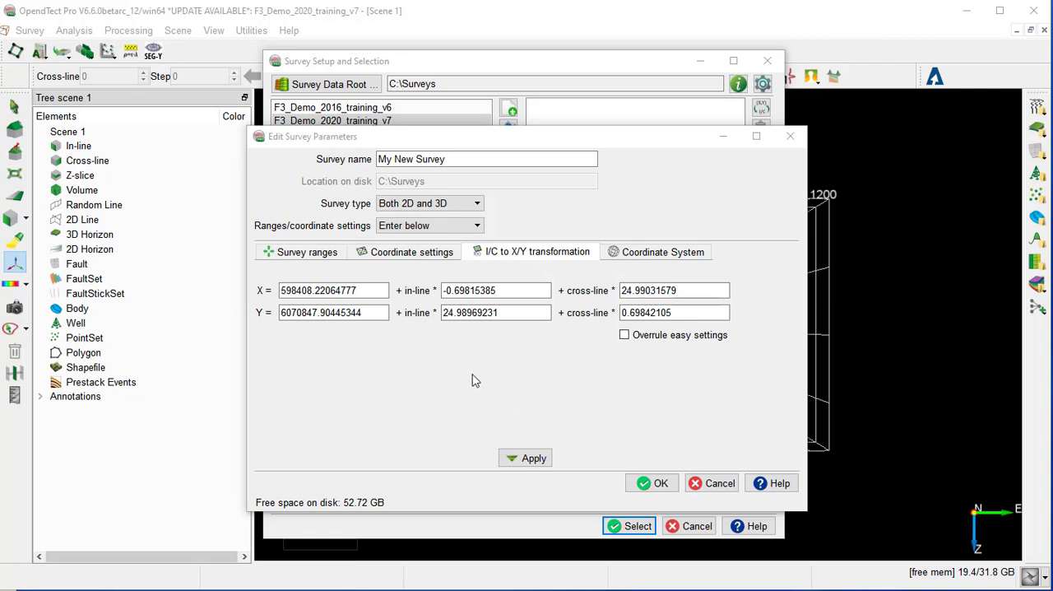
{"action": "mouse_move", "coordinate": [441, 375]}
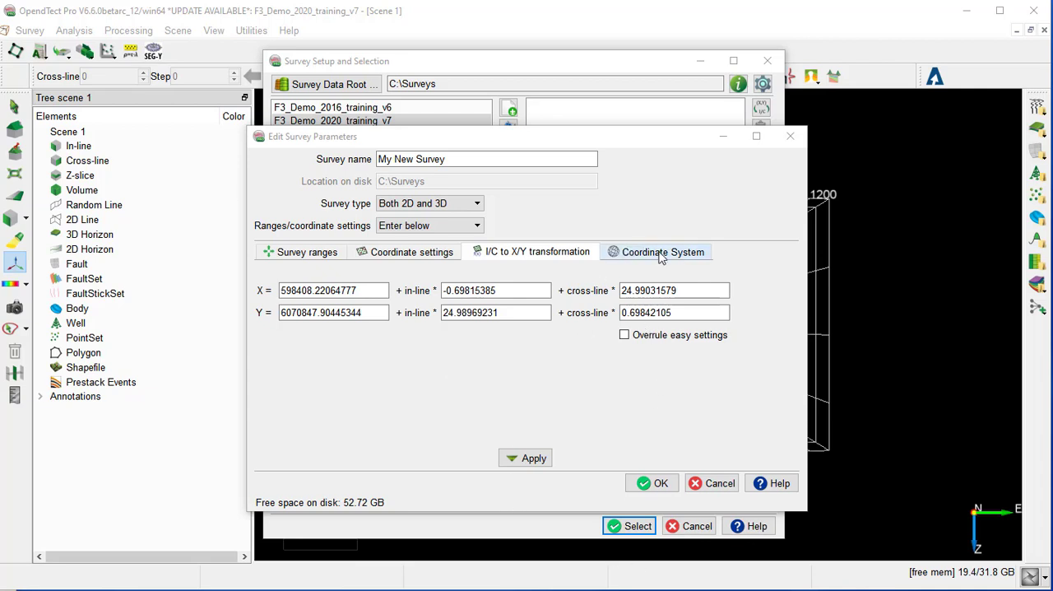
Step: Filter the projection-based coordinate system list for 'UTM zone 31N'
{"action": "left_click", "coordinate": [661, 250]}
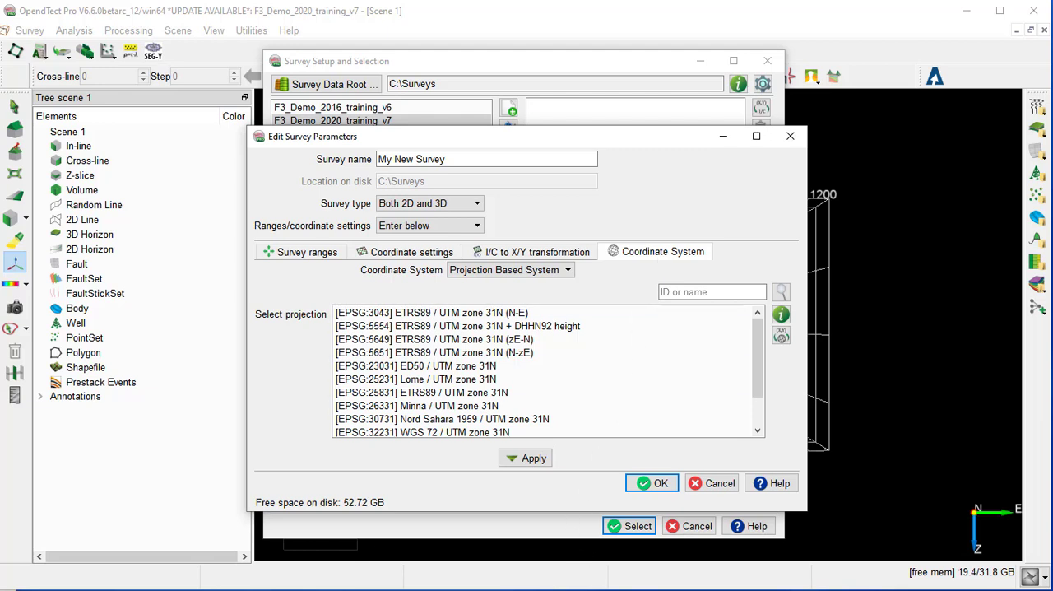
{"action": "mouse_move", "coordinate": [533, 457]}
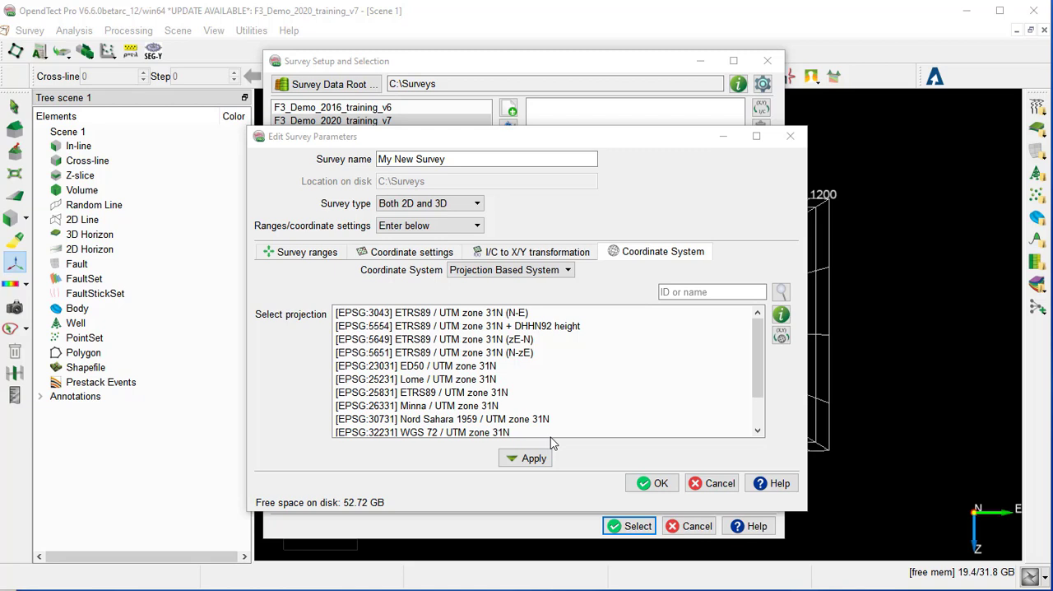
{"action": "mouse_move", "coordinate": [553, 444]}
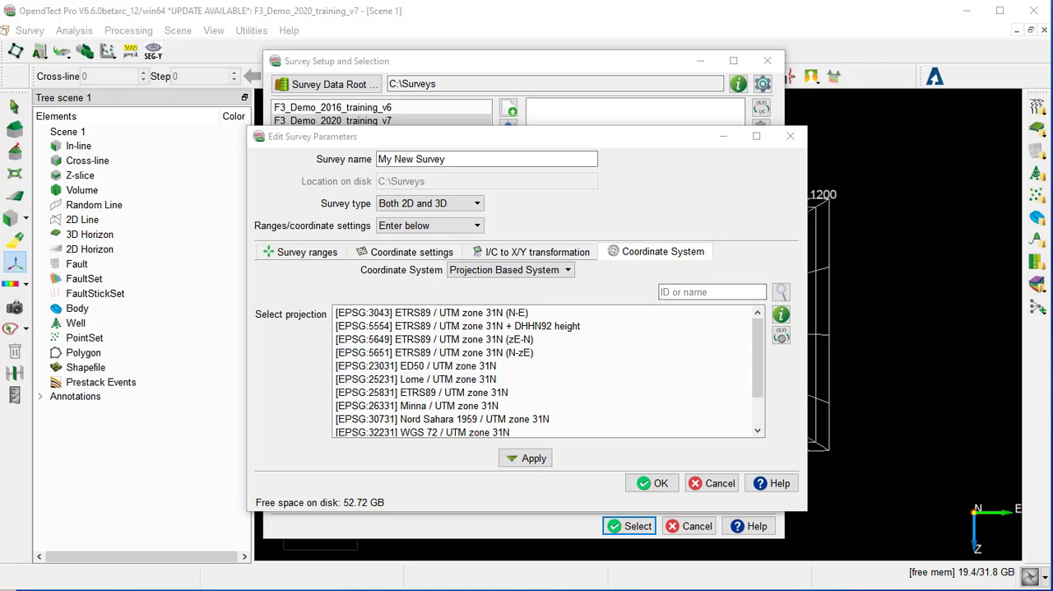
{"action": "left_click", "coordinate": [711, 291]}
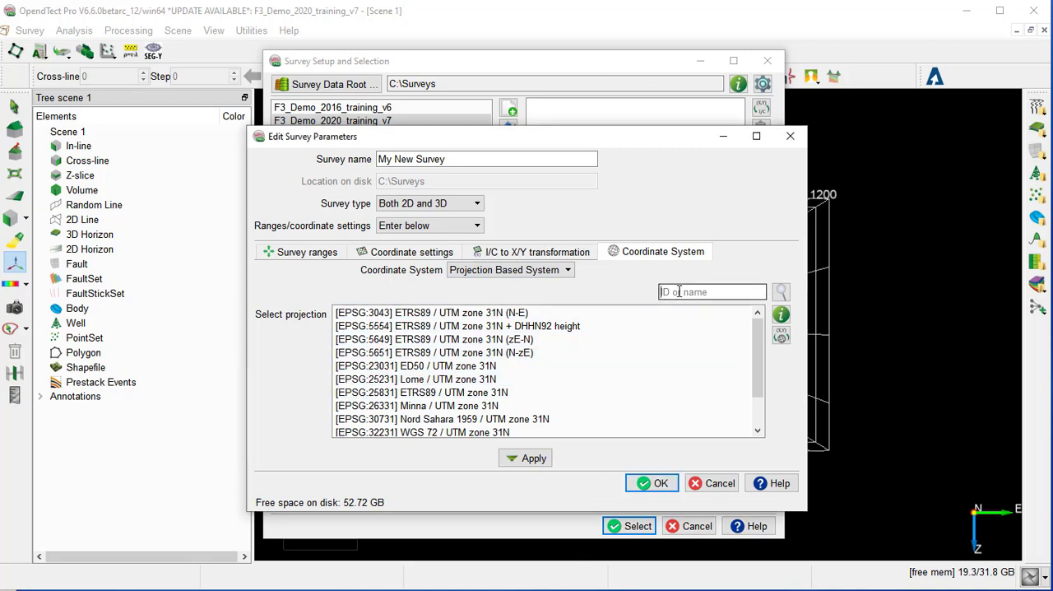
{"action": "type", "text": "UTM zone 31N"}
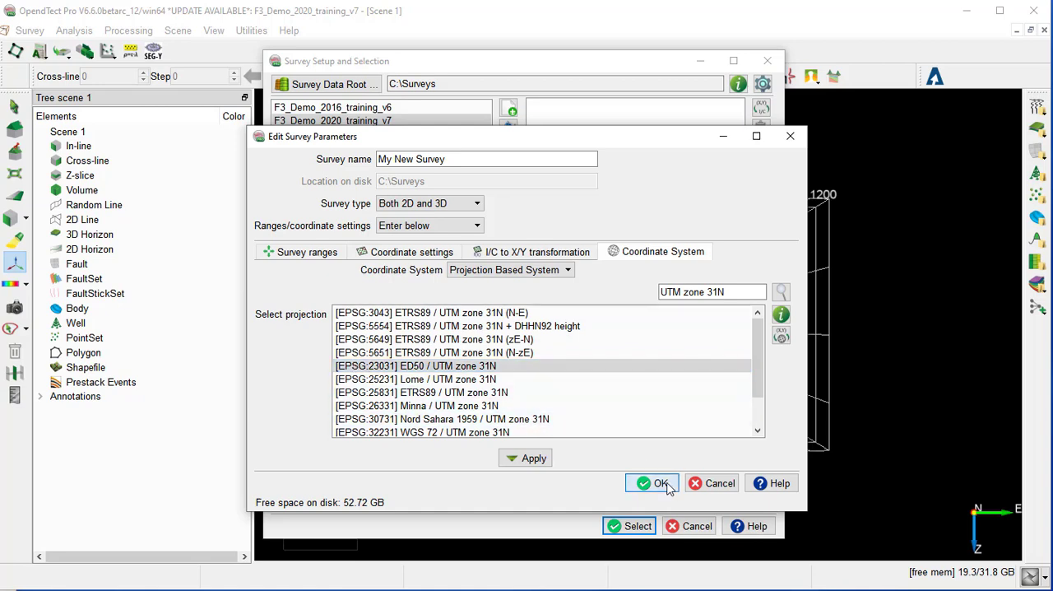
Step: Accept the survey parameters so My_New_Survey is created and listed
{"action": "left_click", "coordinate": [651, 484]}
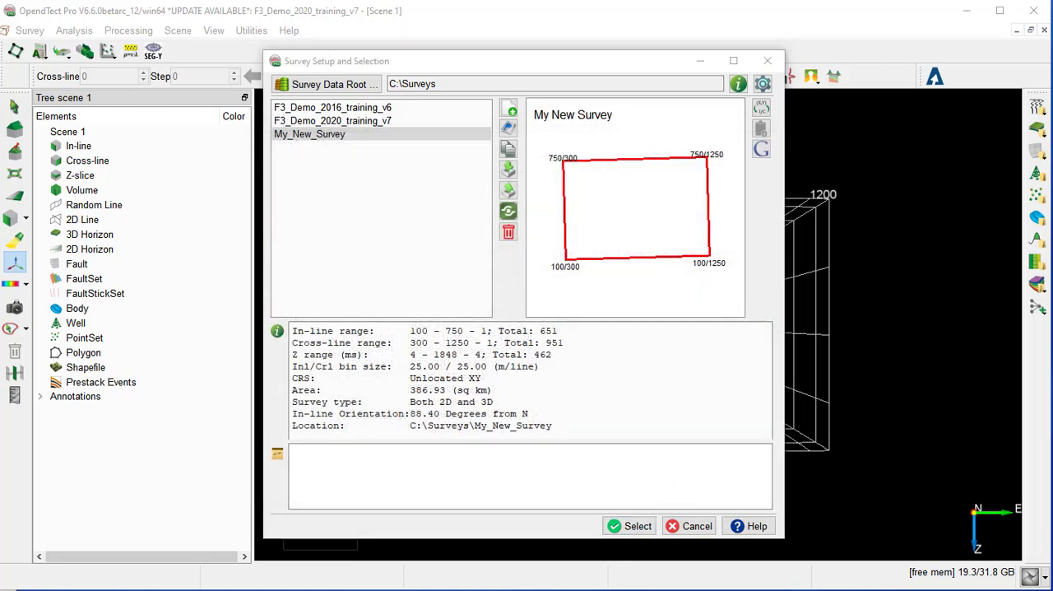
{"action": "mouse_move", "coordinate": [354, 167]}
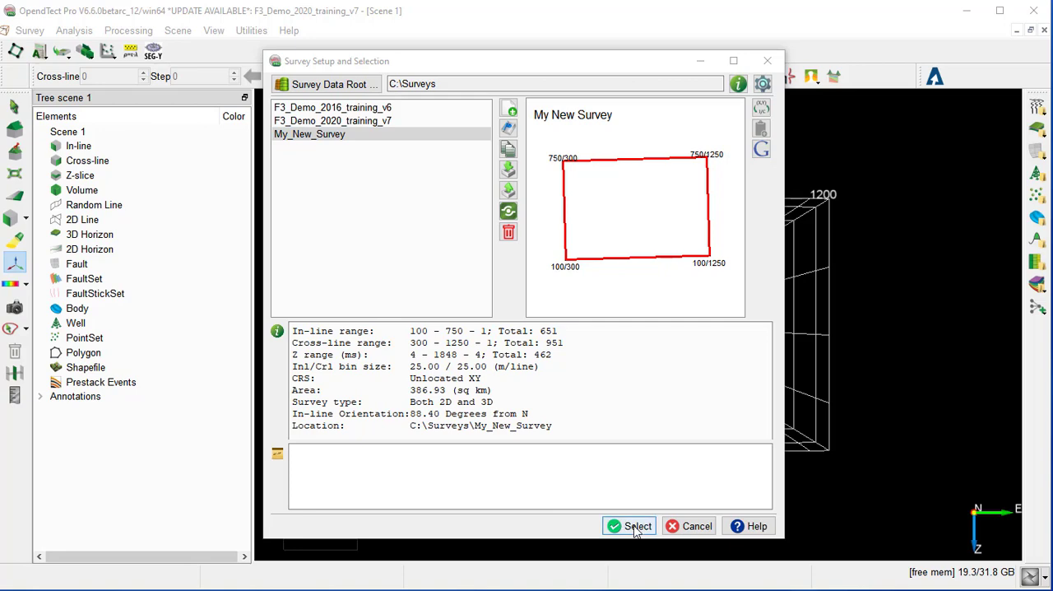
Step: Make My New Survey the active survey
{"action": "left_click", "coordinate": [628, 527]}
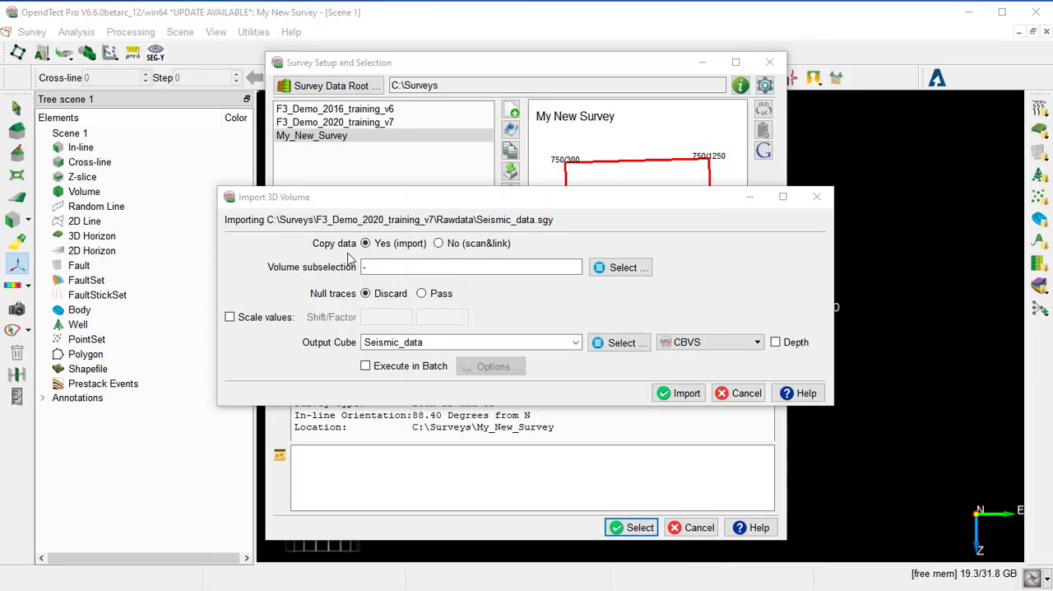
{"action": "mouse_move", "coordinate": [470, 264]}
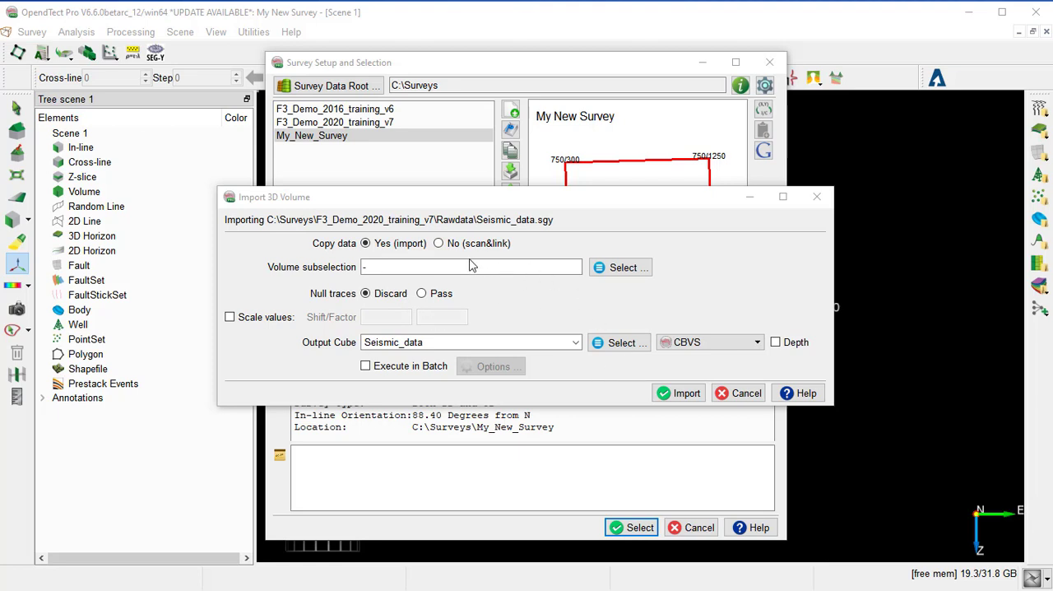
{"action": "mouse_move", "coordinate": [713, 321]}
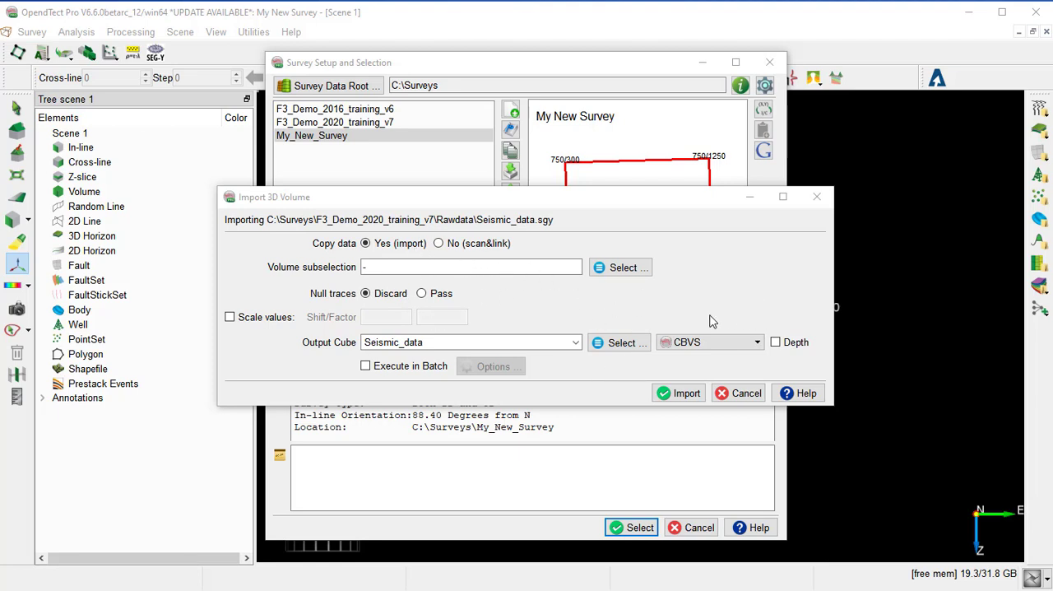
{"action": "mouse_move", "coordinate": [701, 365]}
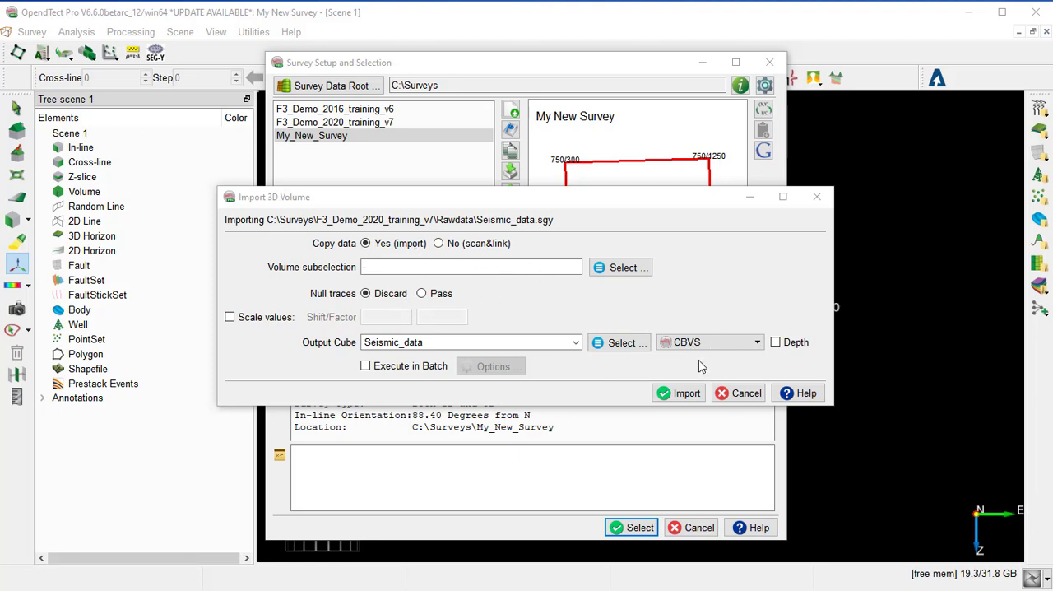
{"action": "mouse_move", "coordinate": [683, 368]}
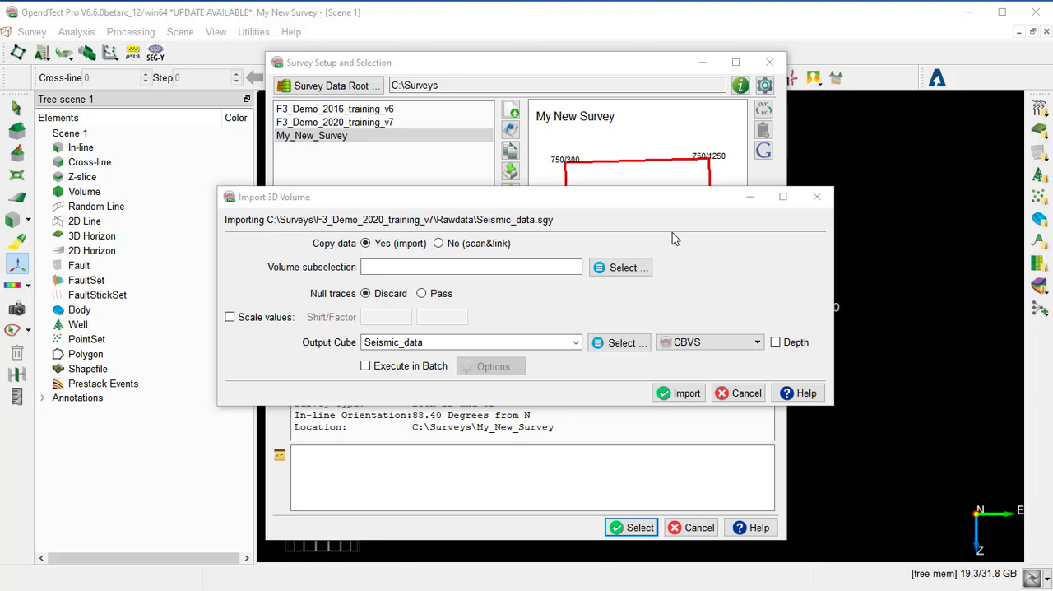
{"action": "mouse_move", "coordinate": [523, 250]}
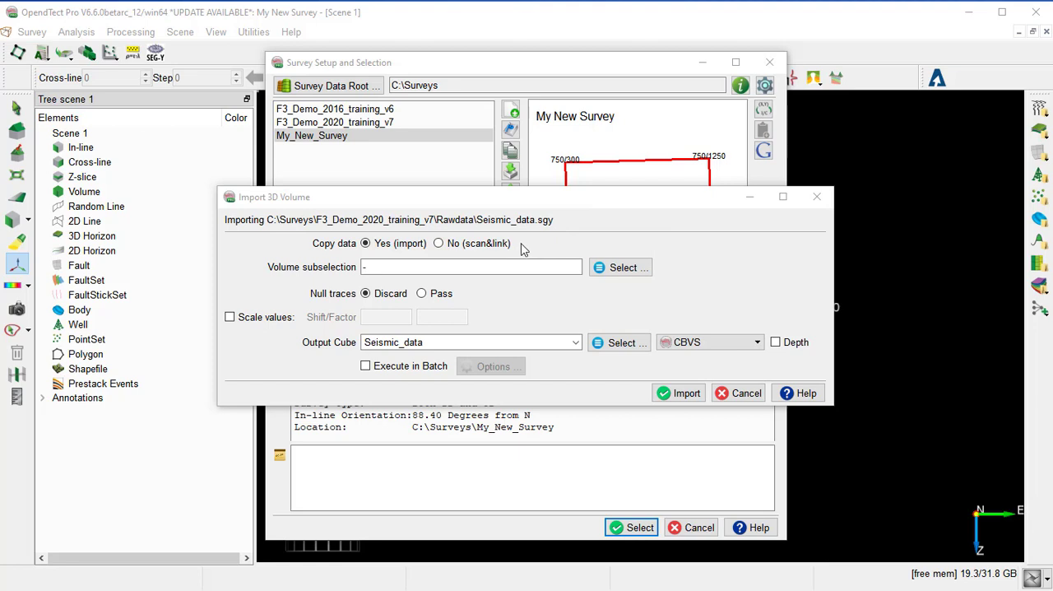
{"action": "mouse_move", "coordinate": [490, 253]}
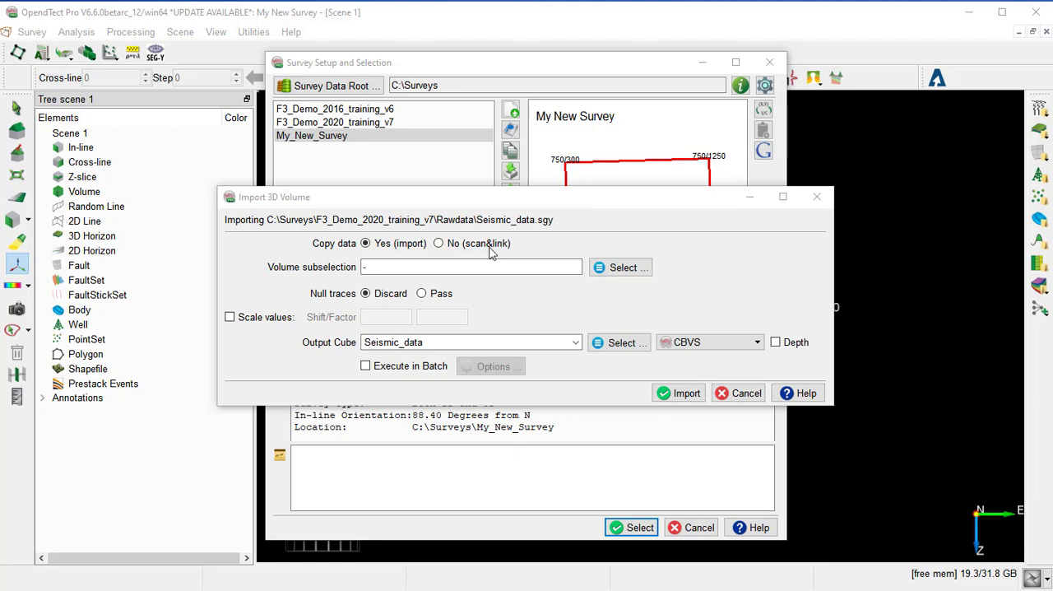
{"action": "mouse_move", "coordinate": [536, 252]}
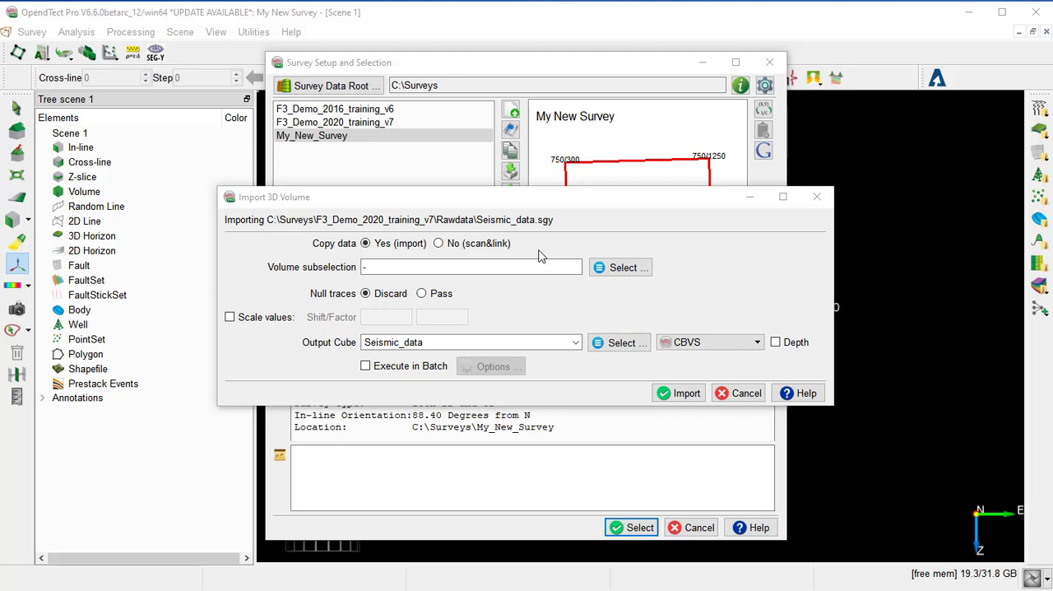
{"action": "mouse_move", "coordinate": [520, 293]}
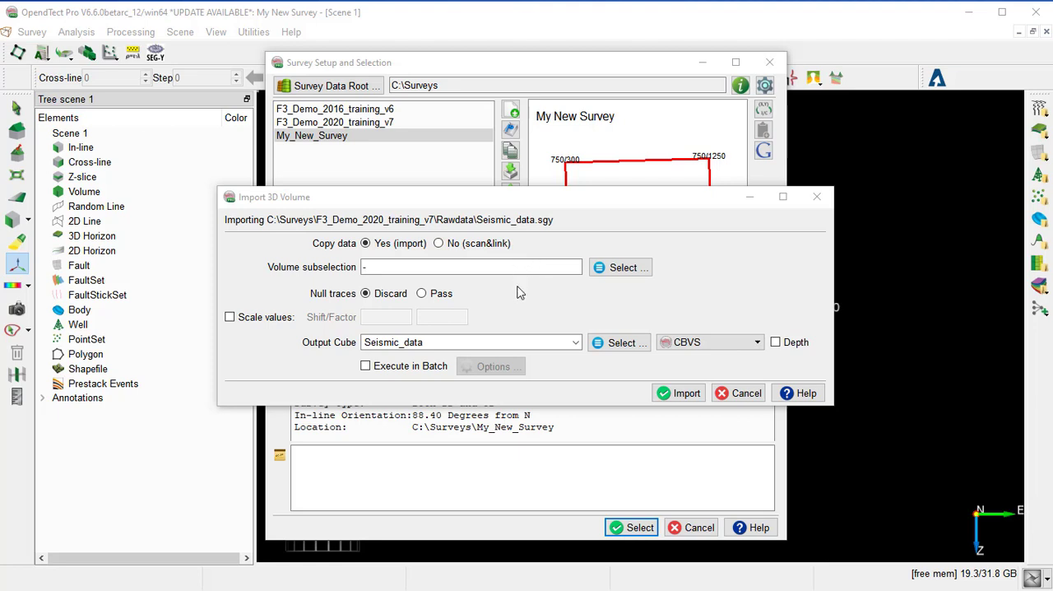
{"action": "mouse_move", "coordinate": [513, 306]}
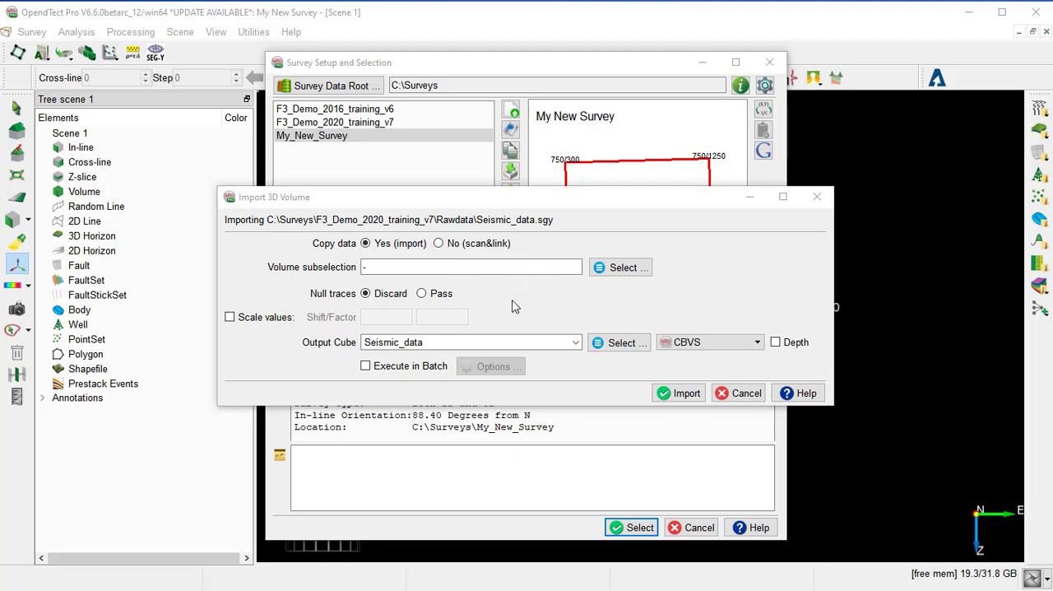
{"action": "mouse_move", "coordinate": [510, 255]}
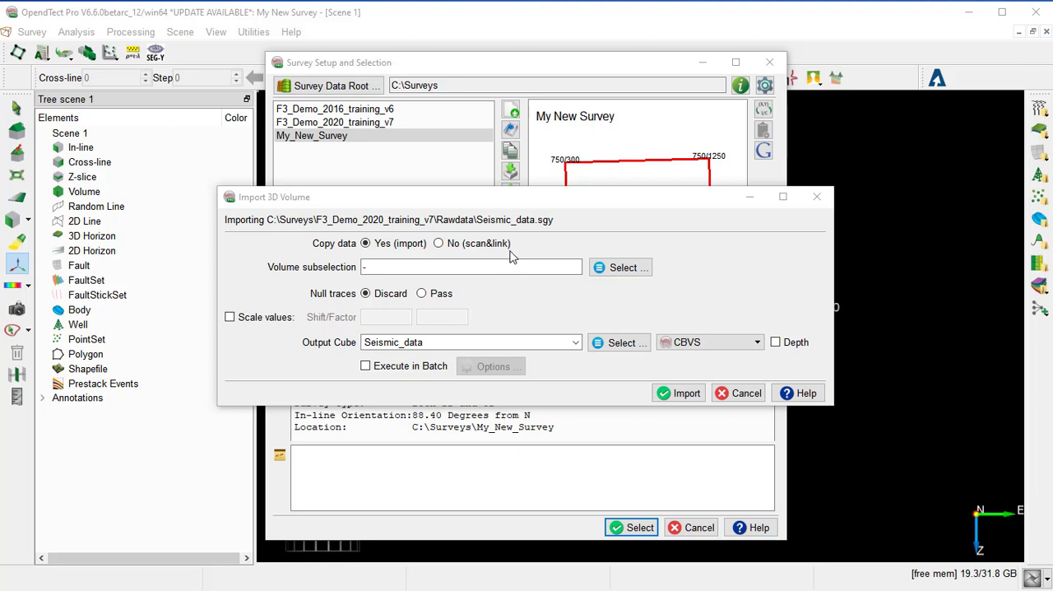
{"action": "mouse_move", "coordinate": [518, 316]}
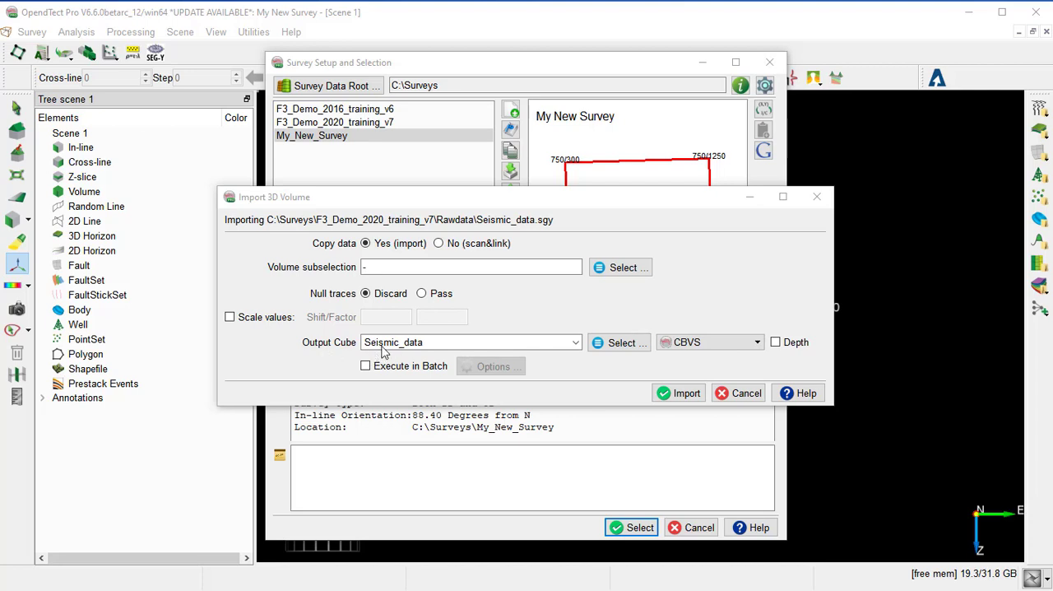
{"action": "mouse_move", "coordinate": [428, 344]}
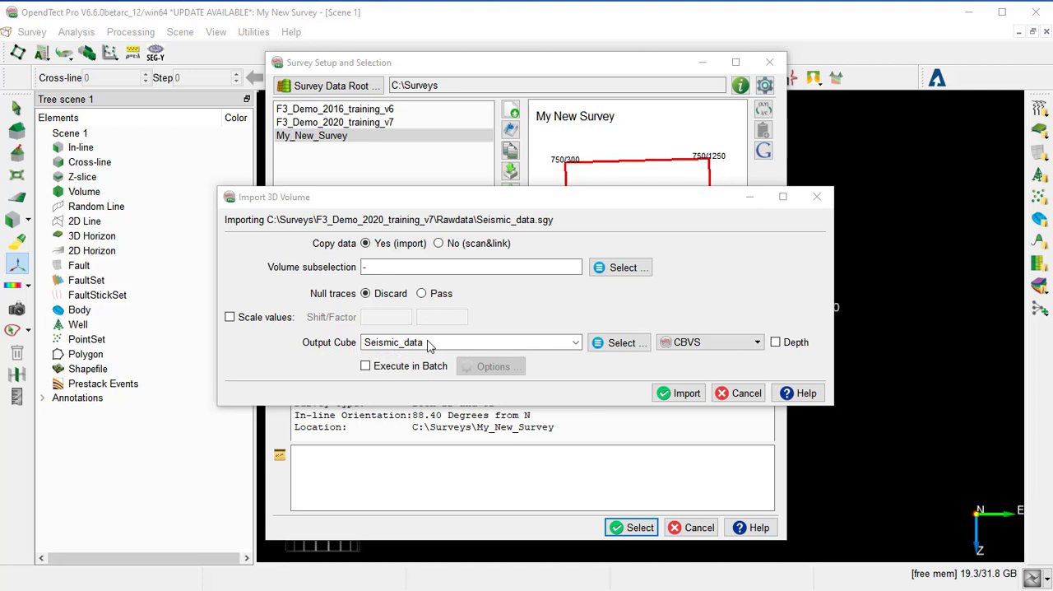
{"action": "mouse_move", "coordinate": [449, 354]}
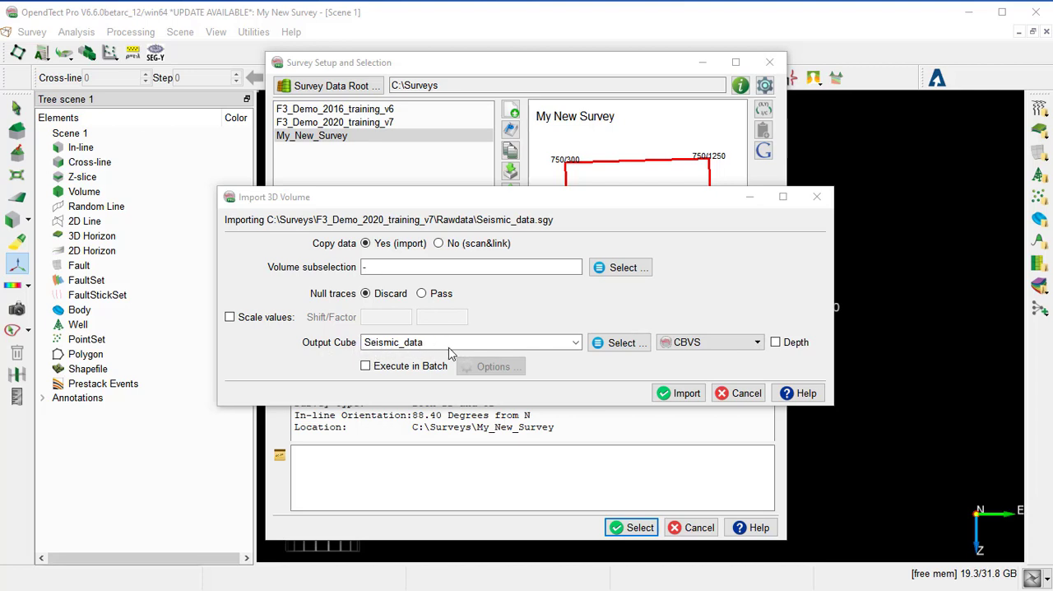
{"action": "mouse_move", "coordinate": [674, 388]}
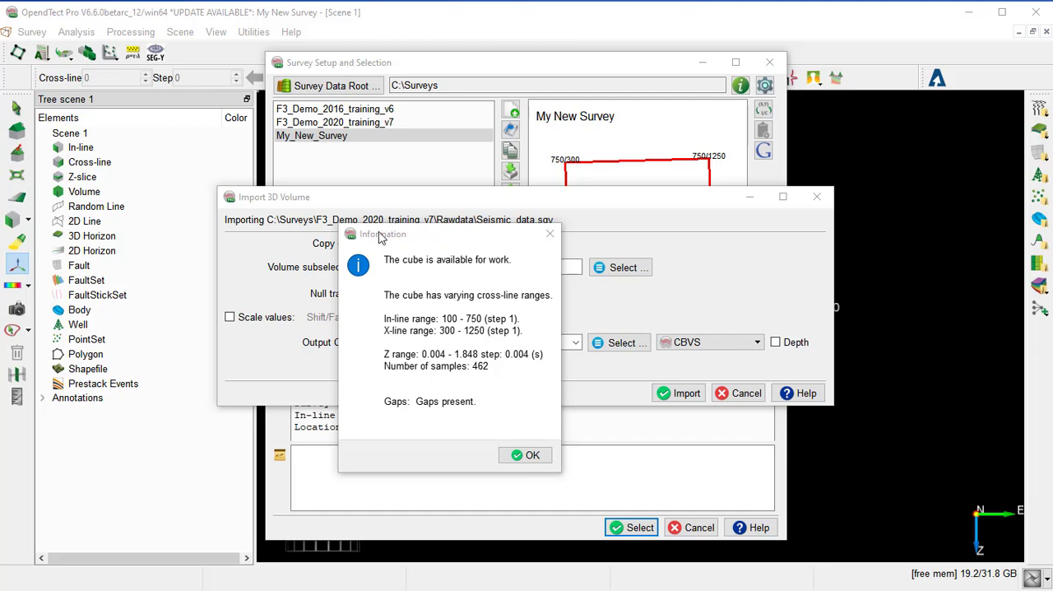
{"action": "mouse_move", "coordinate": [463, 441]}
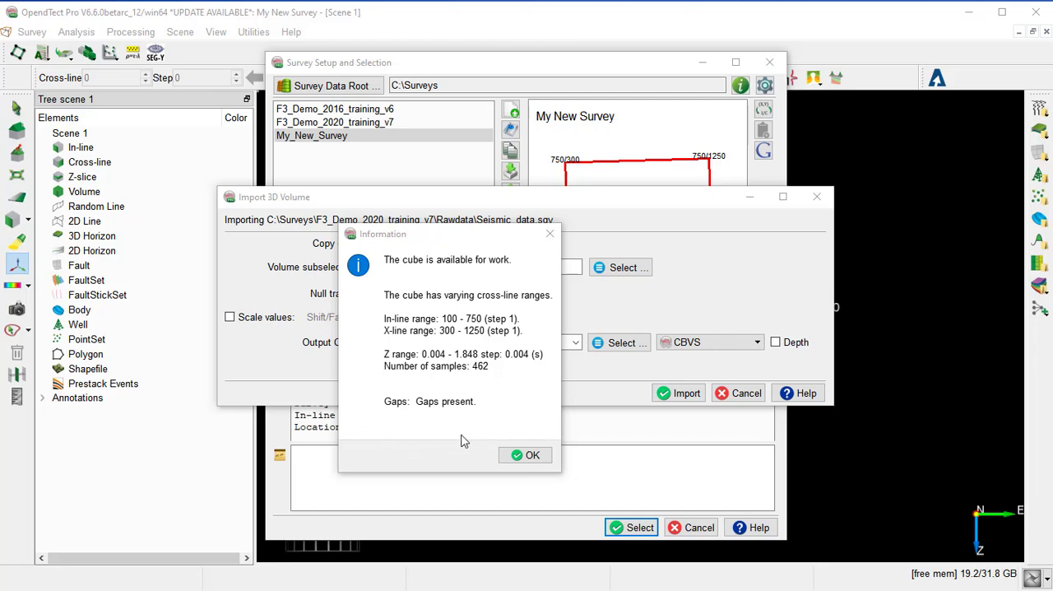
Step: Dismiss the cube-ready notice and apply a Z scaling of roughly 19952 m/s apparent velocity
{"action": "left_click", "coordinate": [526, 454]}
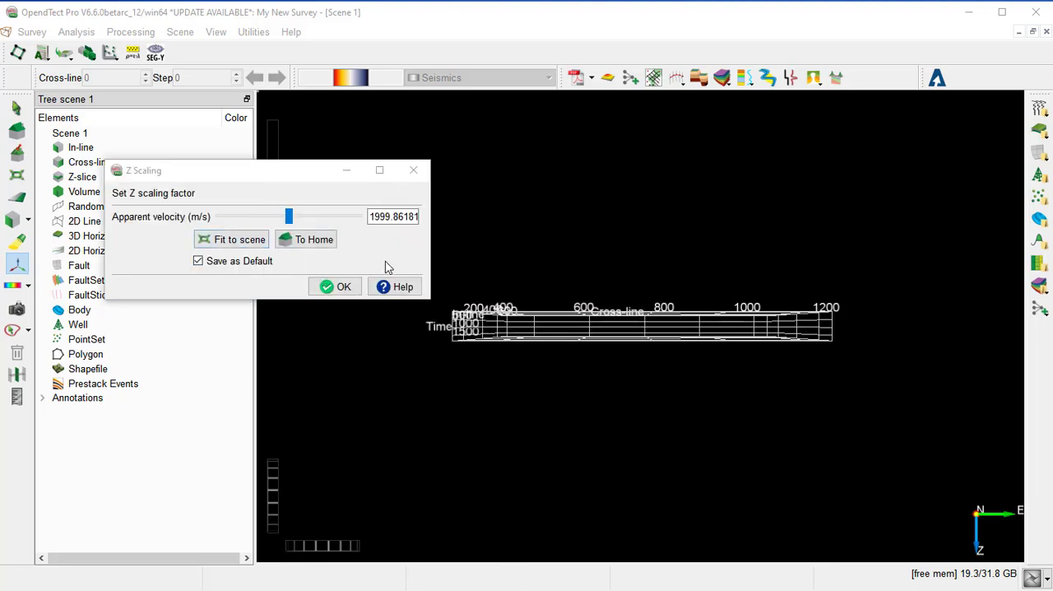
{"action": "mouse_move", "coordinate": [550, 298]}
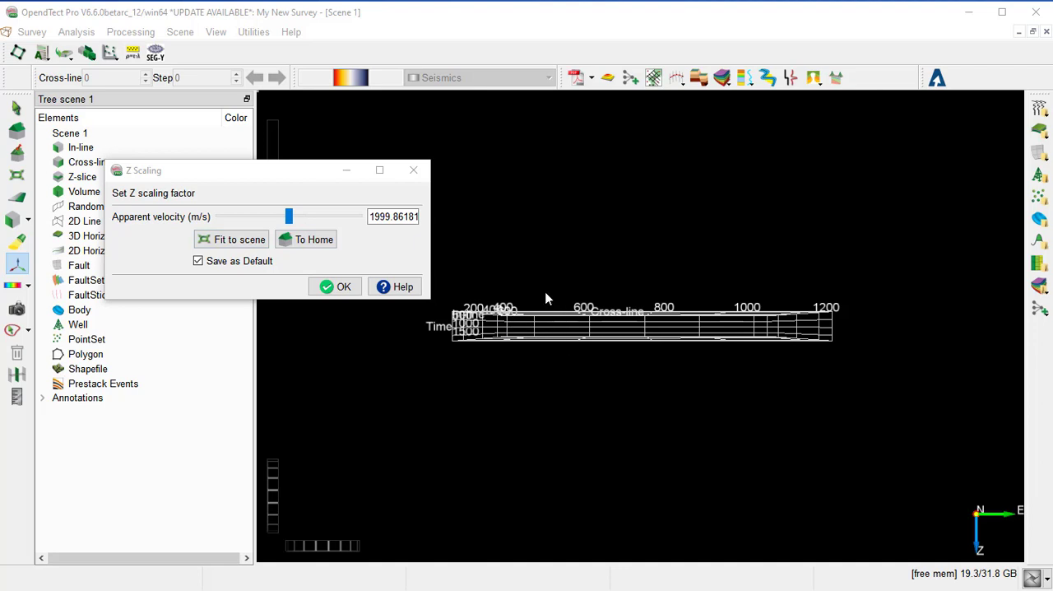
{"action": "mouse_move", "coordinate": [520, 358]}
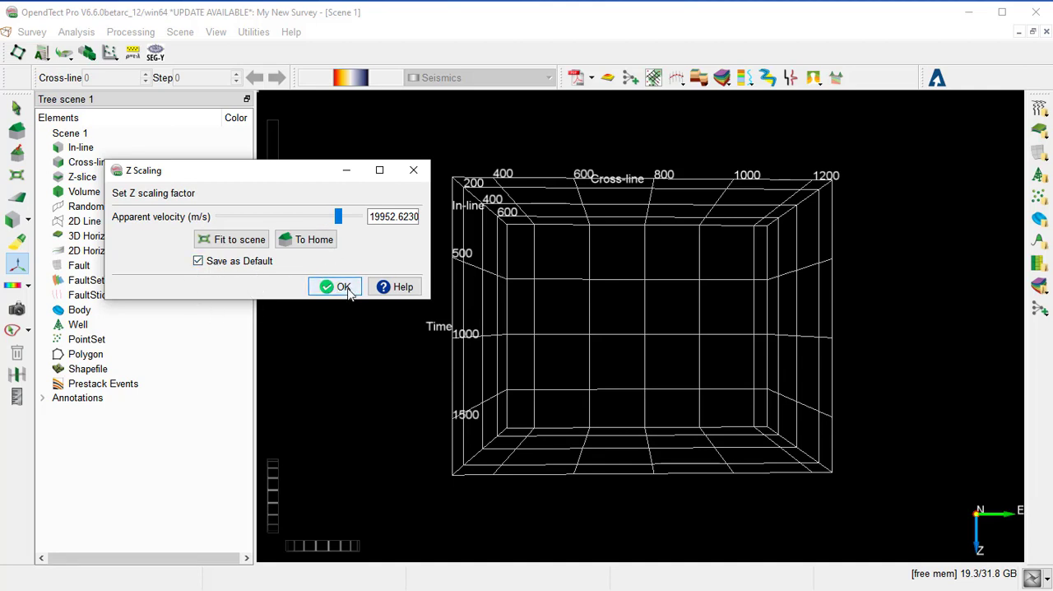
{"action": "left_click", "coordinate": [336, 286]}
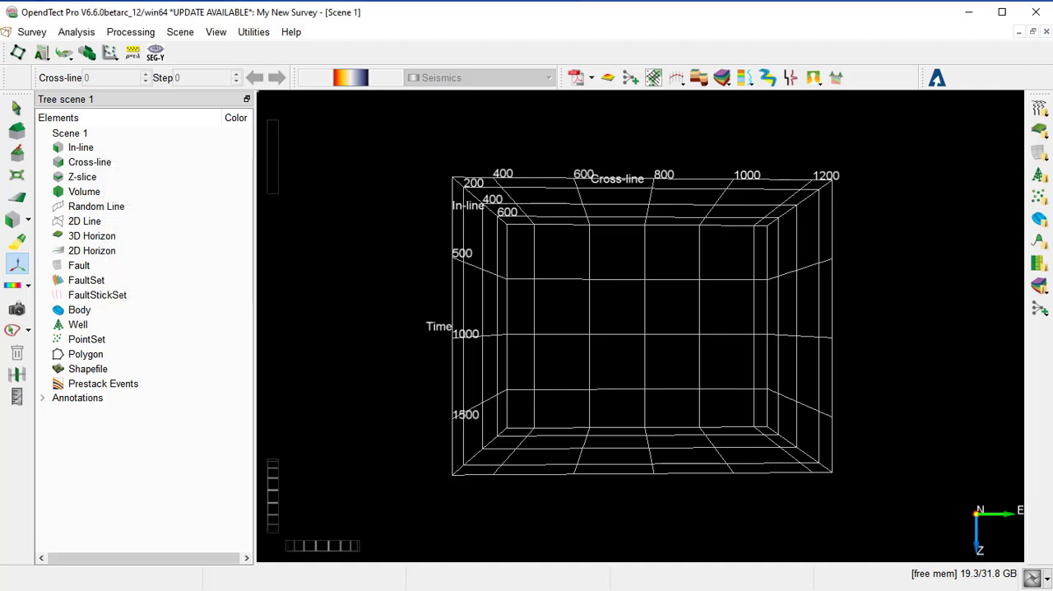
{"action": "mouse_move", "coordinate": [380, 434]}
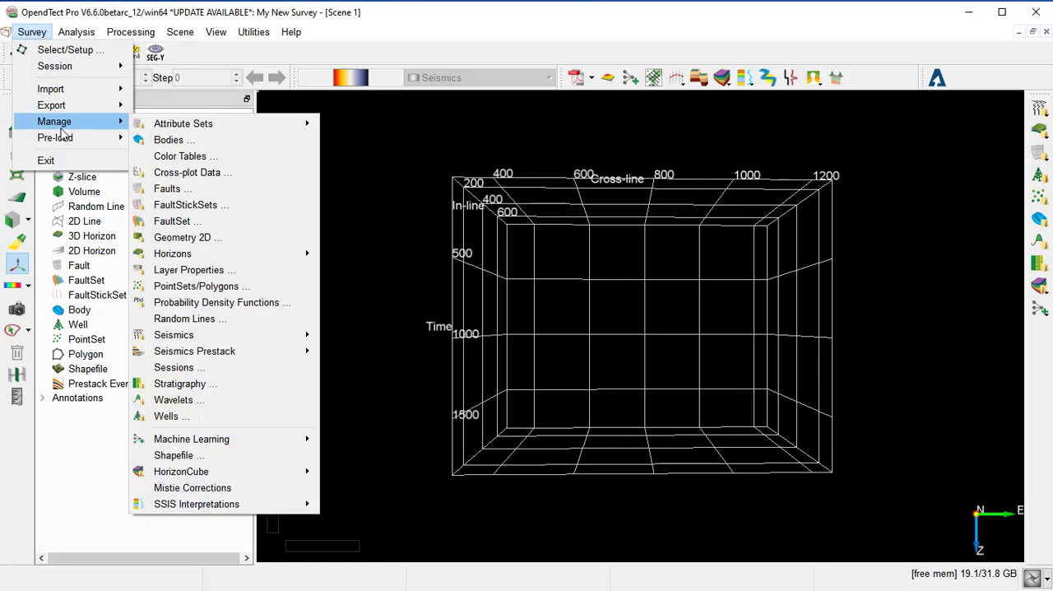
{"action": "mouse_move", "coordinate": [174, 334]}
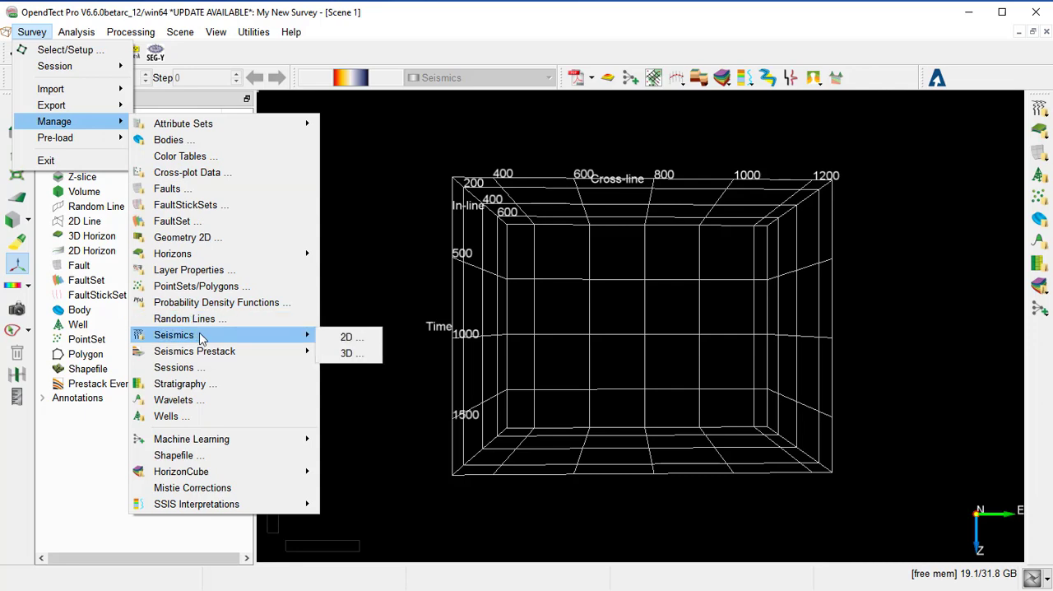
{"action": "left_click", "coordinate": [352, 352]}
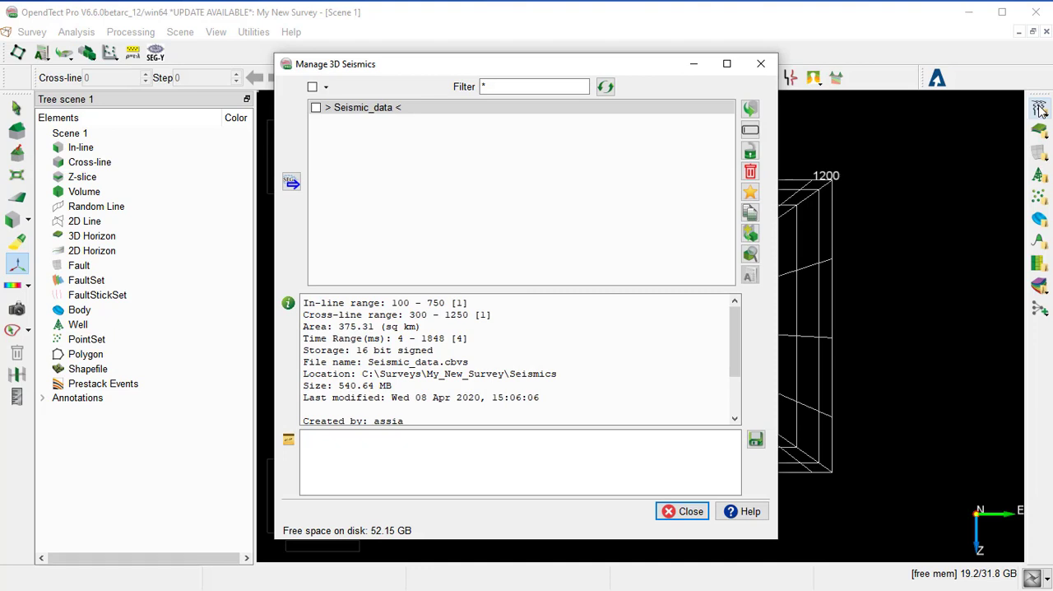
{"action": "mouse_move", "coordinate": [368, 143]}
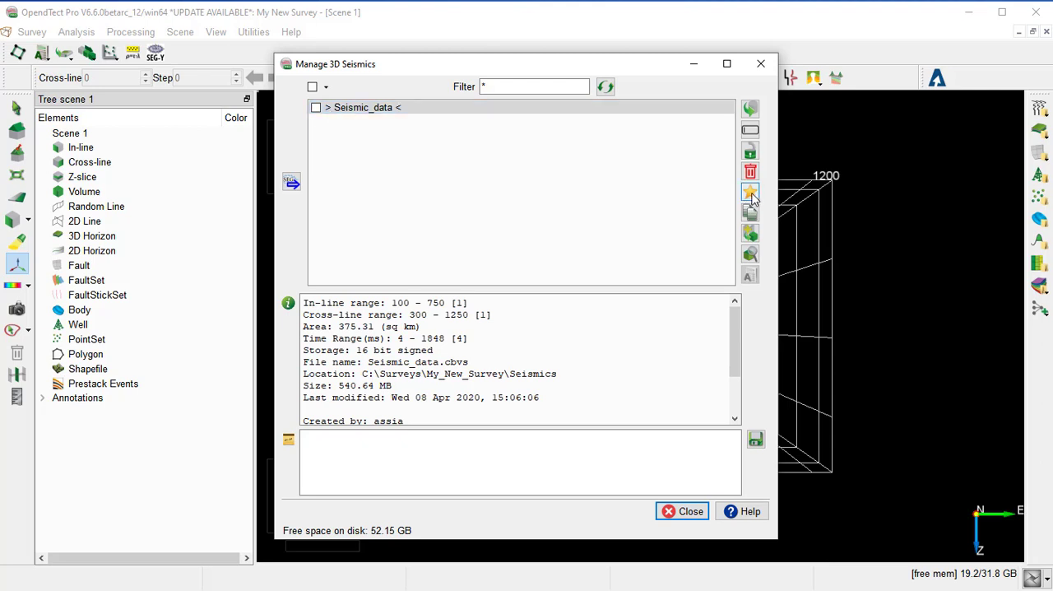
{"action": "mouse_move", "coordinate": [751, 194]}
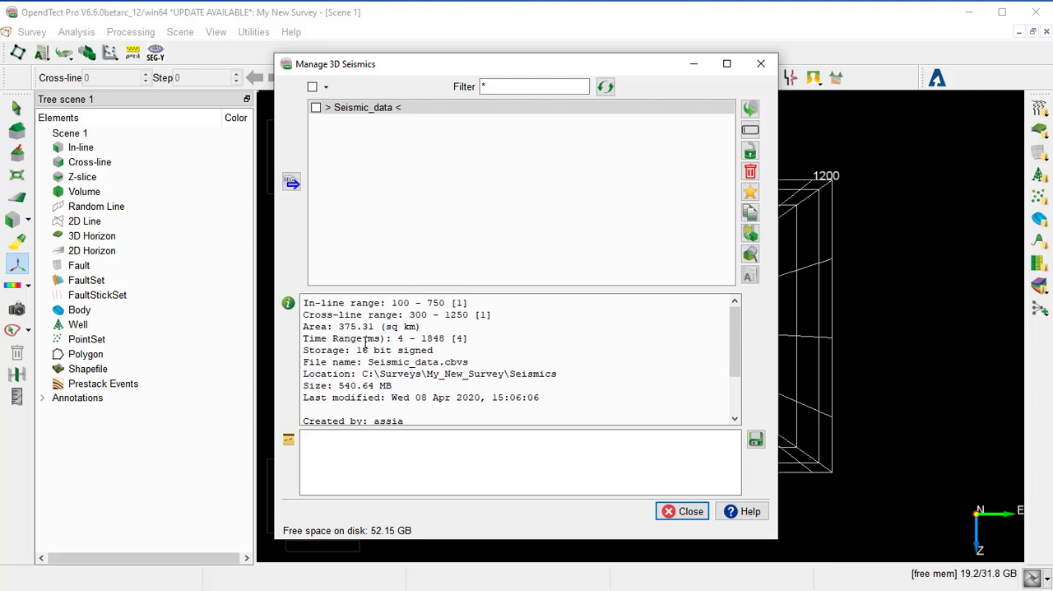
{"action": "mouse_move", "coordinate": [493, 340]}
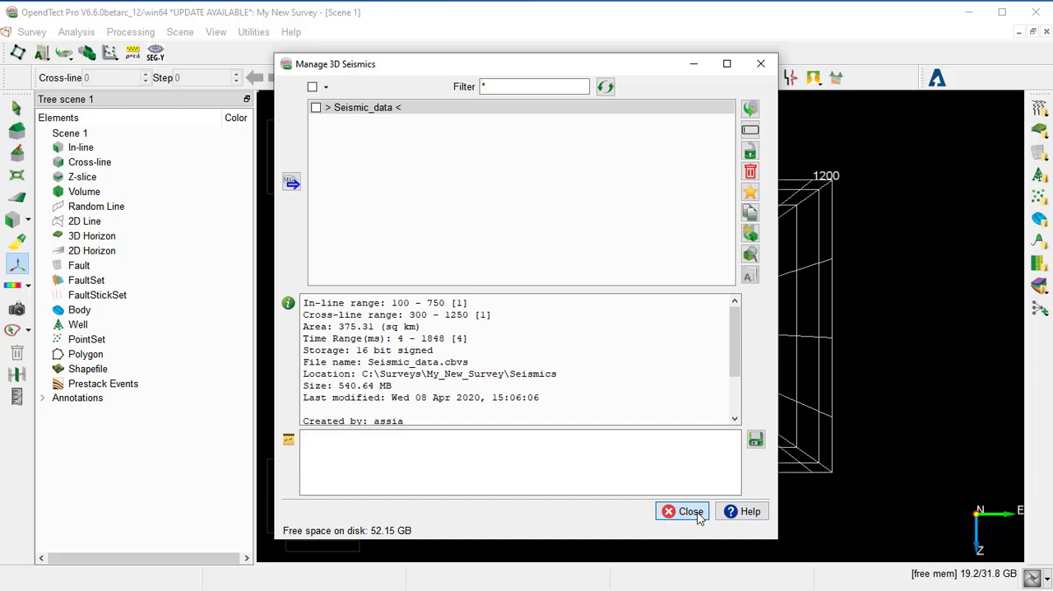
{"action": "left_click", "coordinate": [683, 510]}
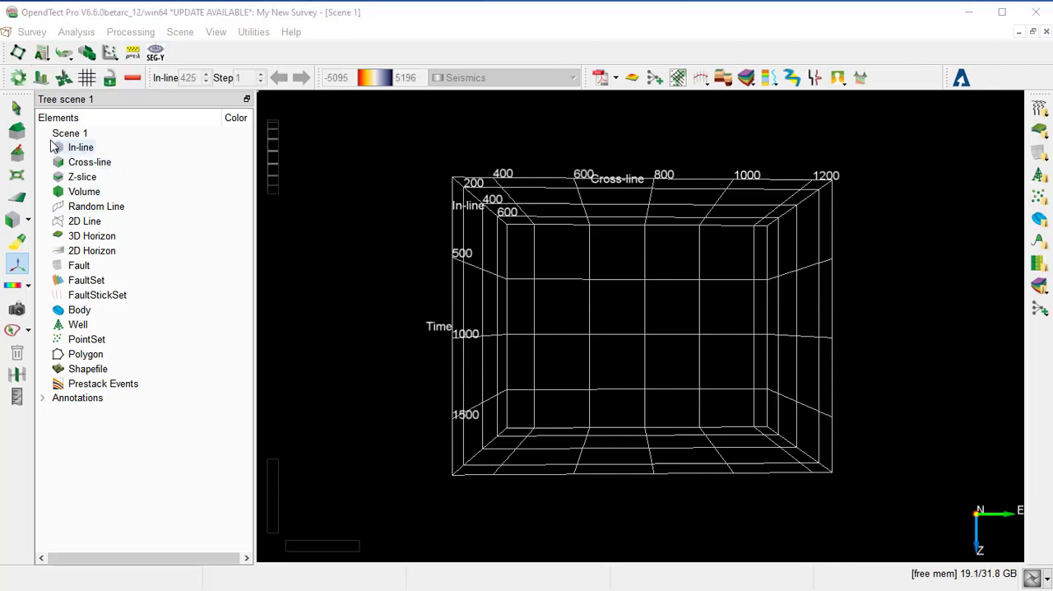
Step: Add an inline with default Seismic_data, showing inline 425 in the scene
{"action": "right_click", "coordinate": [80, 147]}
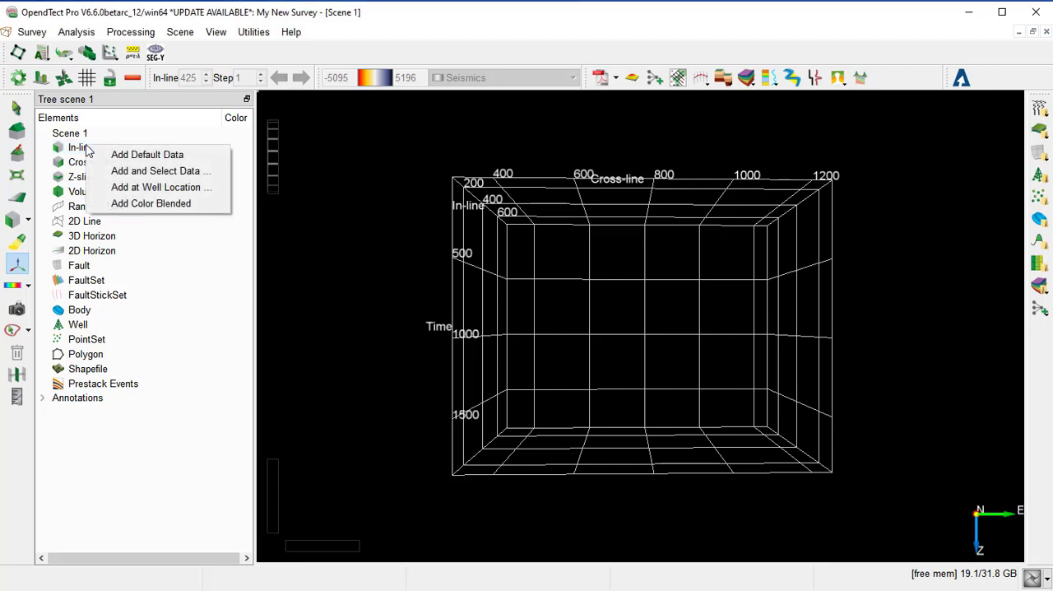
{"action": "mouse_move", "coordinate": [148, 155]}
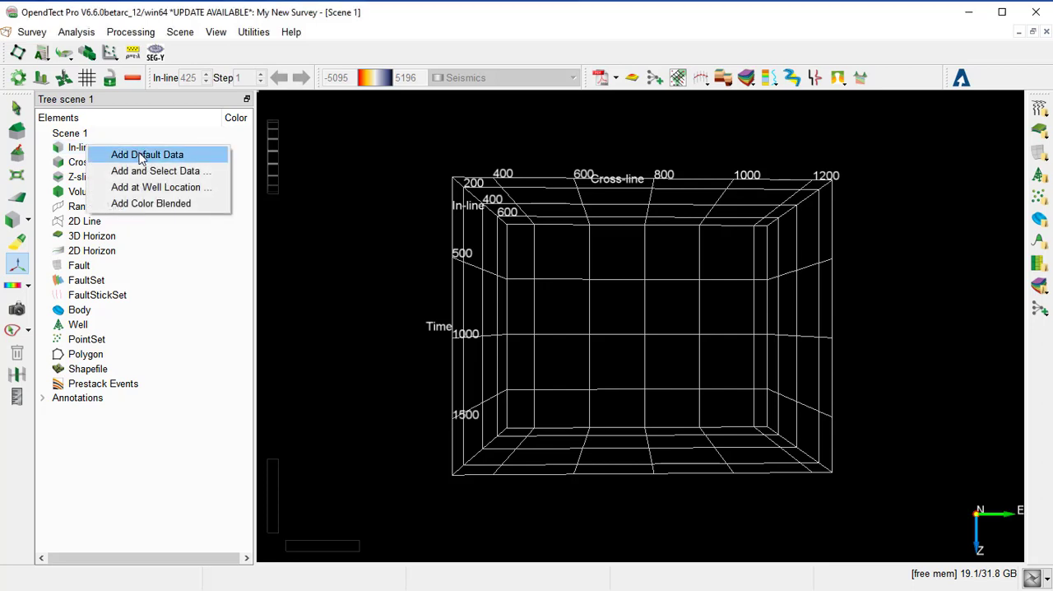
{"action": "left_click", "coordinate": [146, 154]}
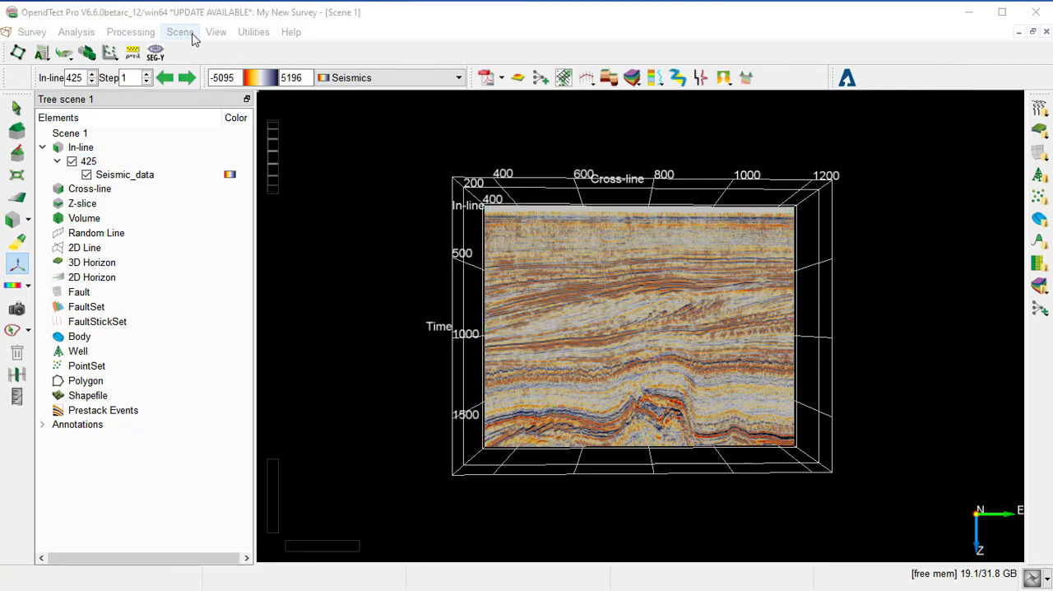
{"action": "mouse_move", "coordinate": [218, 31]}
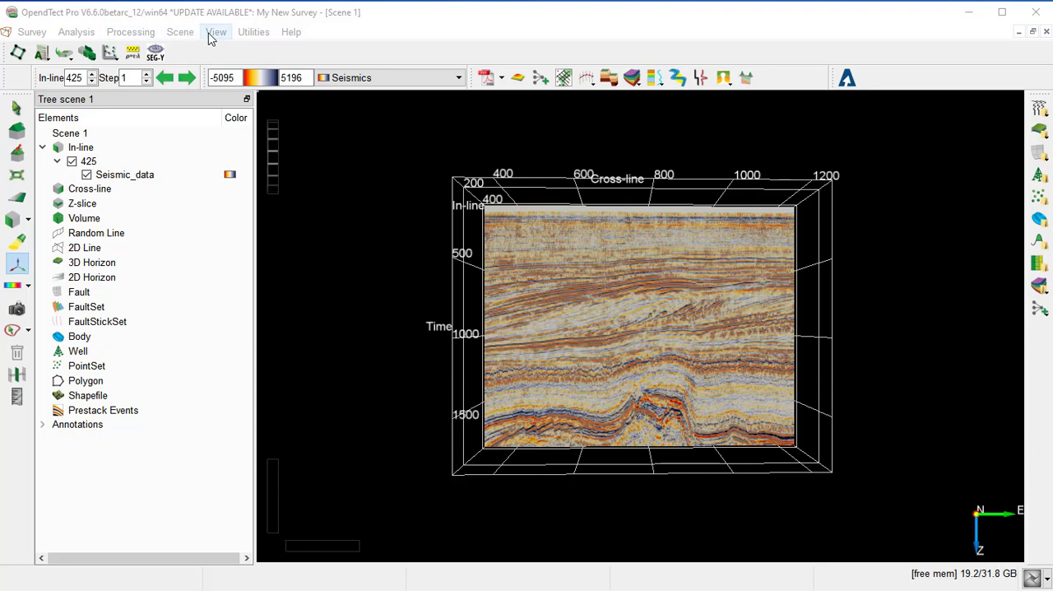
Step: Set the scene Z-scale to about 20989 m/s apparent velocity via View > Z-Scale
{"action": "left_click", "coordinate": [216, 31]}
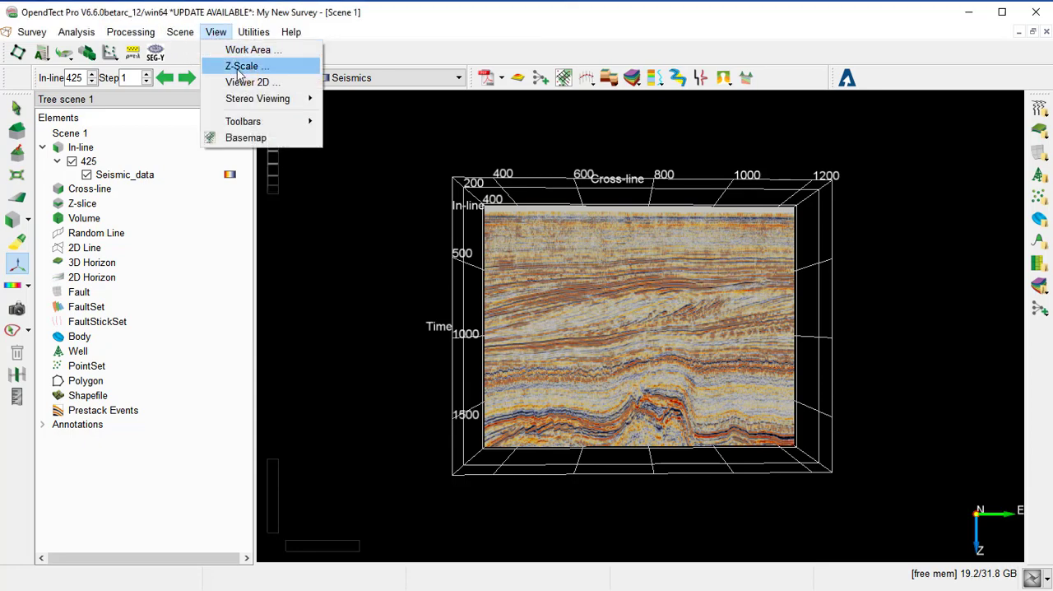
{"action": "left_click", "coordinate": [243, 66]}
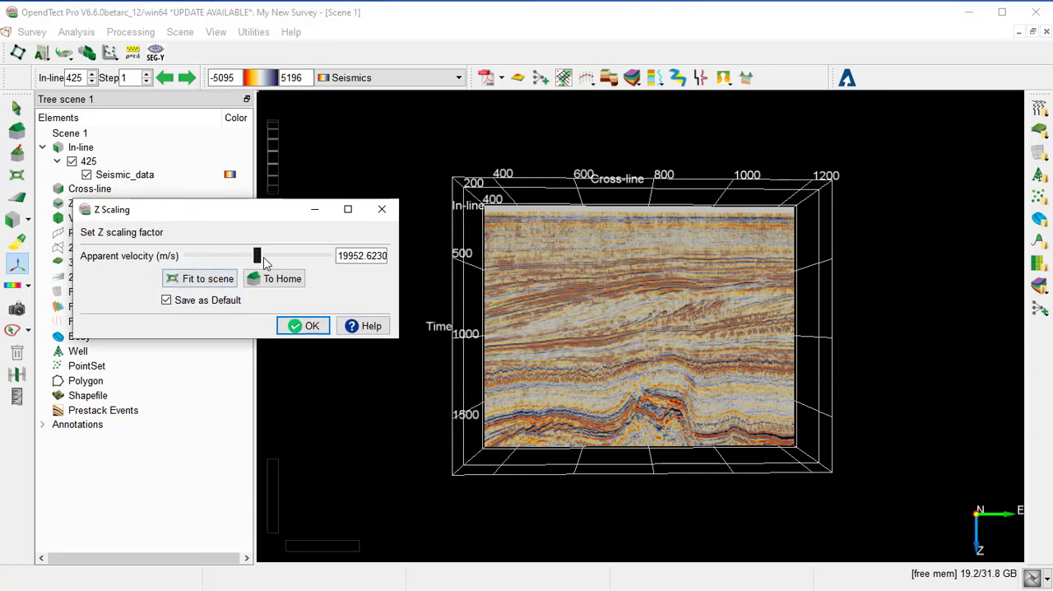
{"action": "left_click_drag", "start_coordinate": [257, 250], "coordinate": [261, 250]}
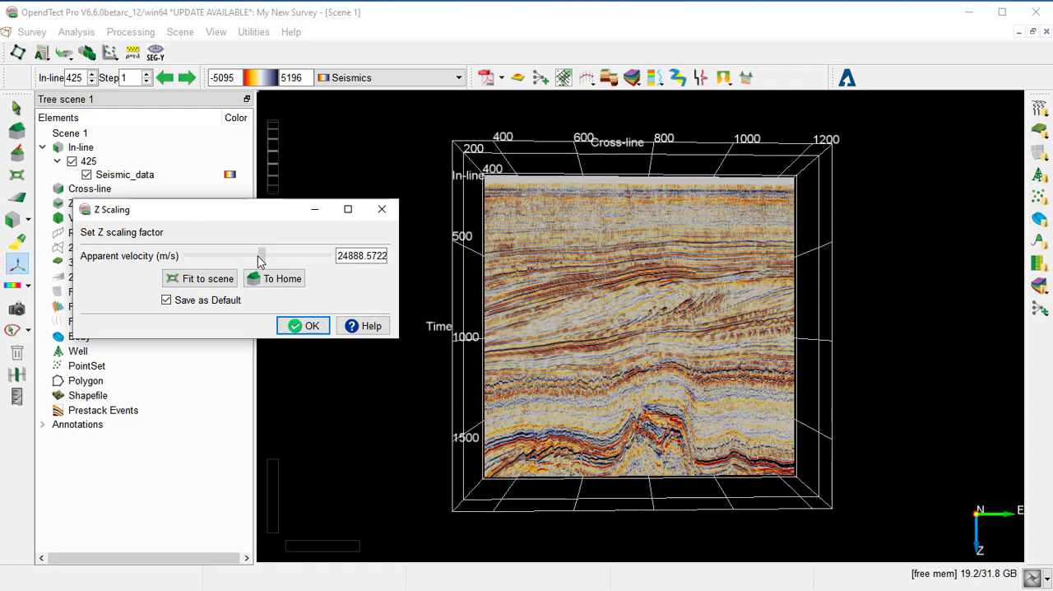
{"action": "left_click_drag", "start_coordinate": [262, 250], "coordinate": [257, 255]}
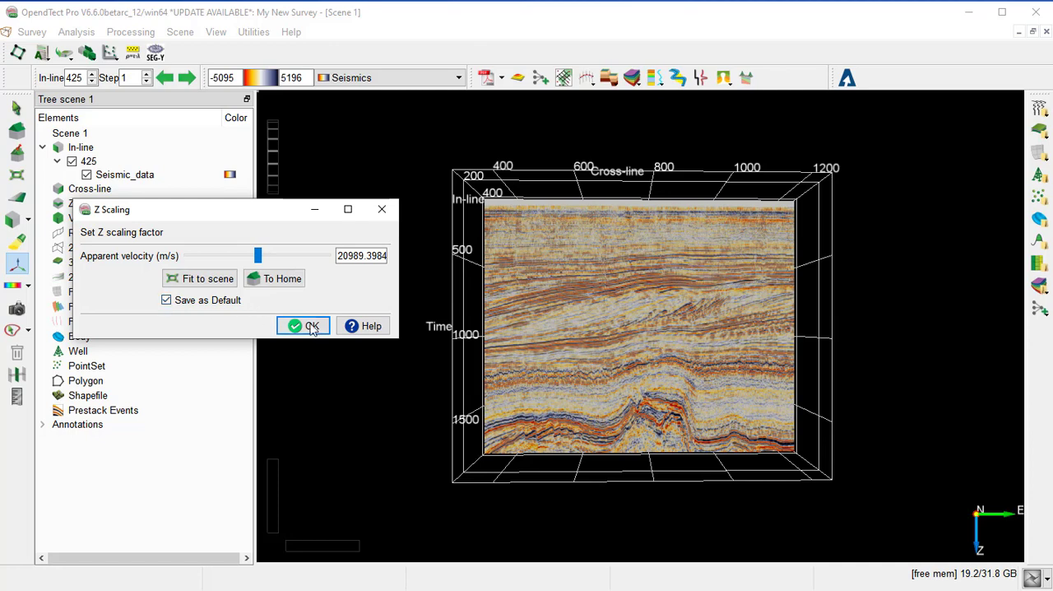
{"action": "left_click", "coordinate": [303, 325]}
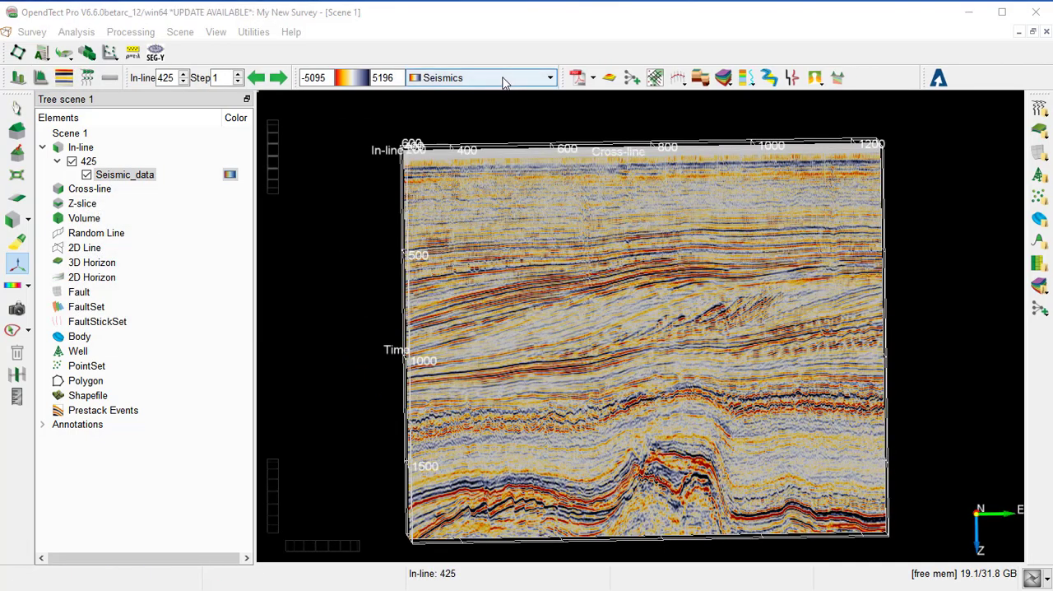
Step: Switch inline 425's colour table from Seismics to Petrel
{"action": "left_click", "coordinate": [549, 77]}
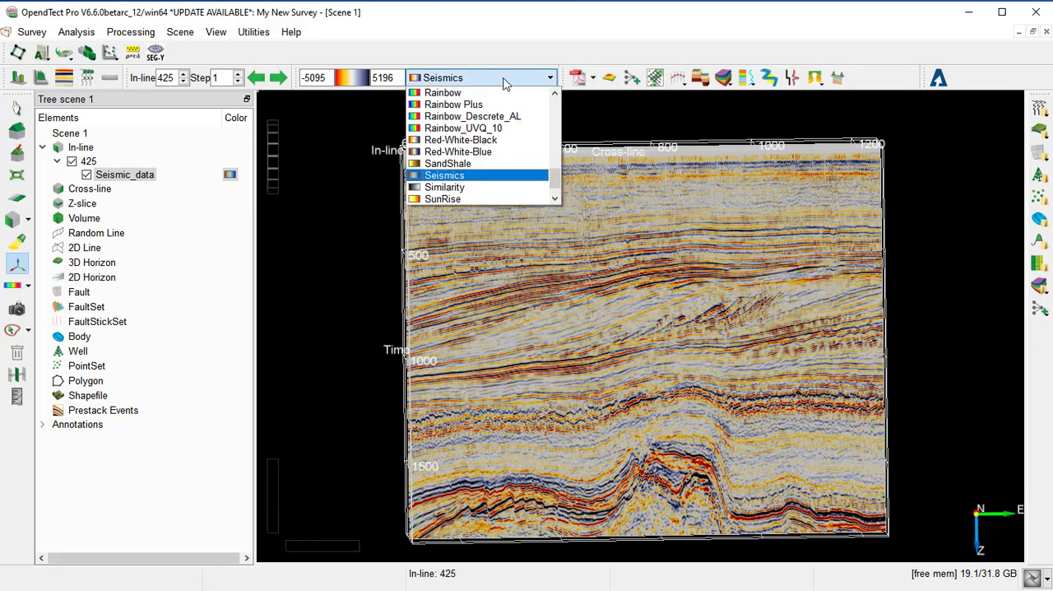
{"action": "mouse_move", "coordinate": [448, 163]}
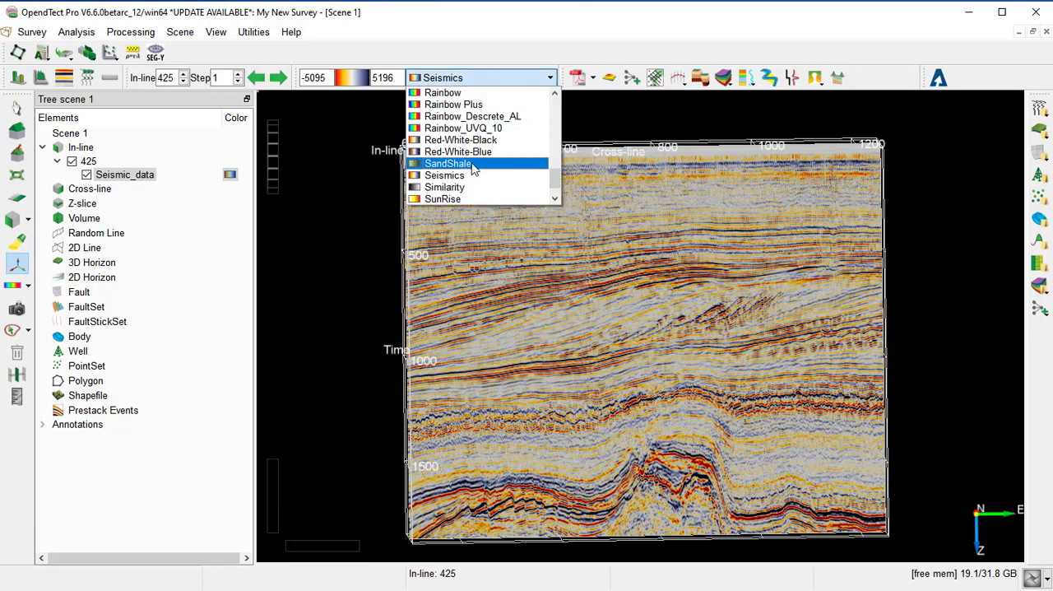
{"action": "scroll", "scroll_direction": "up", "scroll_amount": 3}
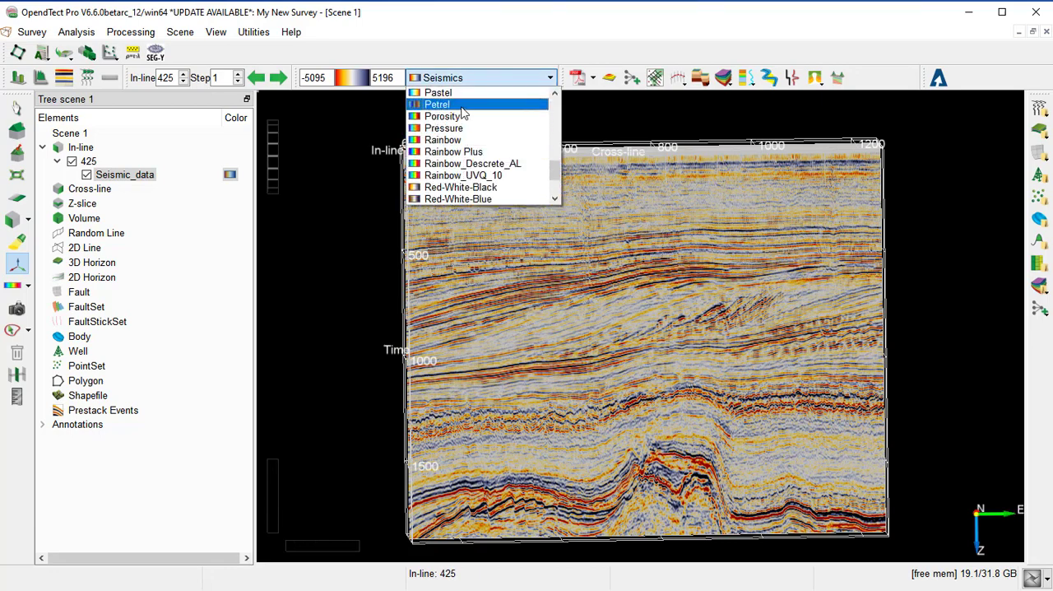
{"action": "left_click", "coordinate": [438, 104]}
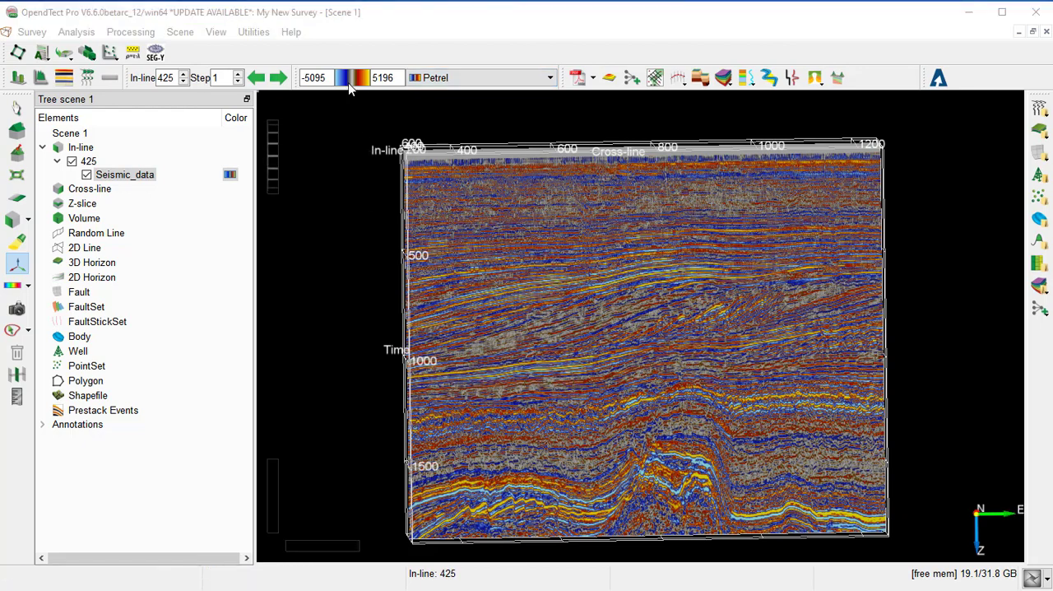
Step: In Ranges/Clipping, set percentage clipped to 1 and 1 and apply it to inline 425
{"action": "left_click", "coordinate": [352, 77]}
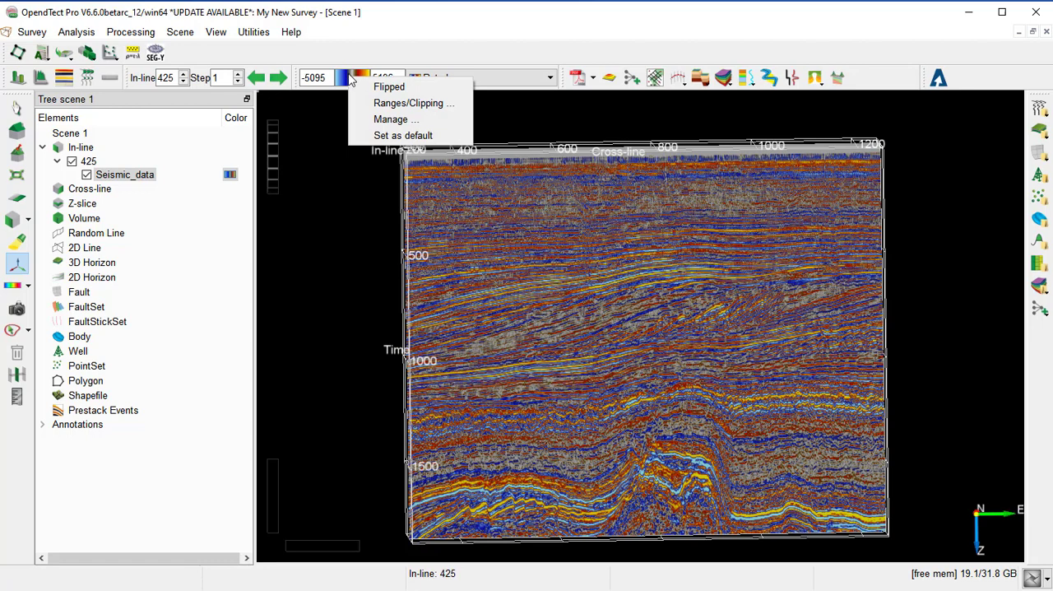
{"action": "mouse_move", "coordinate": [413, 102]}
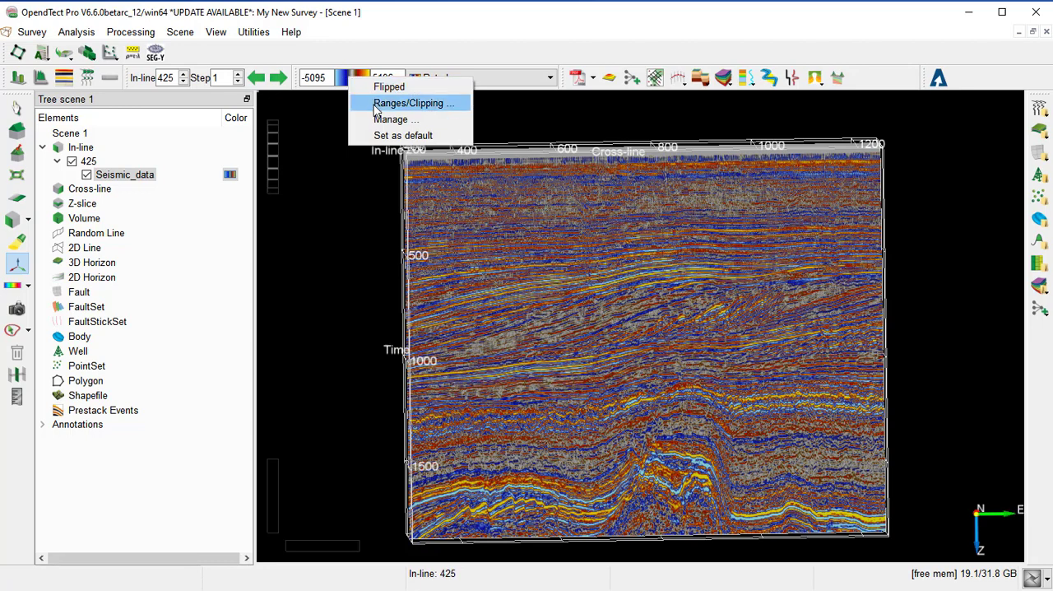
{"action": "left_click", "coordinate": [414, 102]}
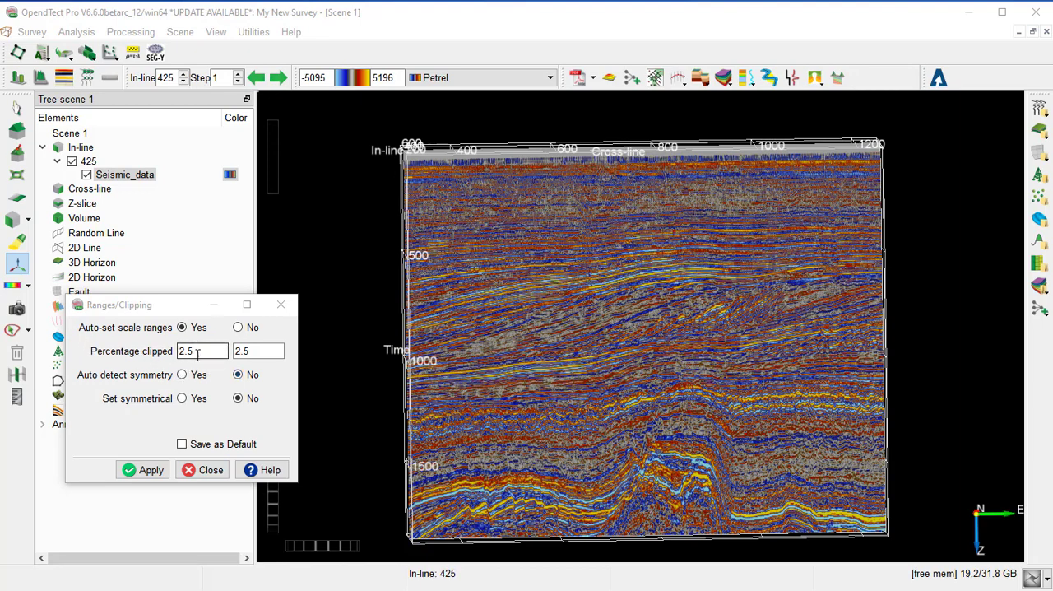
{"action": "mouse_move", "coordinate": [215, 374]}
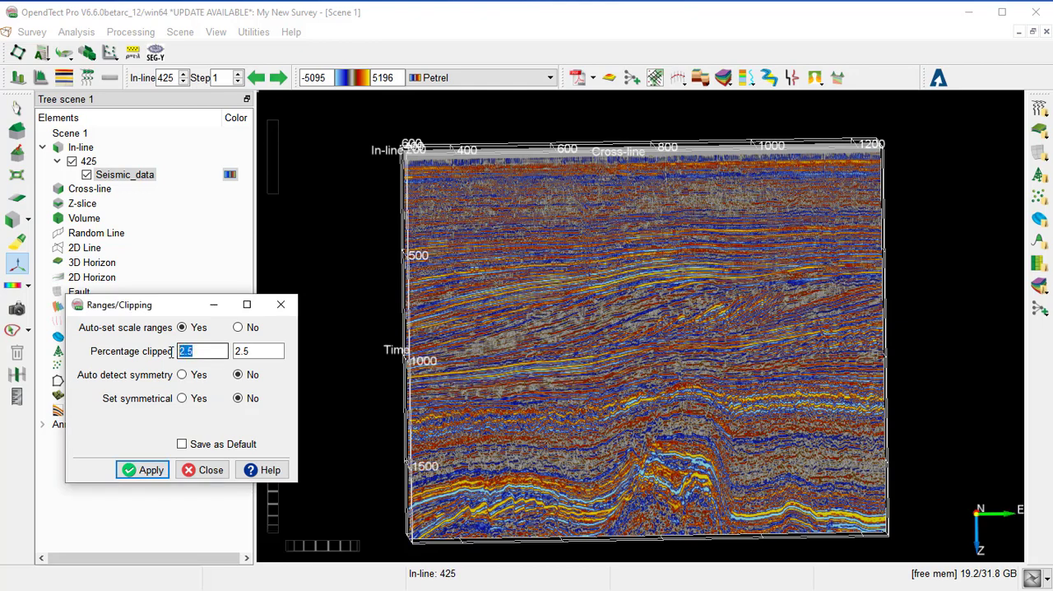
{"action": "left_click", "coordinate": [150, 469]}
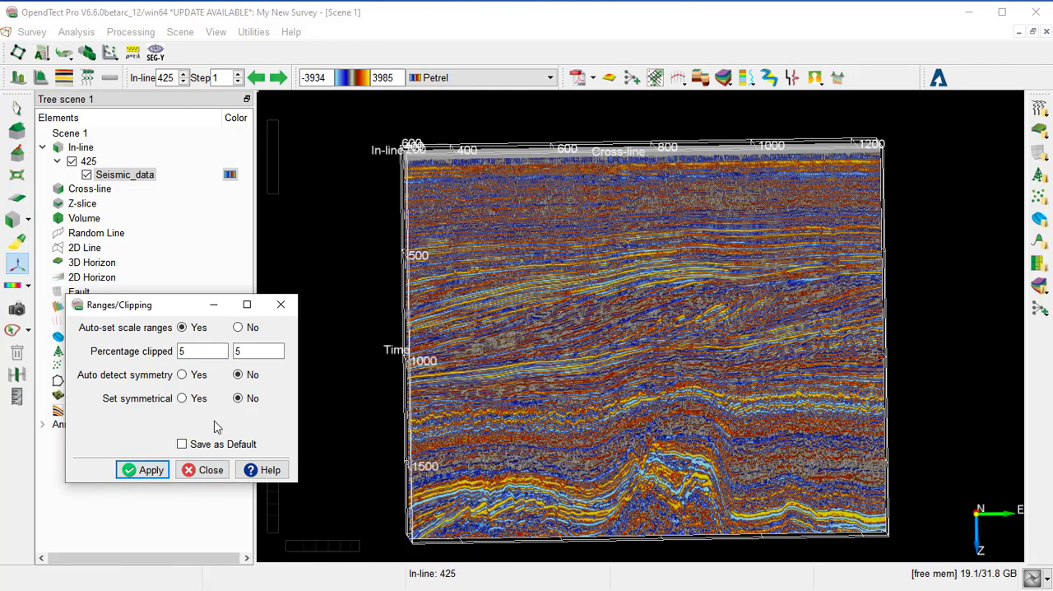
{"action": "left_click", "coordinate": [204, 350]}
{"action": "type", "text": "1"}
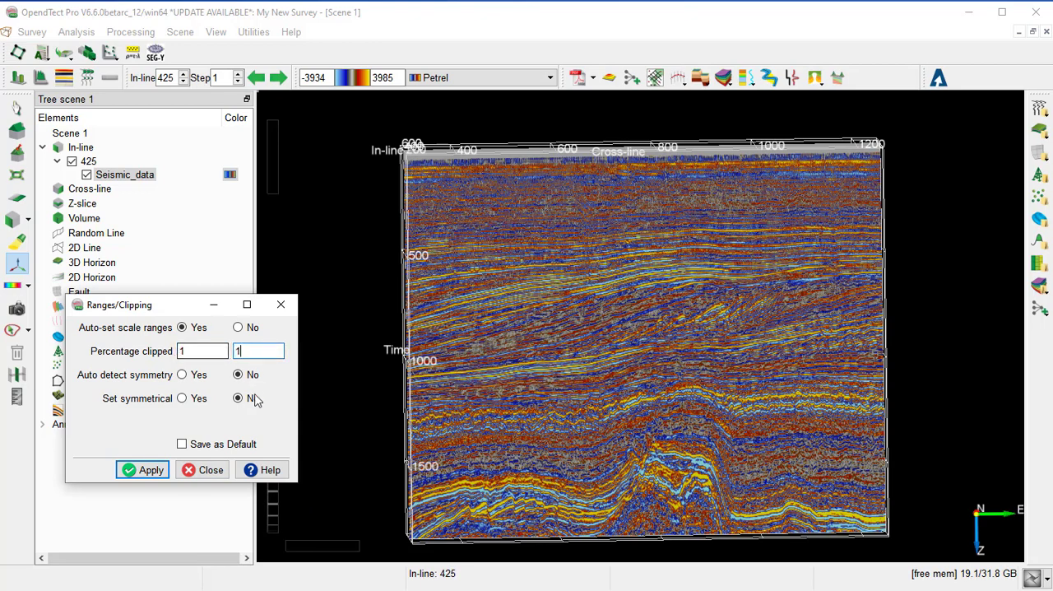
{"action": "left_click", "coordinate": [141, 469]}
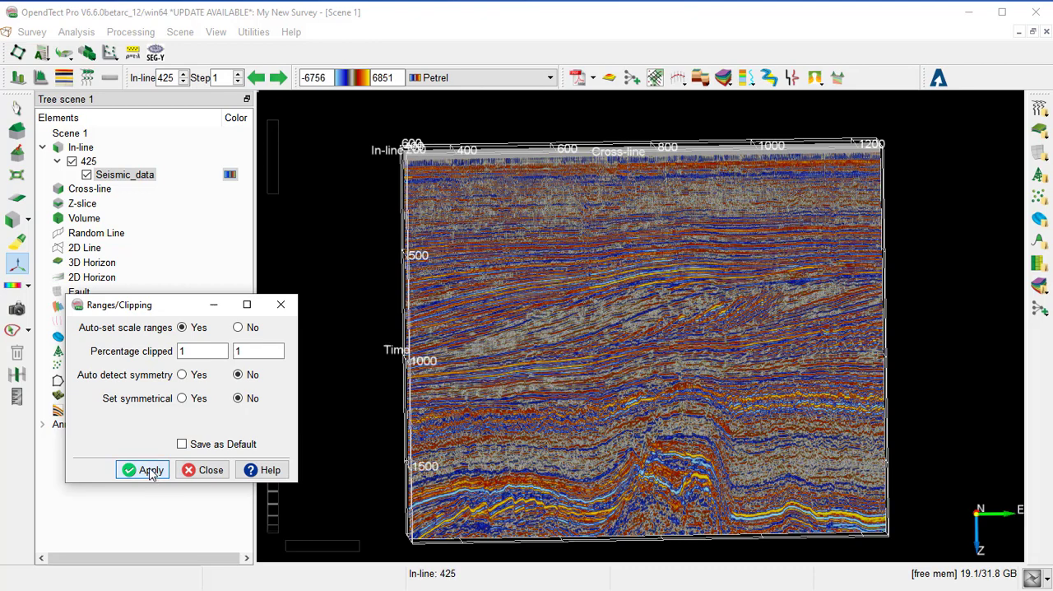
{"action": "left_click", "coordinate": [148, 468]}
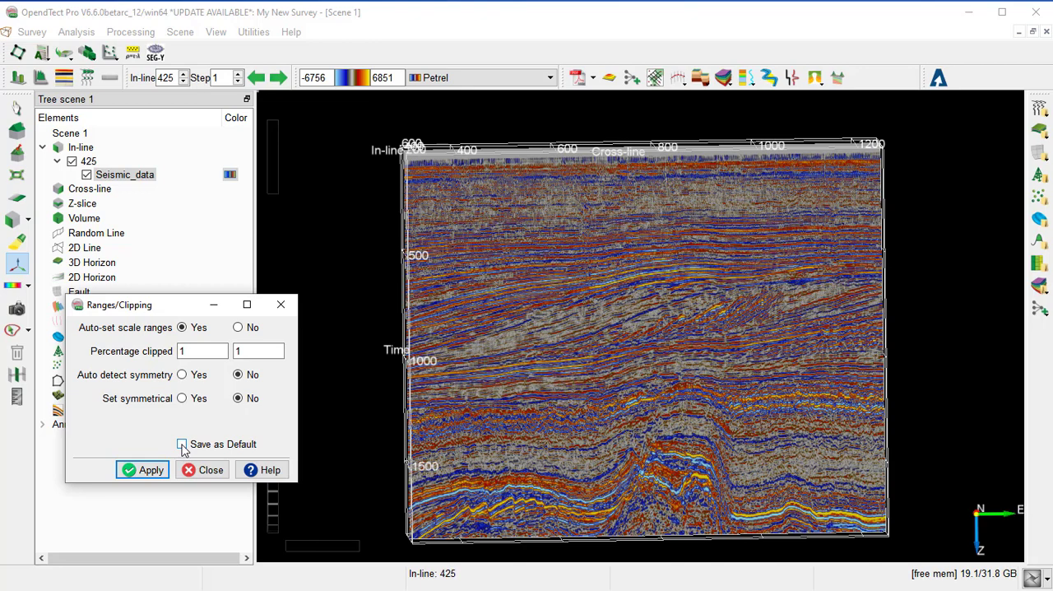
Step: Save the 1% clipping as the default and close the clipping settings
{"action": "left_click", "coordinate": [181, 444]}
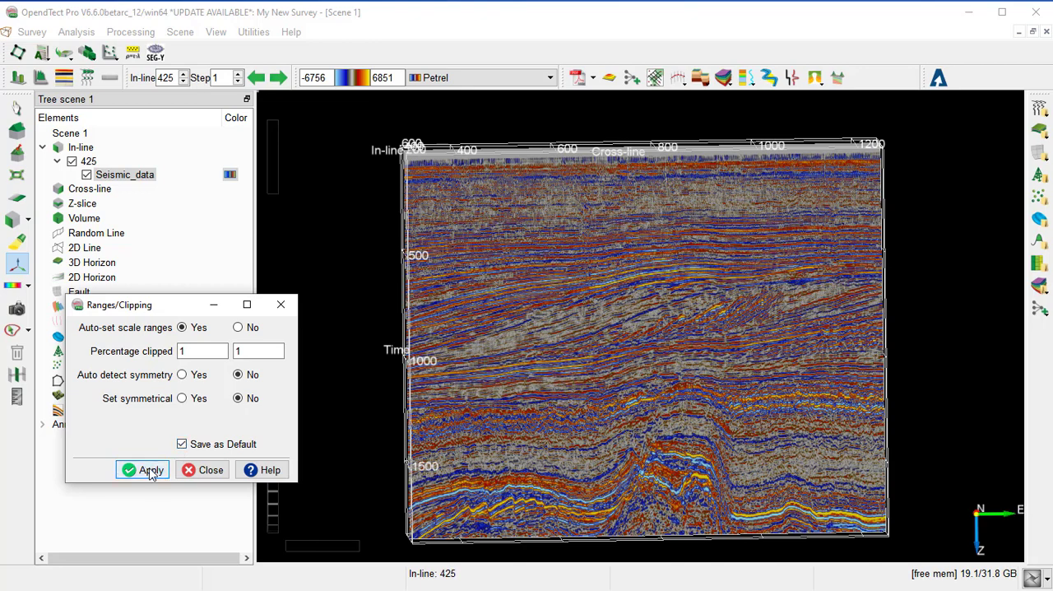
{"action": "mouse_move", "coordinate": [211, 469]}
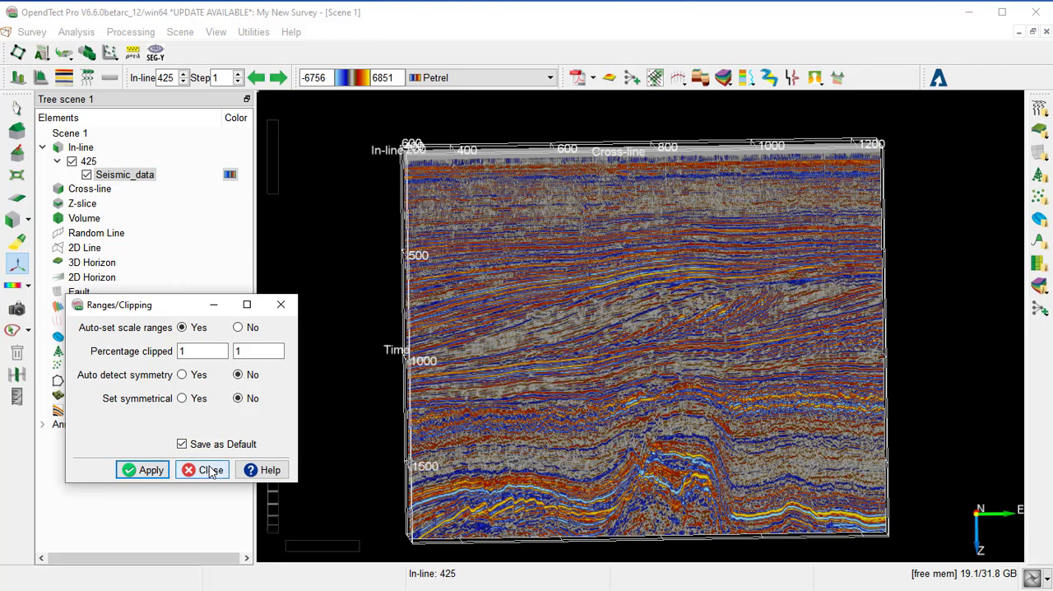
{"action": "left_click", "coordinate": [202, 469]}
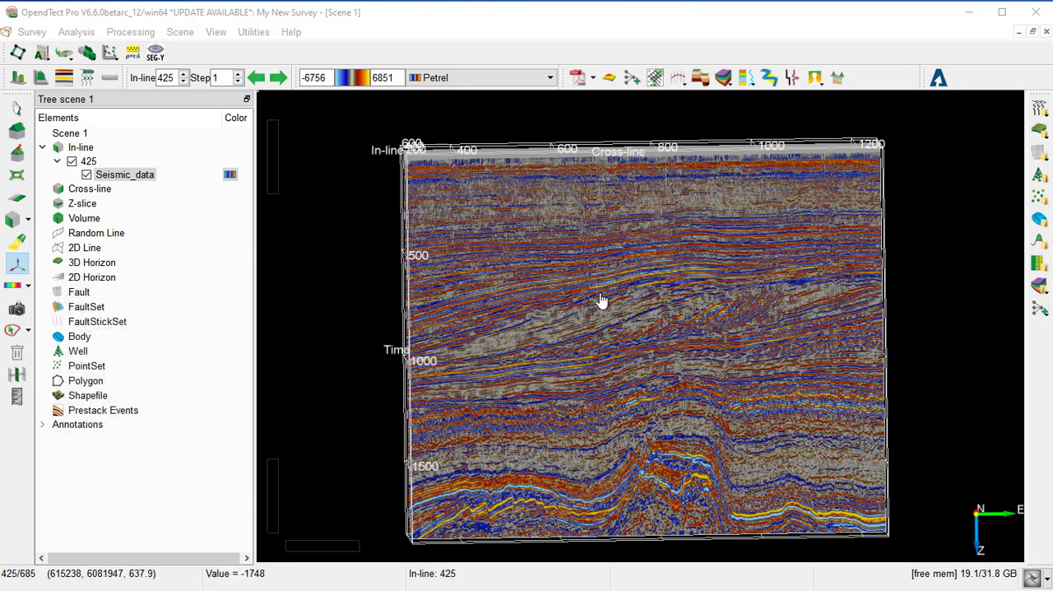
{"action": "mouse_move", "coordinate": [559, 296]}
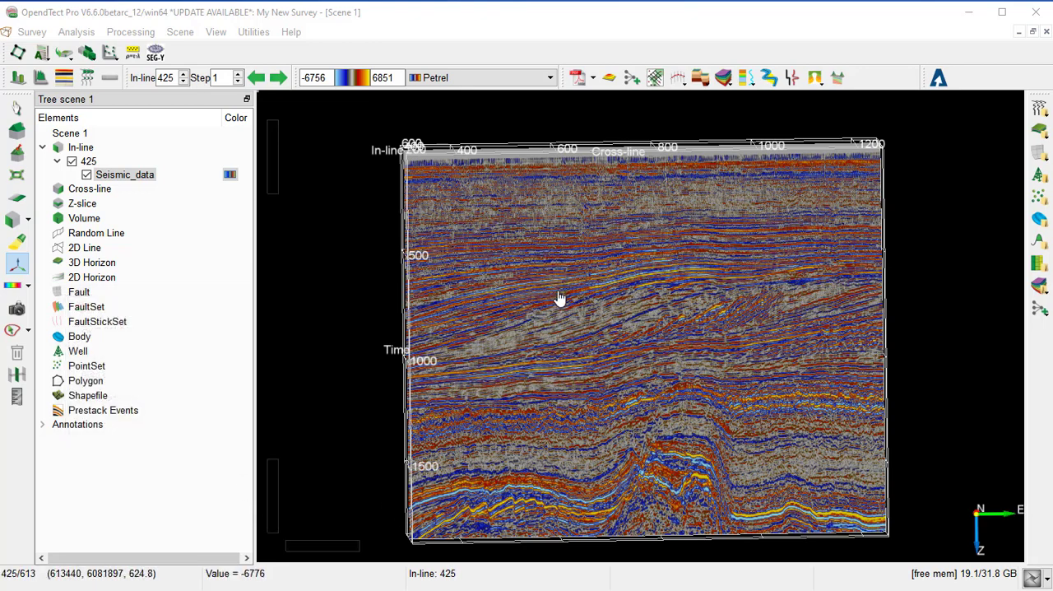
{"action": "mouse_move", "coordinate": [535, 428]}
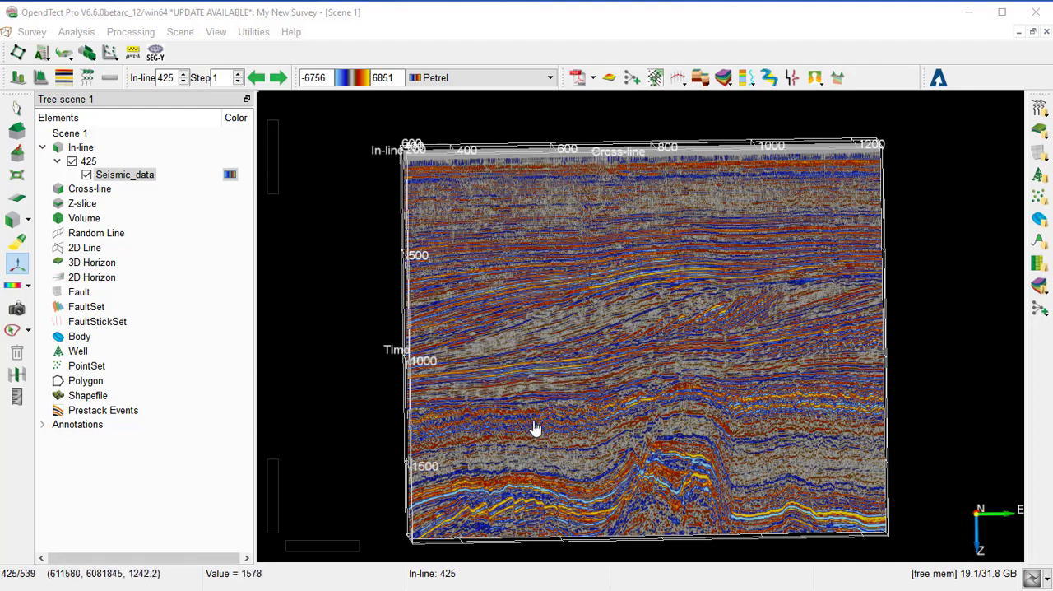
{"action": "mouse_move", "coordinate": [543, 487]}
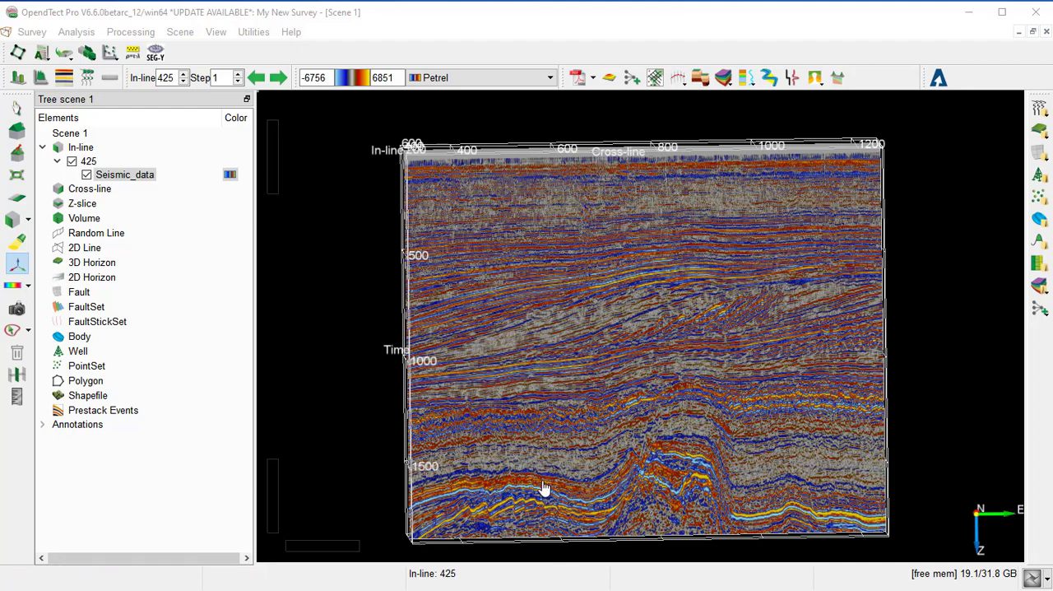
{"action": "mouse_move", "coordinate": [506, 299]}
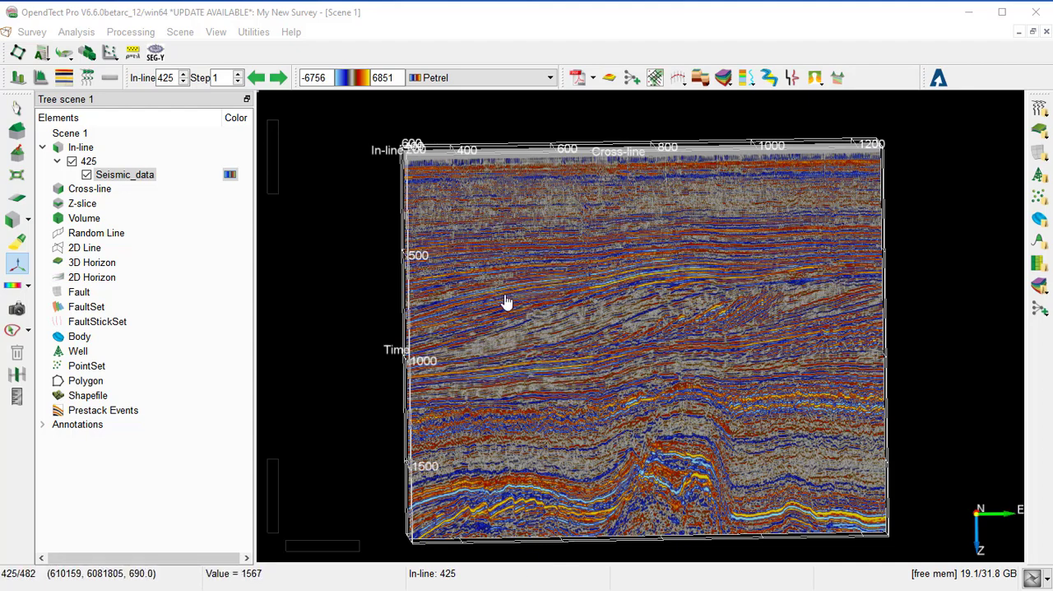
{"action": "mouse_move", "coordinate": [523, 306]}
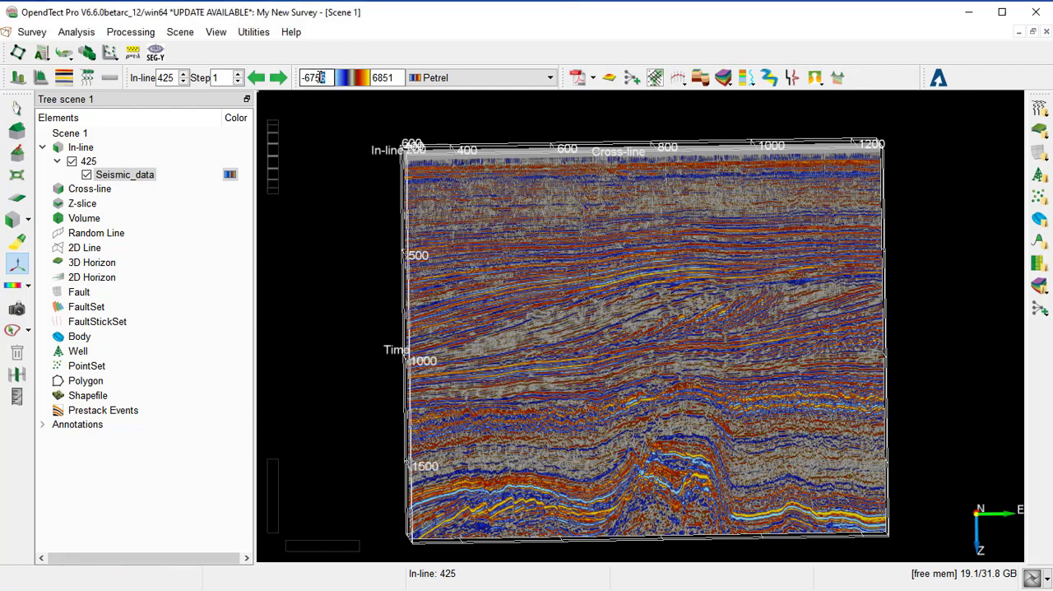
Step: Set the colour bar range on inline 425 to -9900 minimum and 9900 maximum
{"action": "triple_click", "coordinate": [315, 77]}
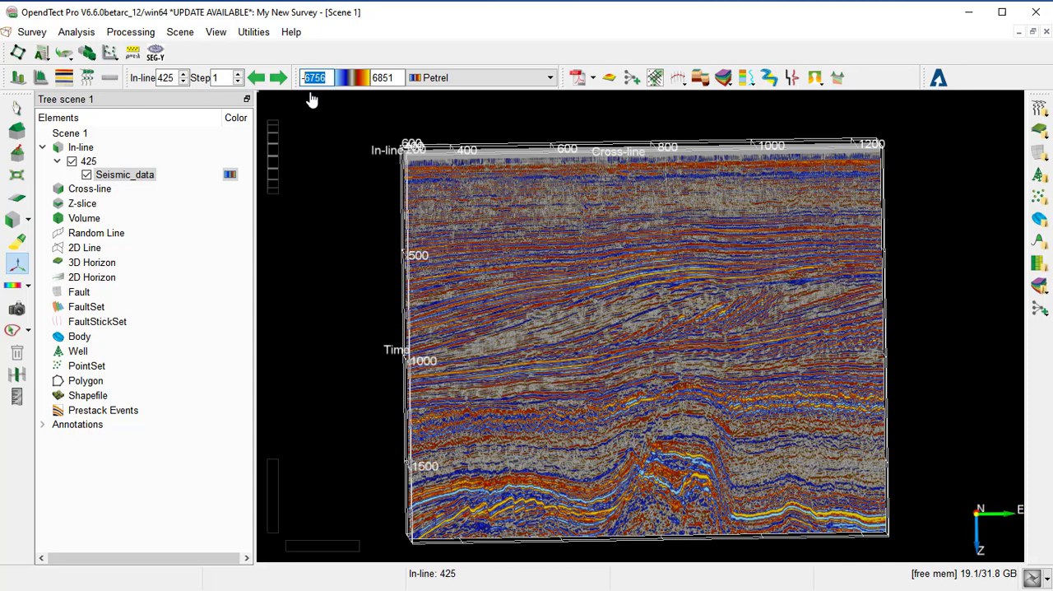
{"action": "type", "text": "-9900"}
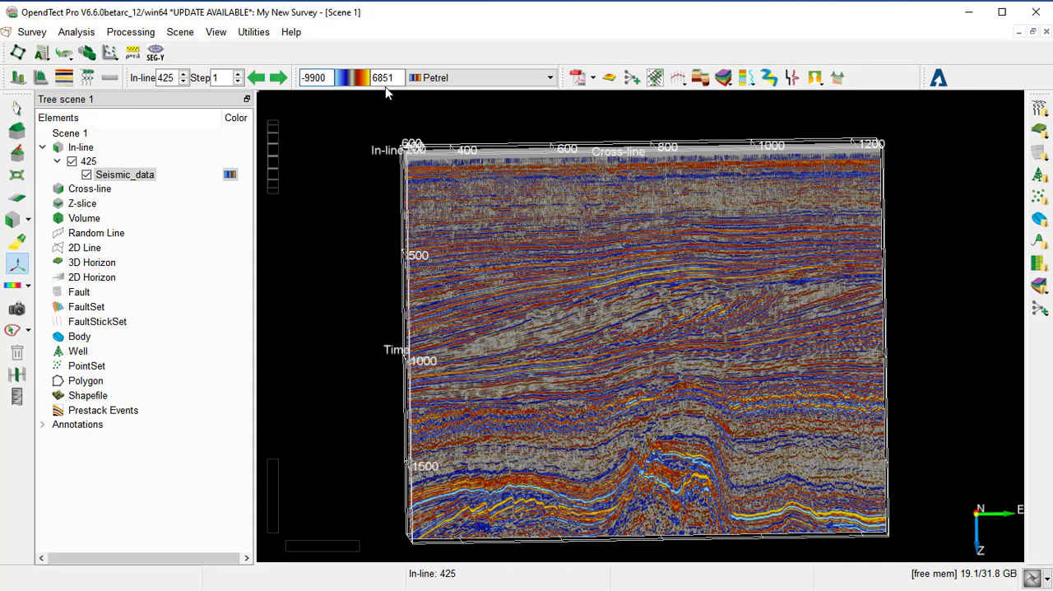
{"action": "triple_click", "coordinate": [384, 78]}
{"action": "type", "text": "9900"}
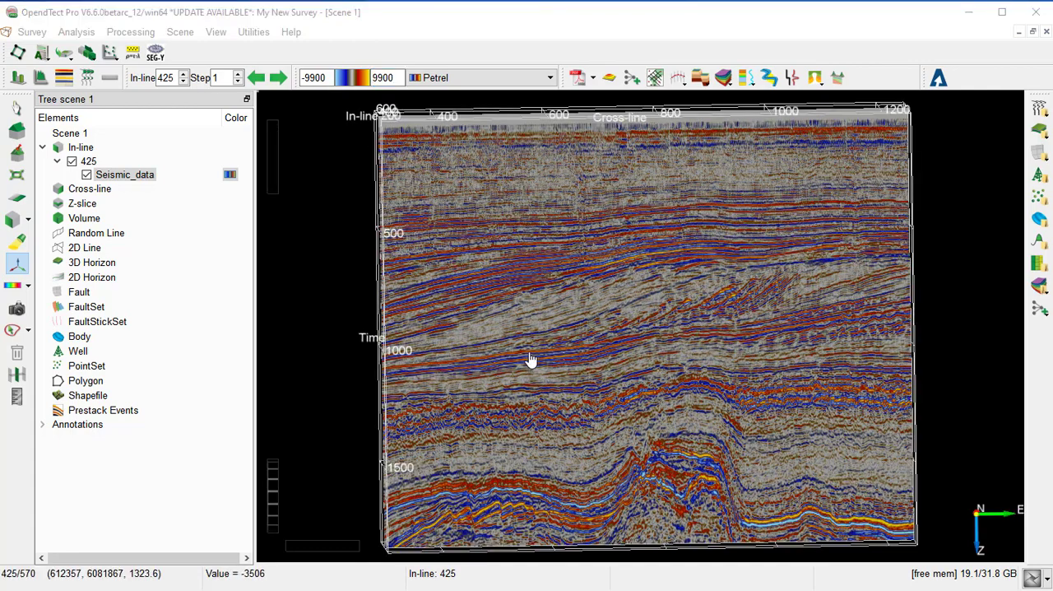
{"action": "mouse_move", "coordinate": [346, 289]}
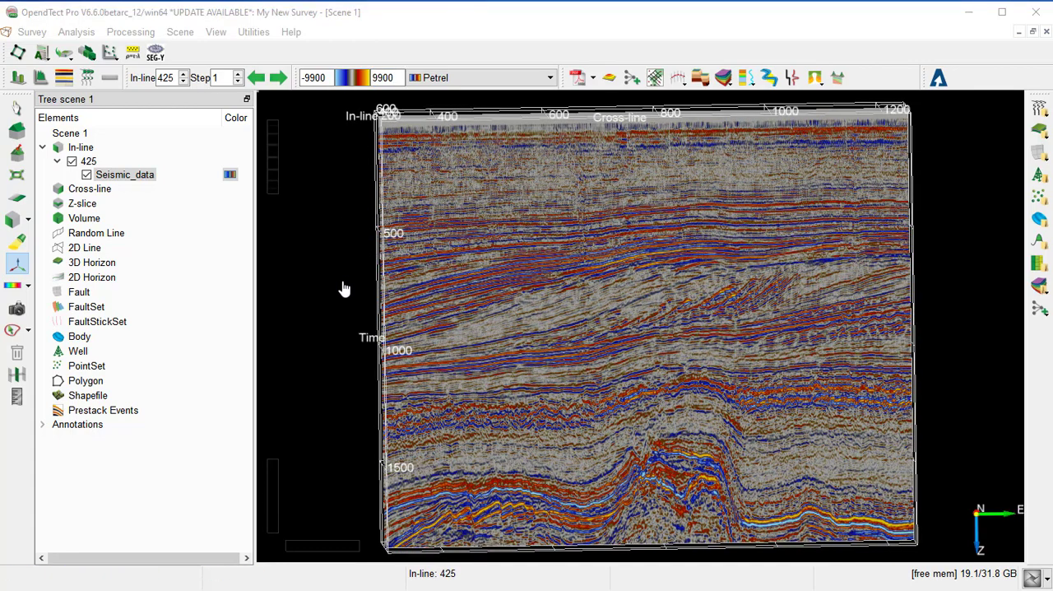
{"action": "left_click", "coordinate": [125, 174]}
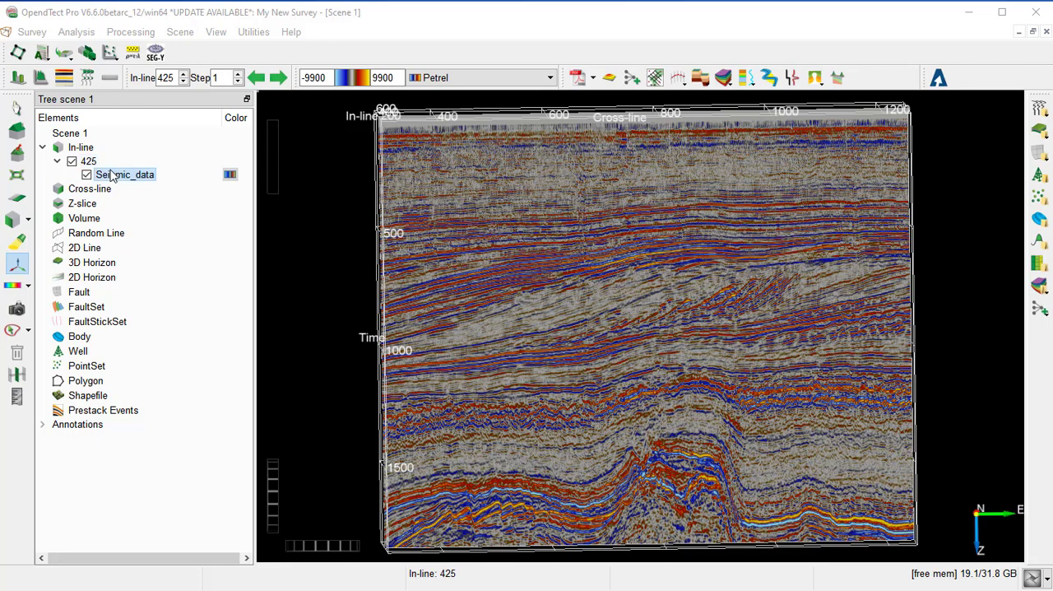
{"action": "right_click", "coordinate": [123, 174]}
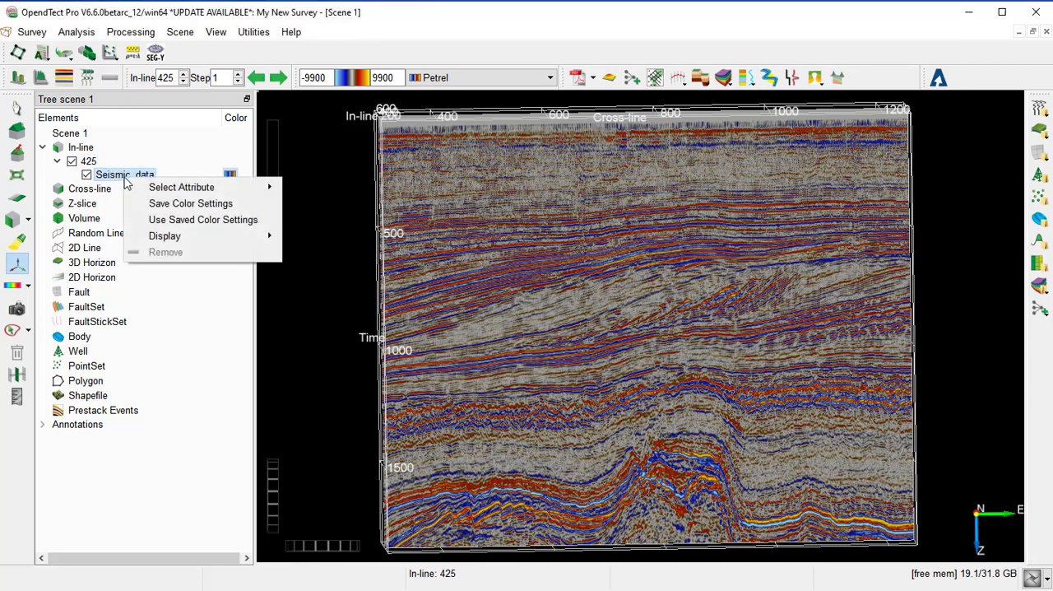
{"action": "mouse_move", "coordinate": [145, 181]}
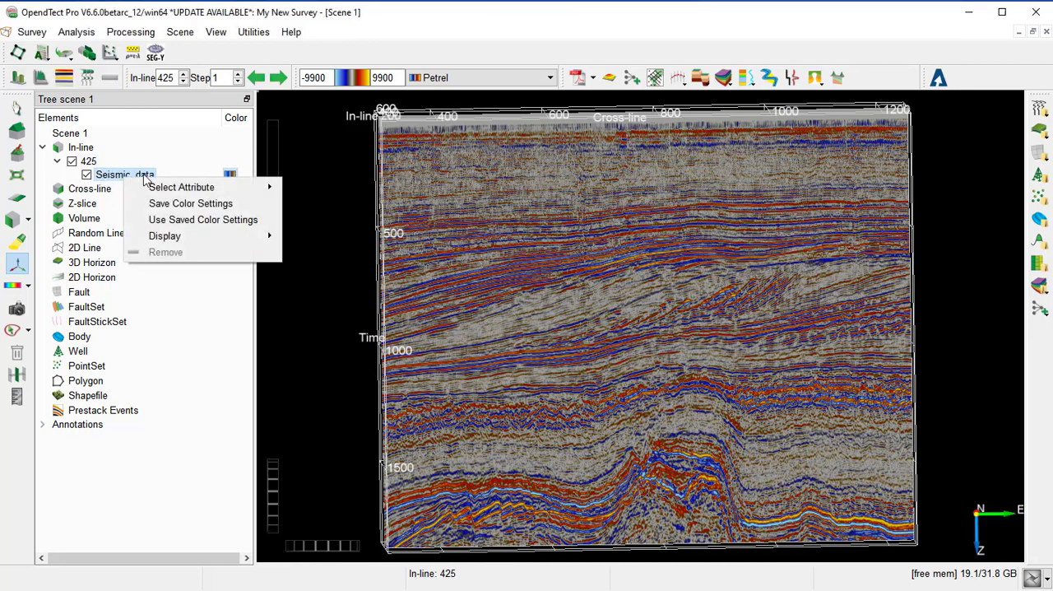
{"action": "mouse_move", "coordinate": [191, 204]}
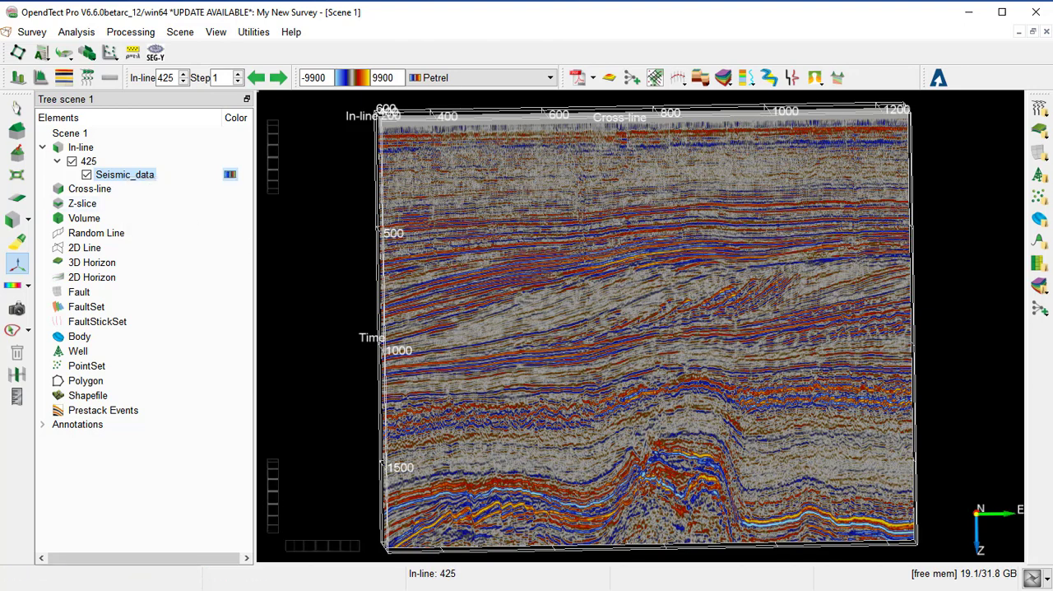
{"action": "mouse_move", "coordinate": [424, 333]}
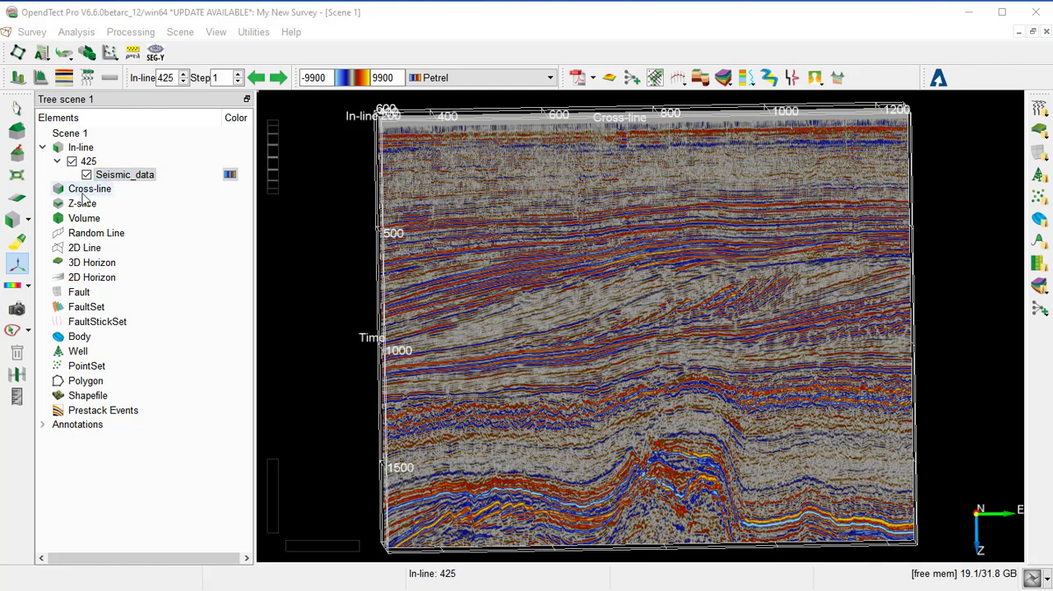
Step: Add crossline 775 with default Seismic_data and orbit to see it intersect inline 425
{"action": "right_click", "coordinate": [89, 187]}
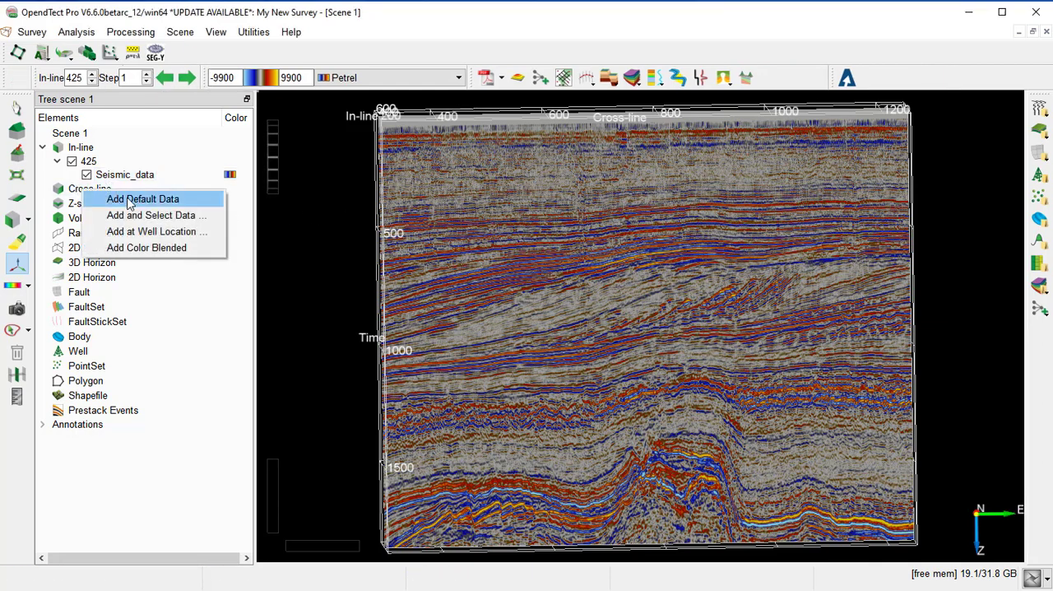
{"action": "left_click", "coordinate": [143, 198]}
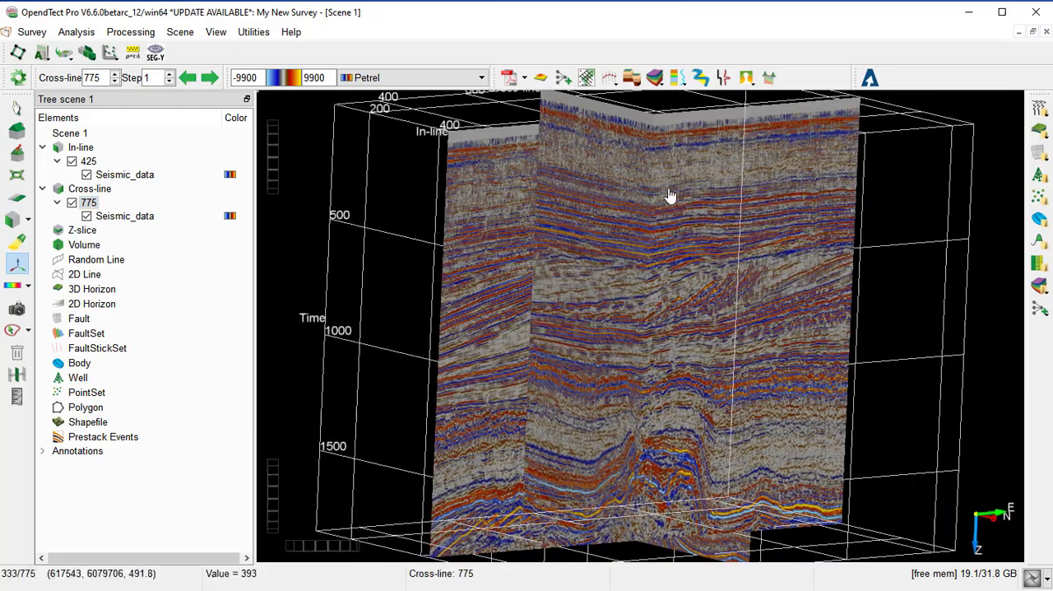
{"action": "left_click_drag", "start_coordinate": [671, 196], "coordinate": [528, 286]}
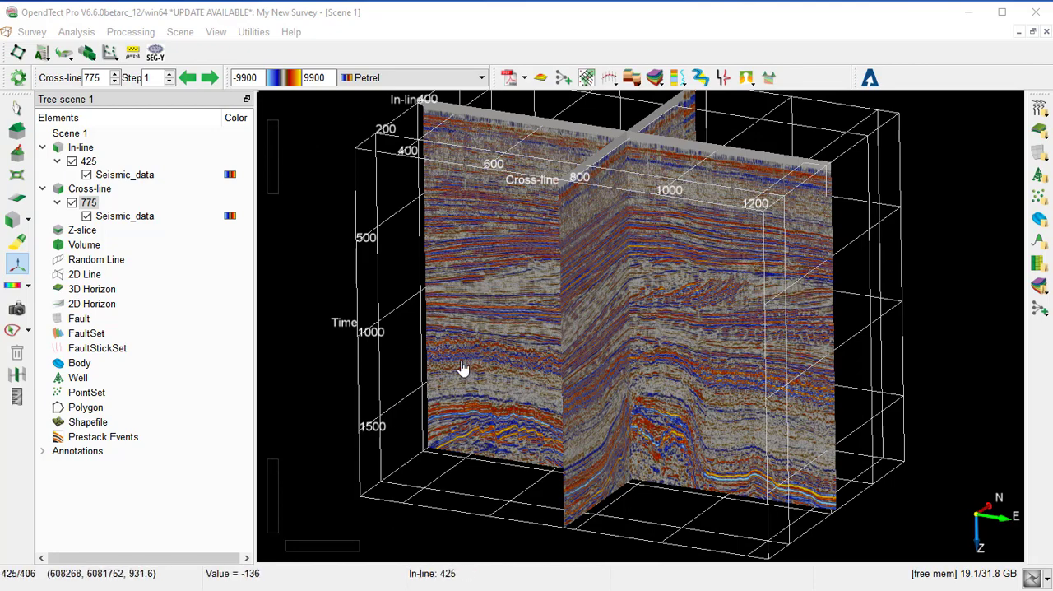
{"action": "mouse_move", "coordinate": [468, 388]}
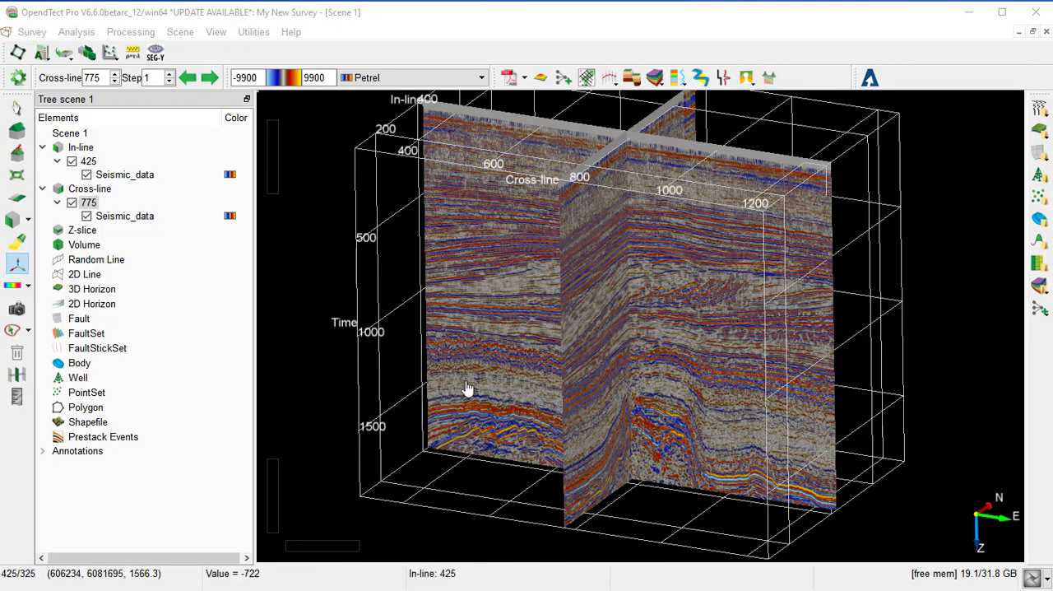